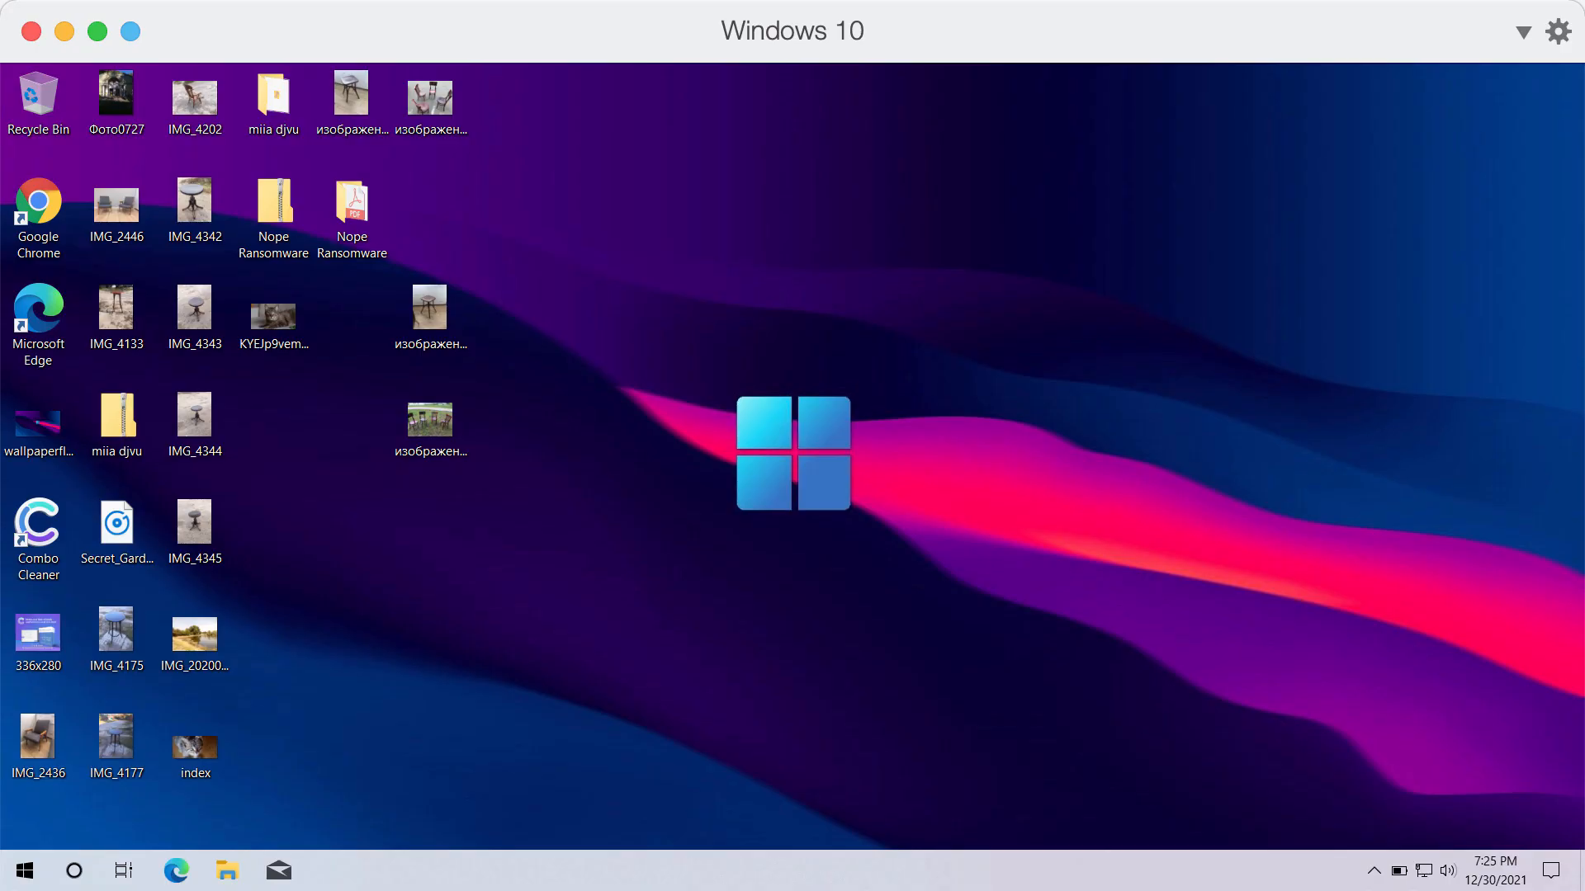
mouse_move(834, 608)
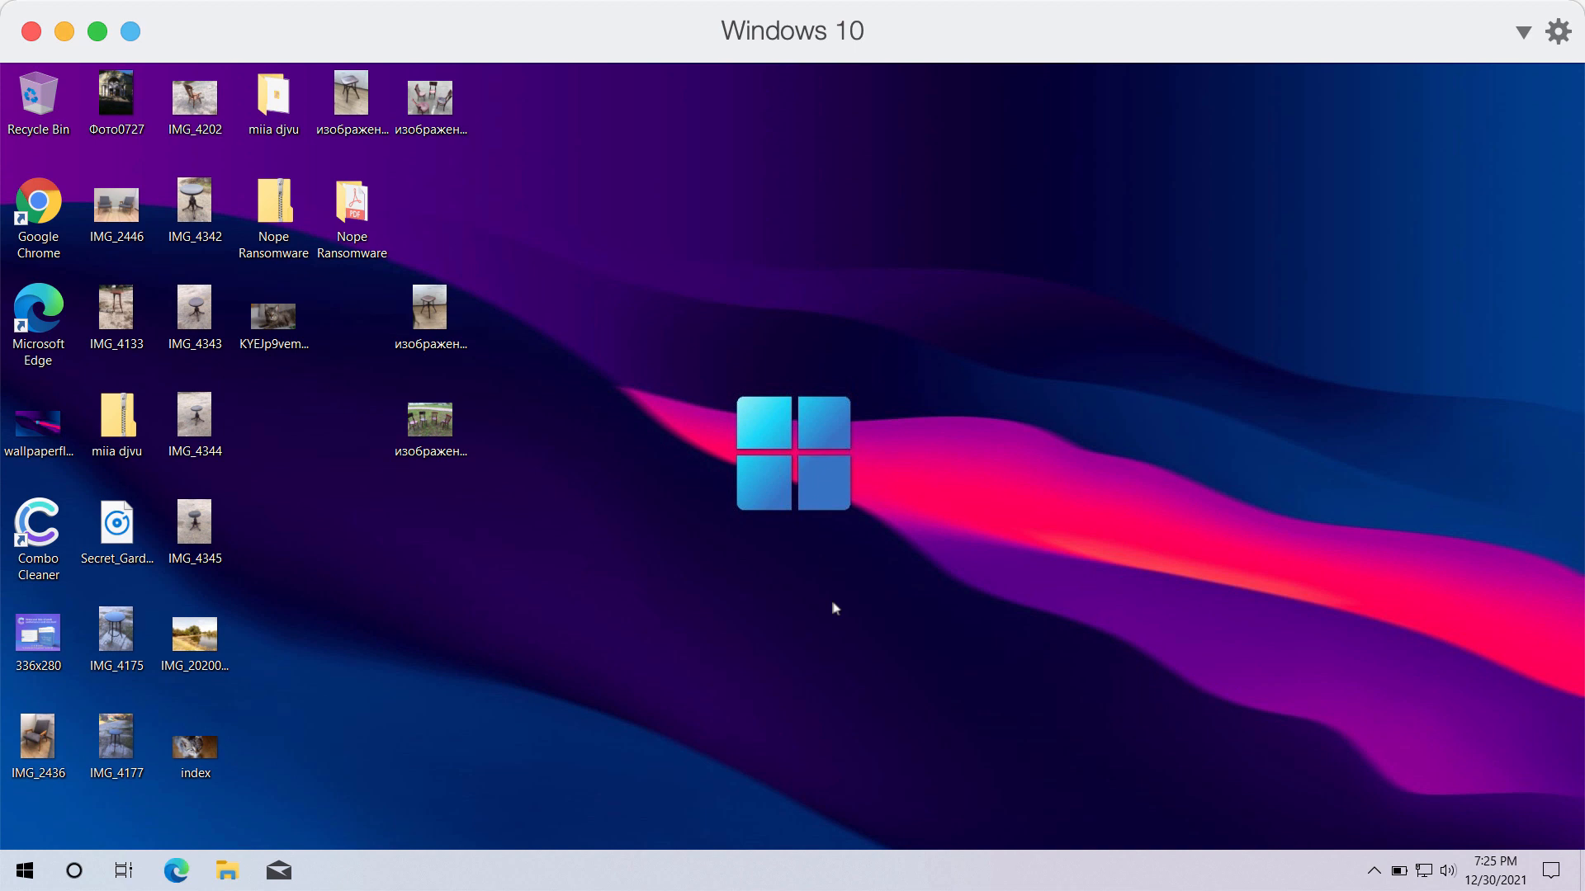
mouse_move(316, 174)
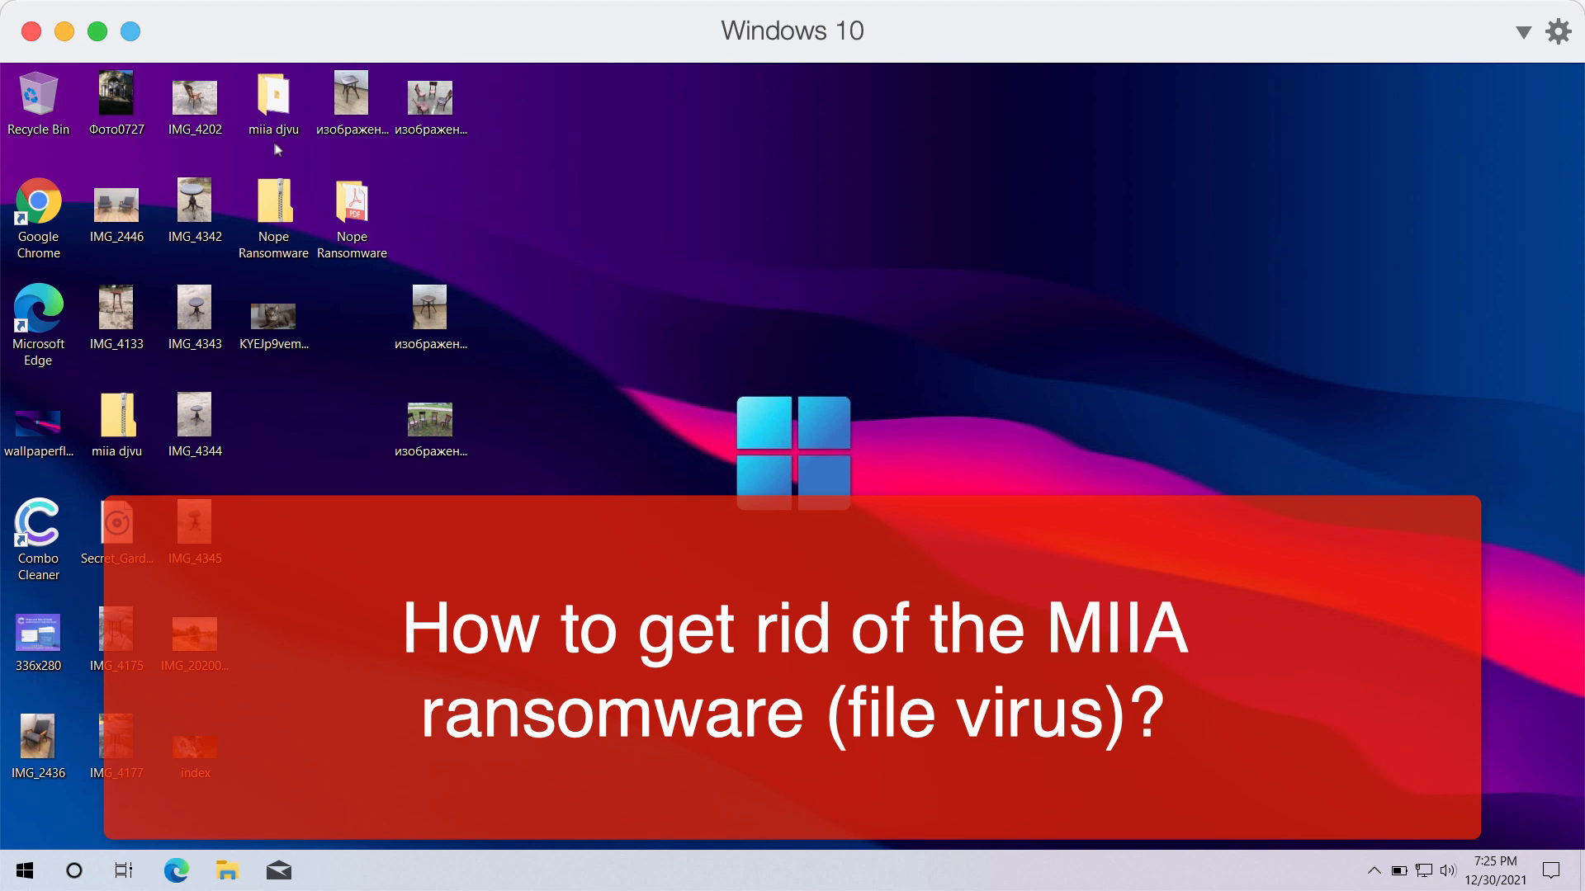
Step: Preview the Фото0727 photo, the lakeside photo and the wallpaper image, closing each viewer
left_click(274, 99)
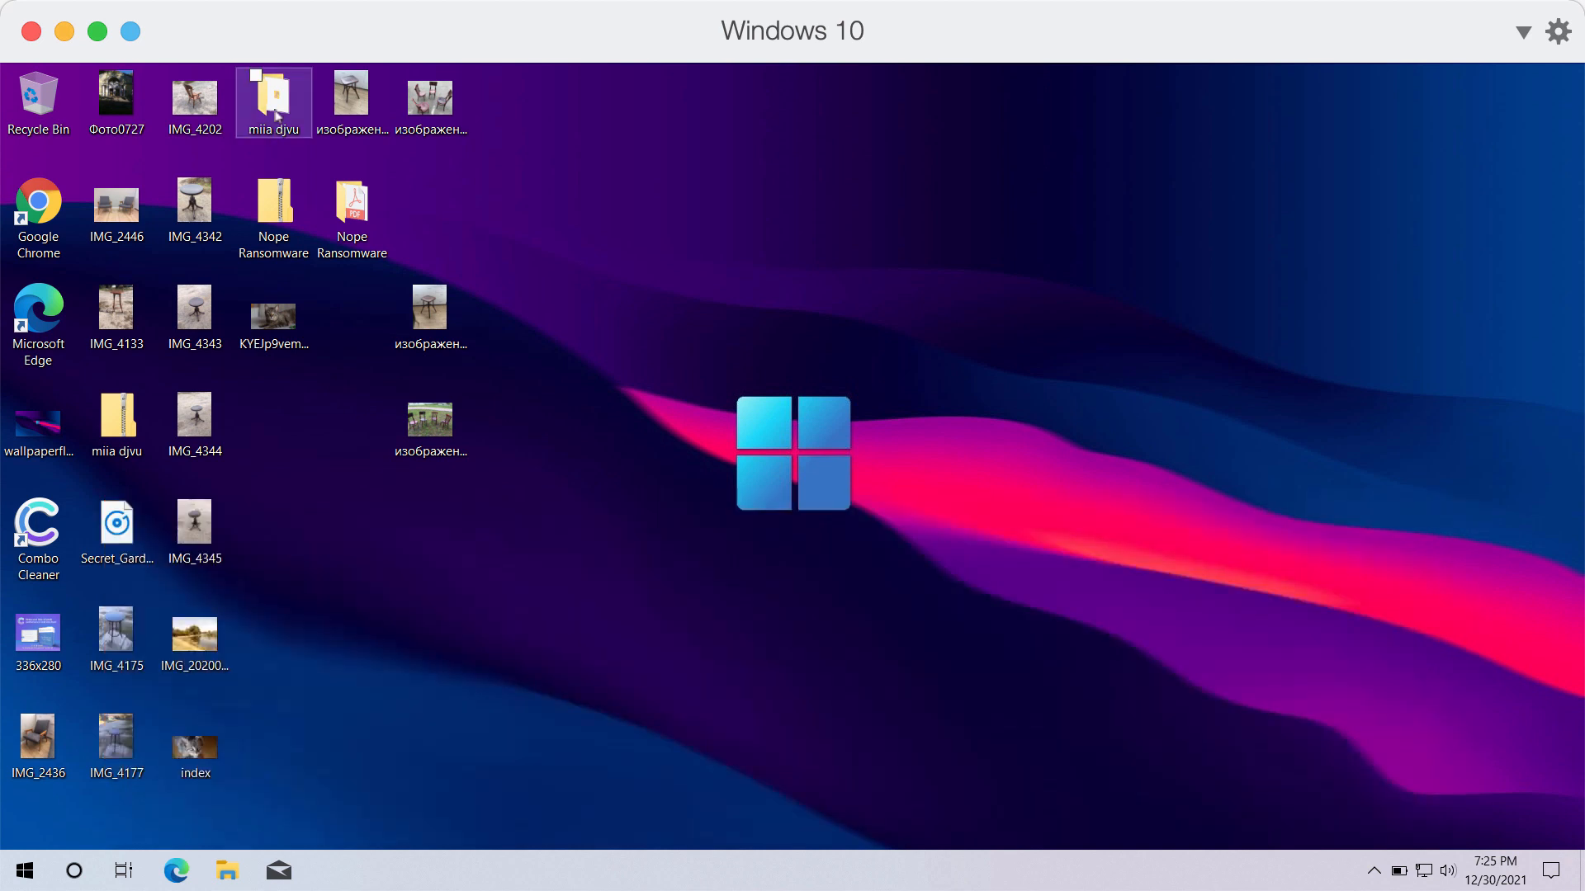
mouse_move(194, 96)
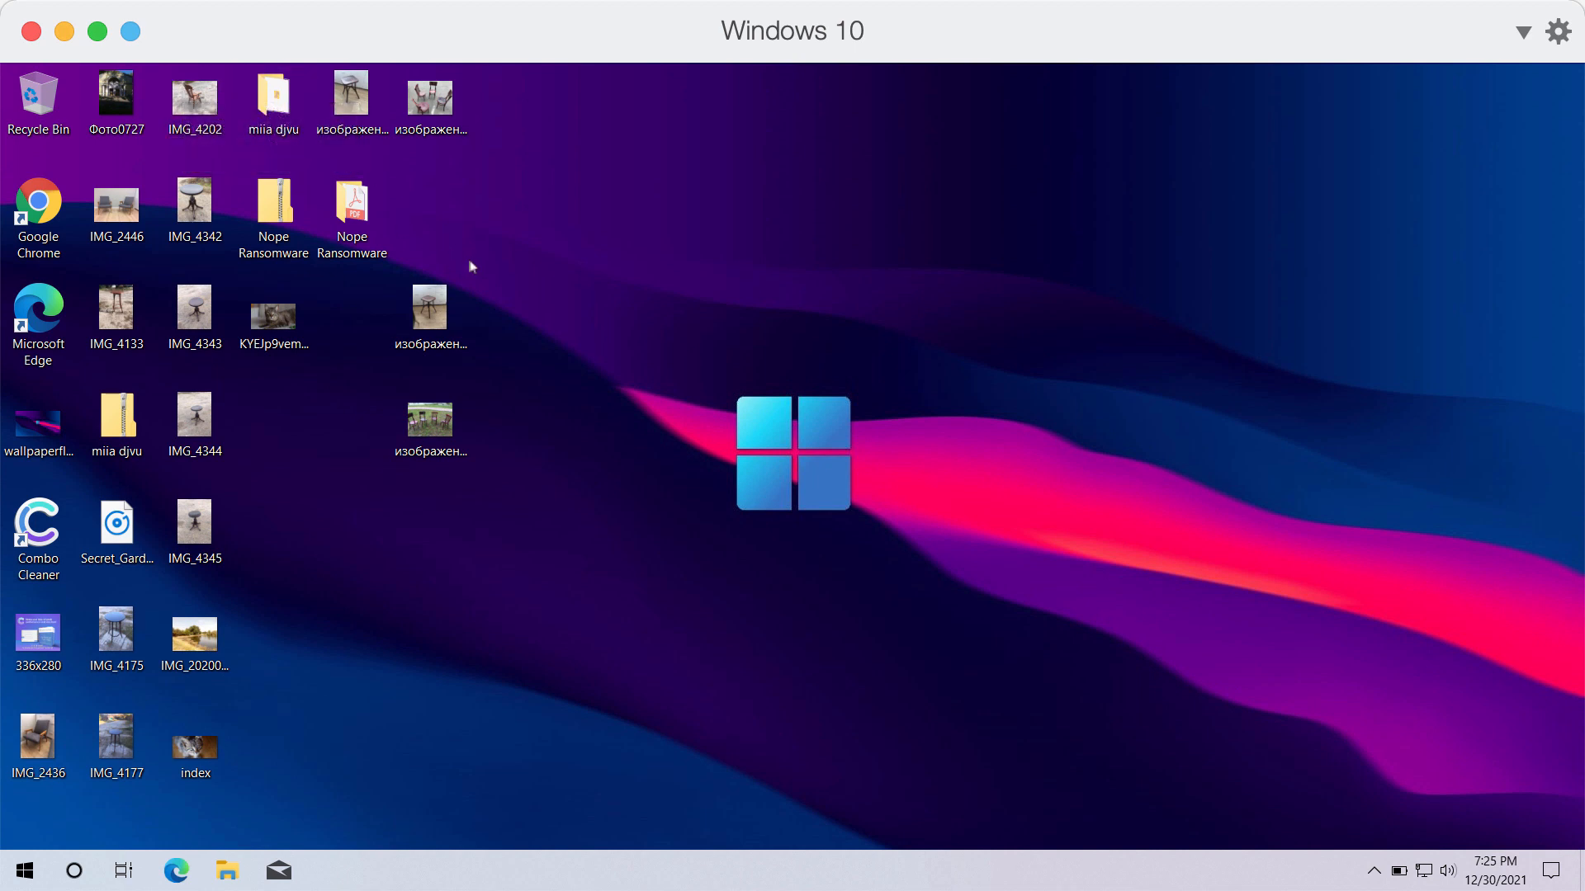
left_click(116, 95)
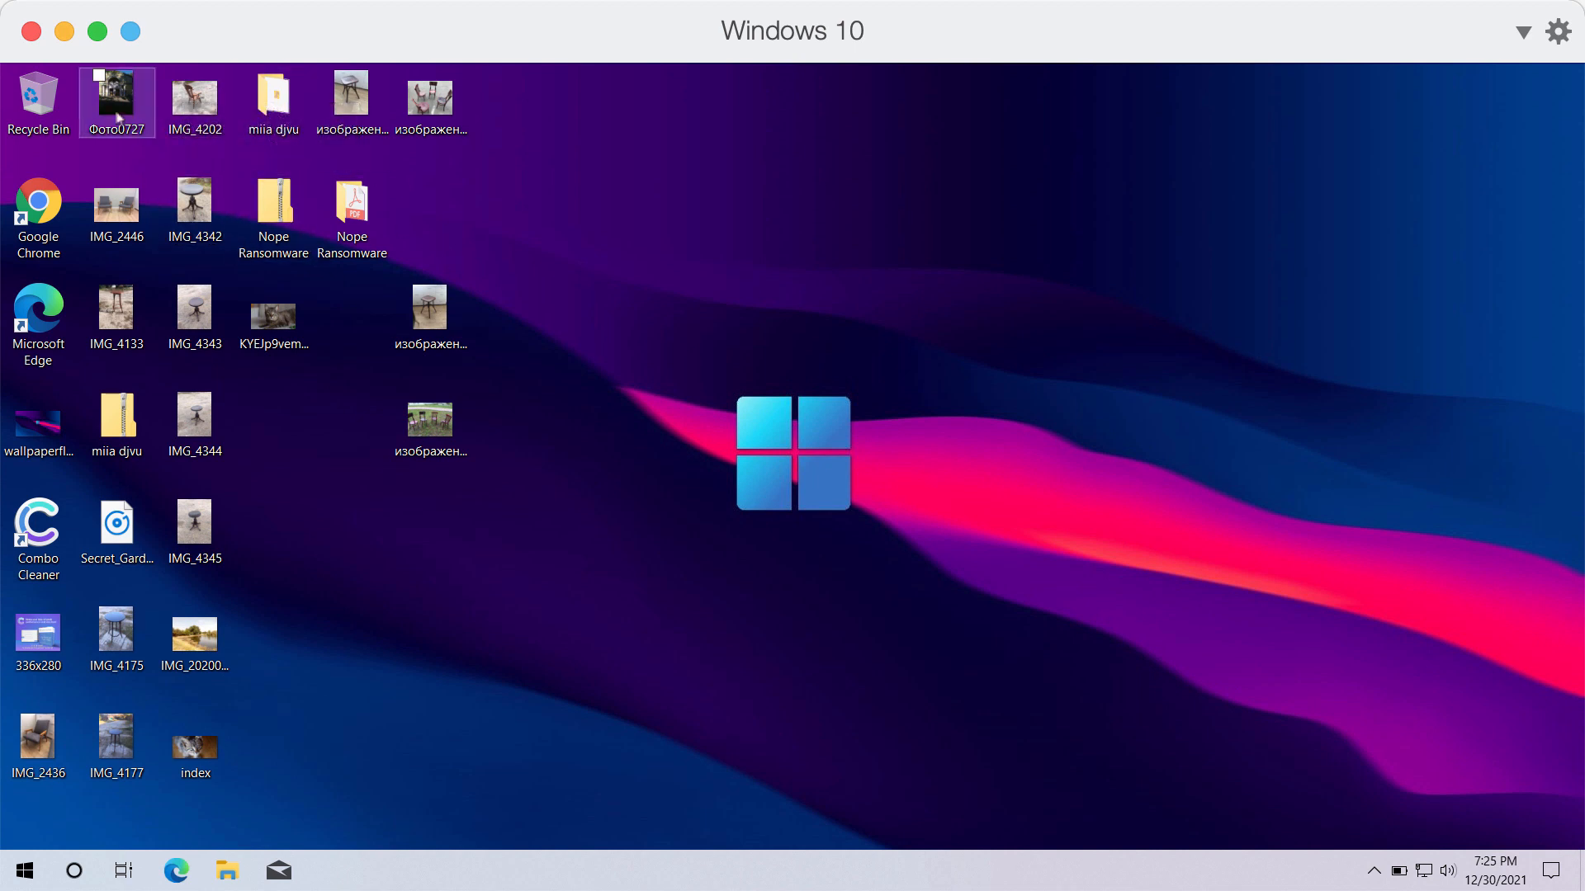
double_click(116, 96)
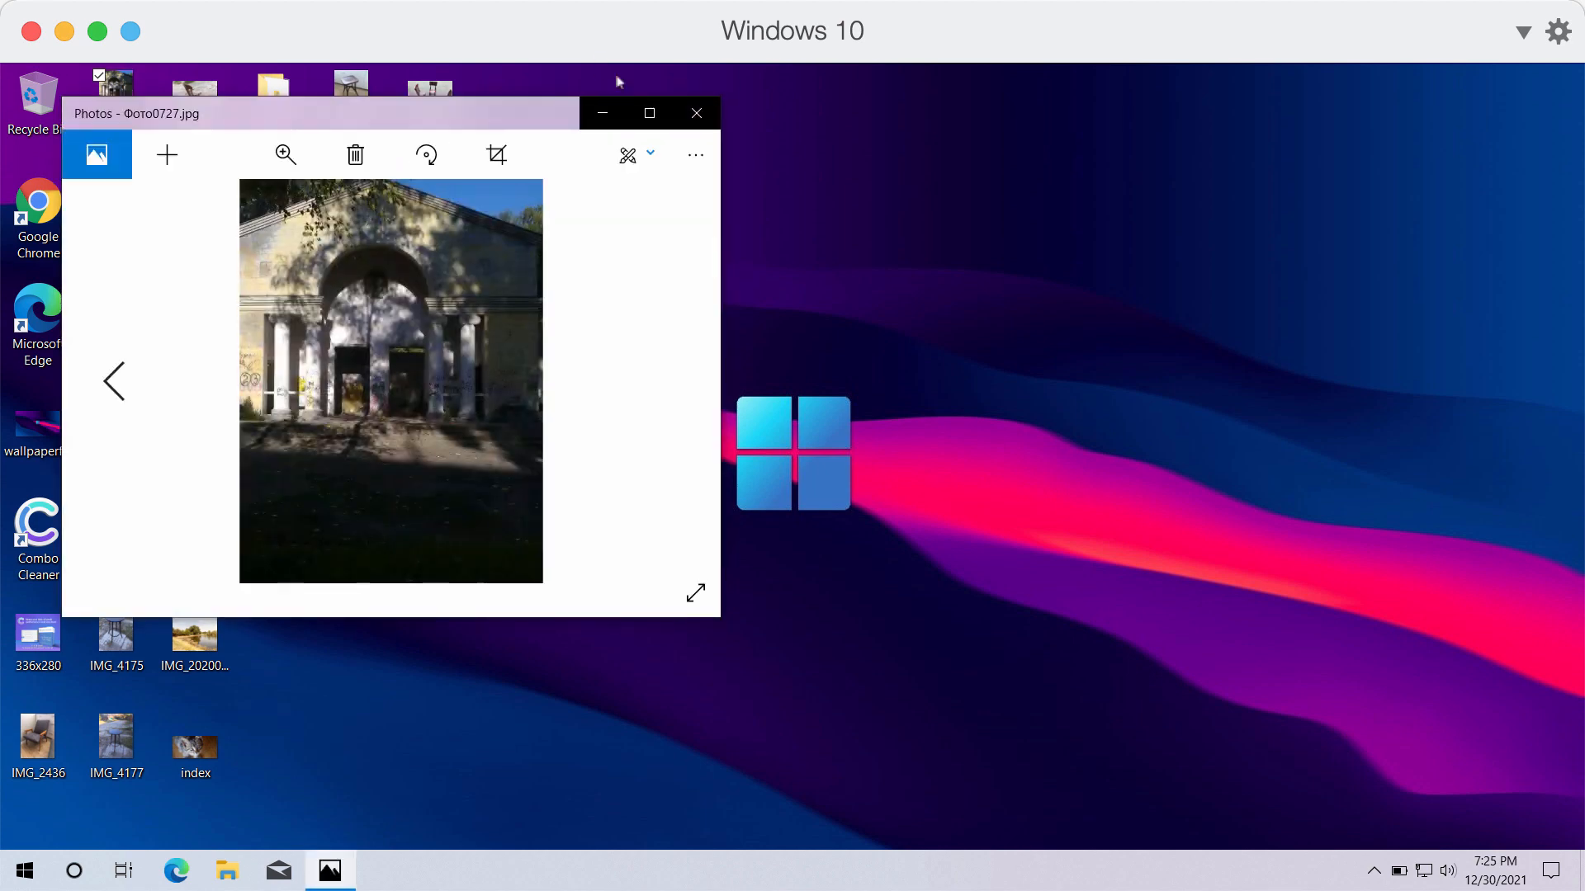
left_click(695, 113)
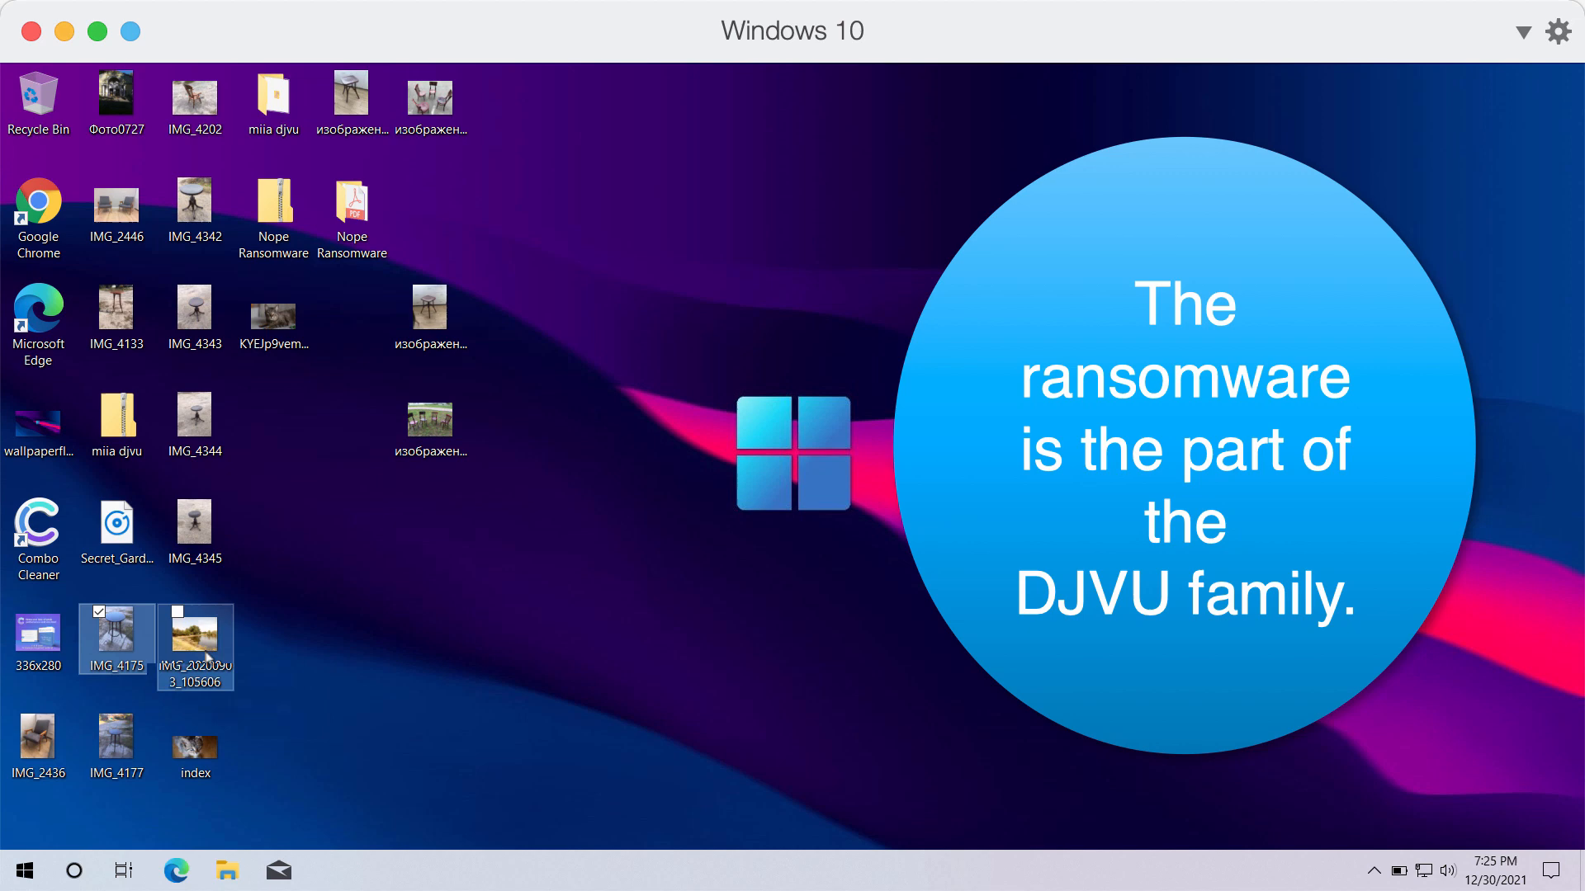
double_click(195, 648)
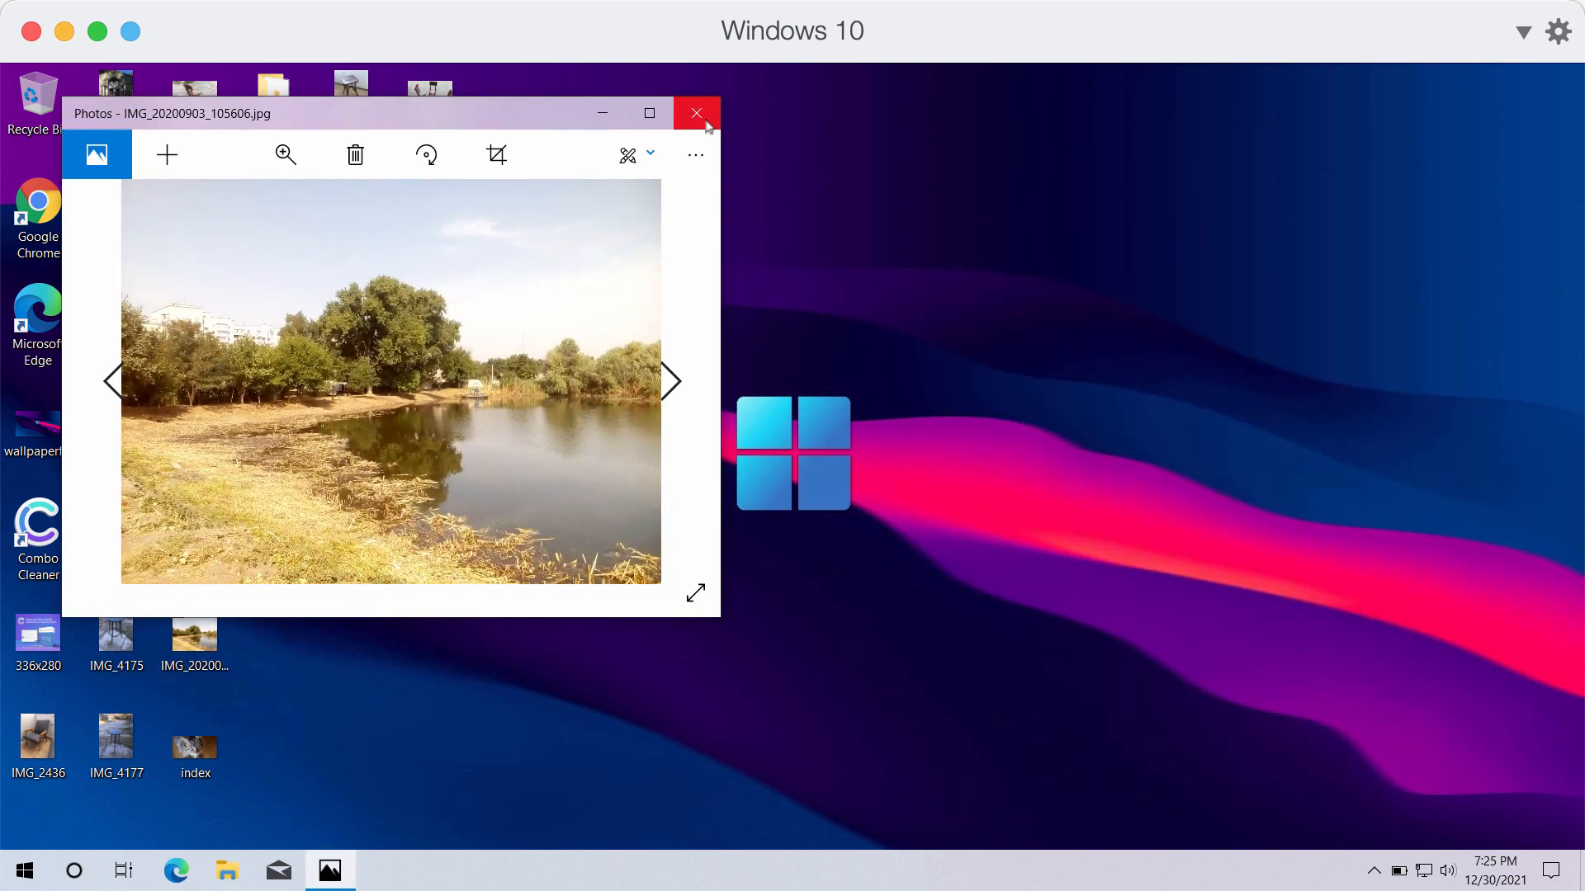
left_click(695, 112)
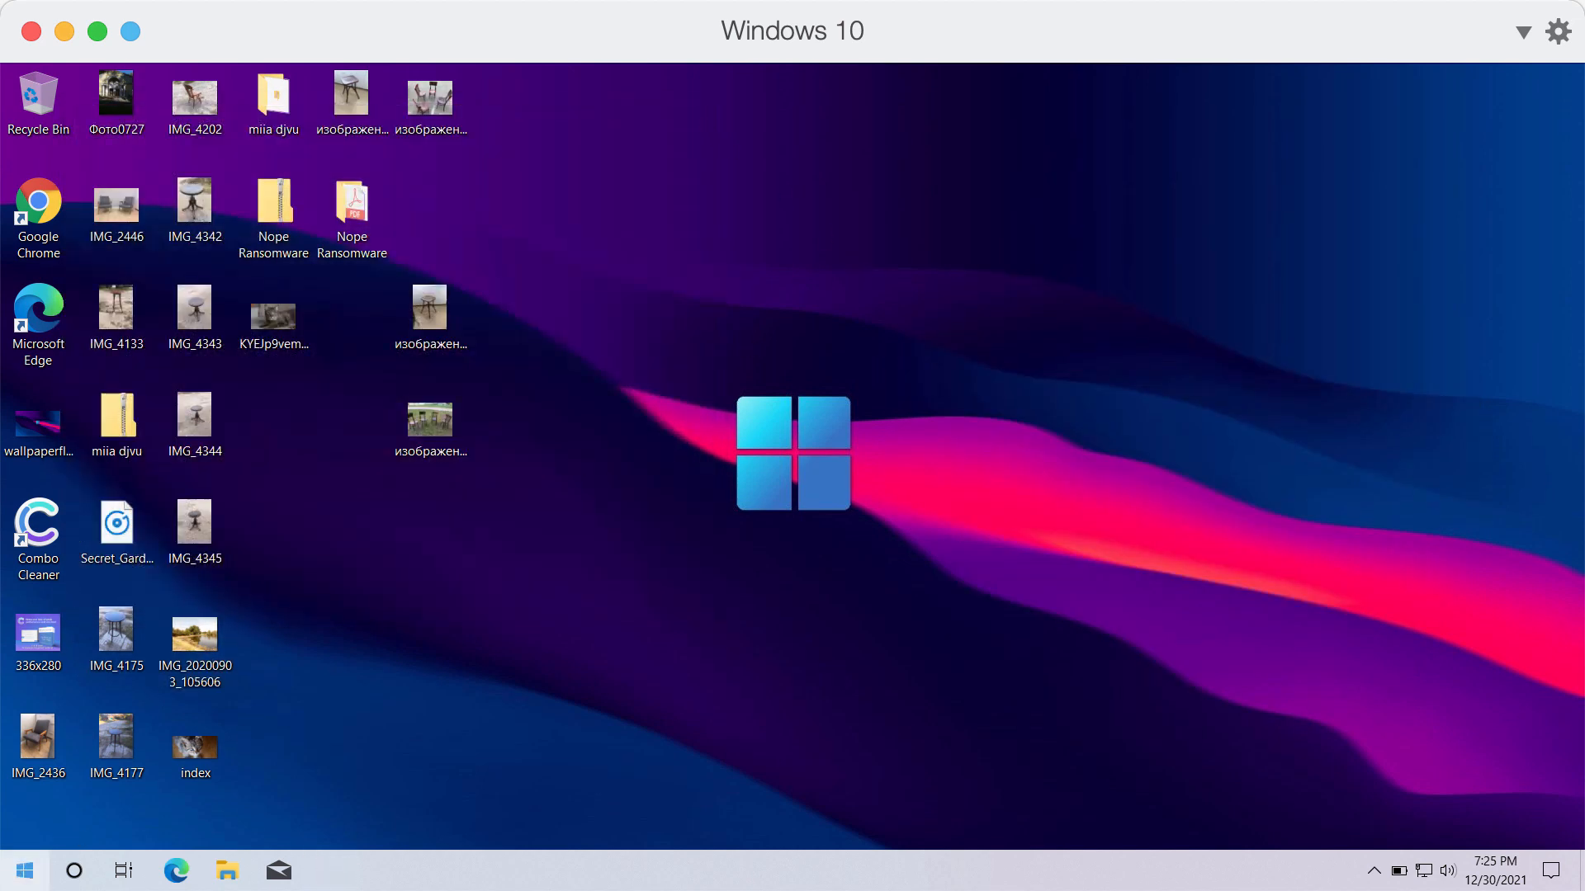
left_click(37, 633)
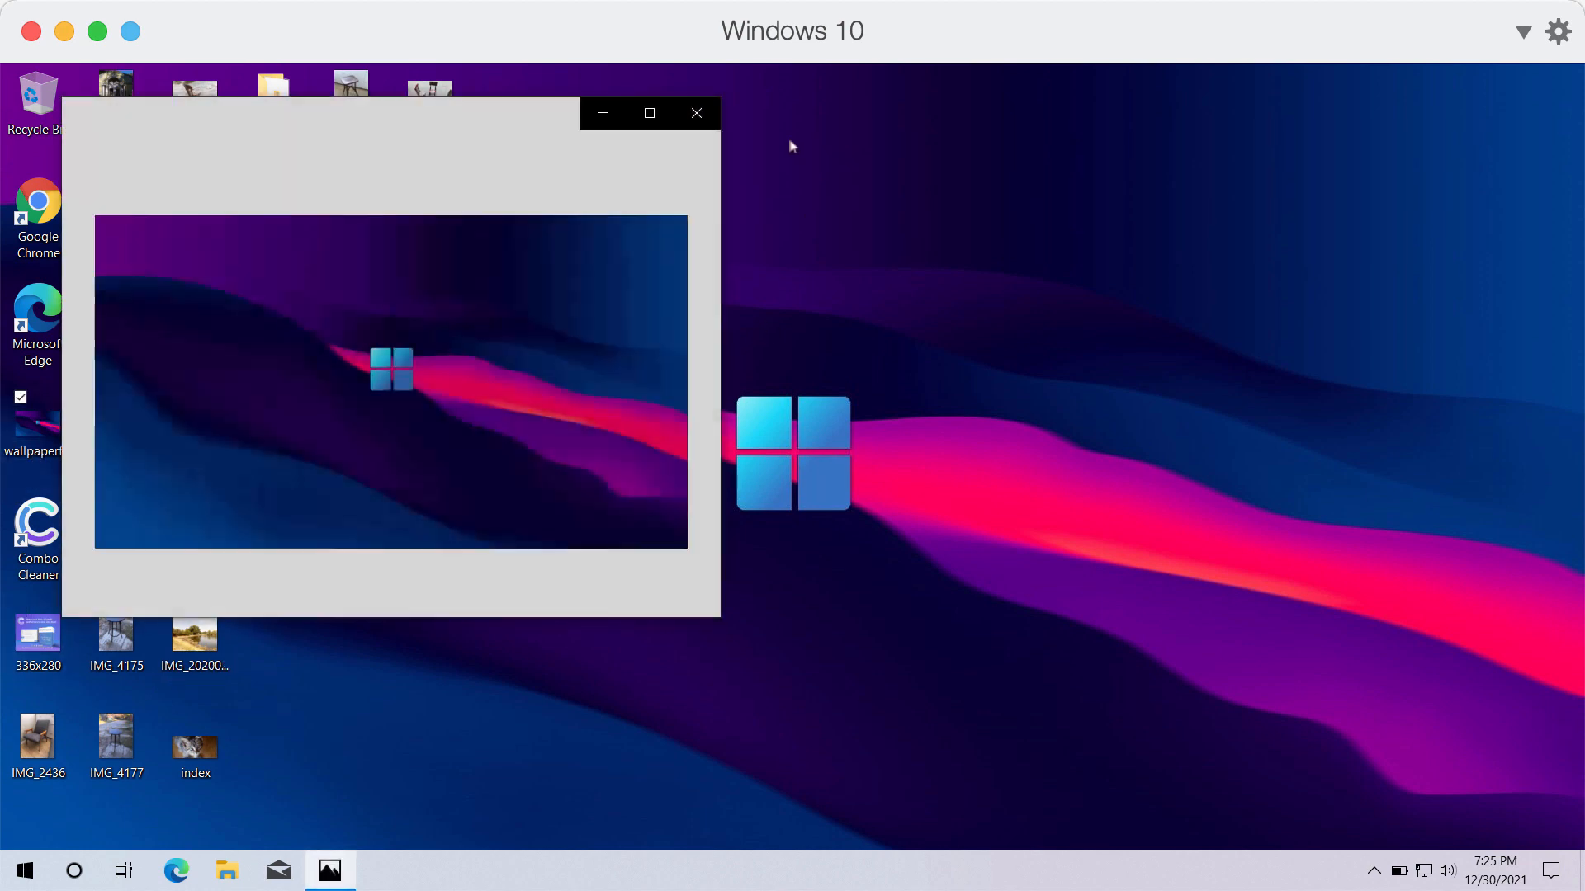
left_click(695, 113)
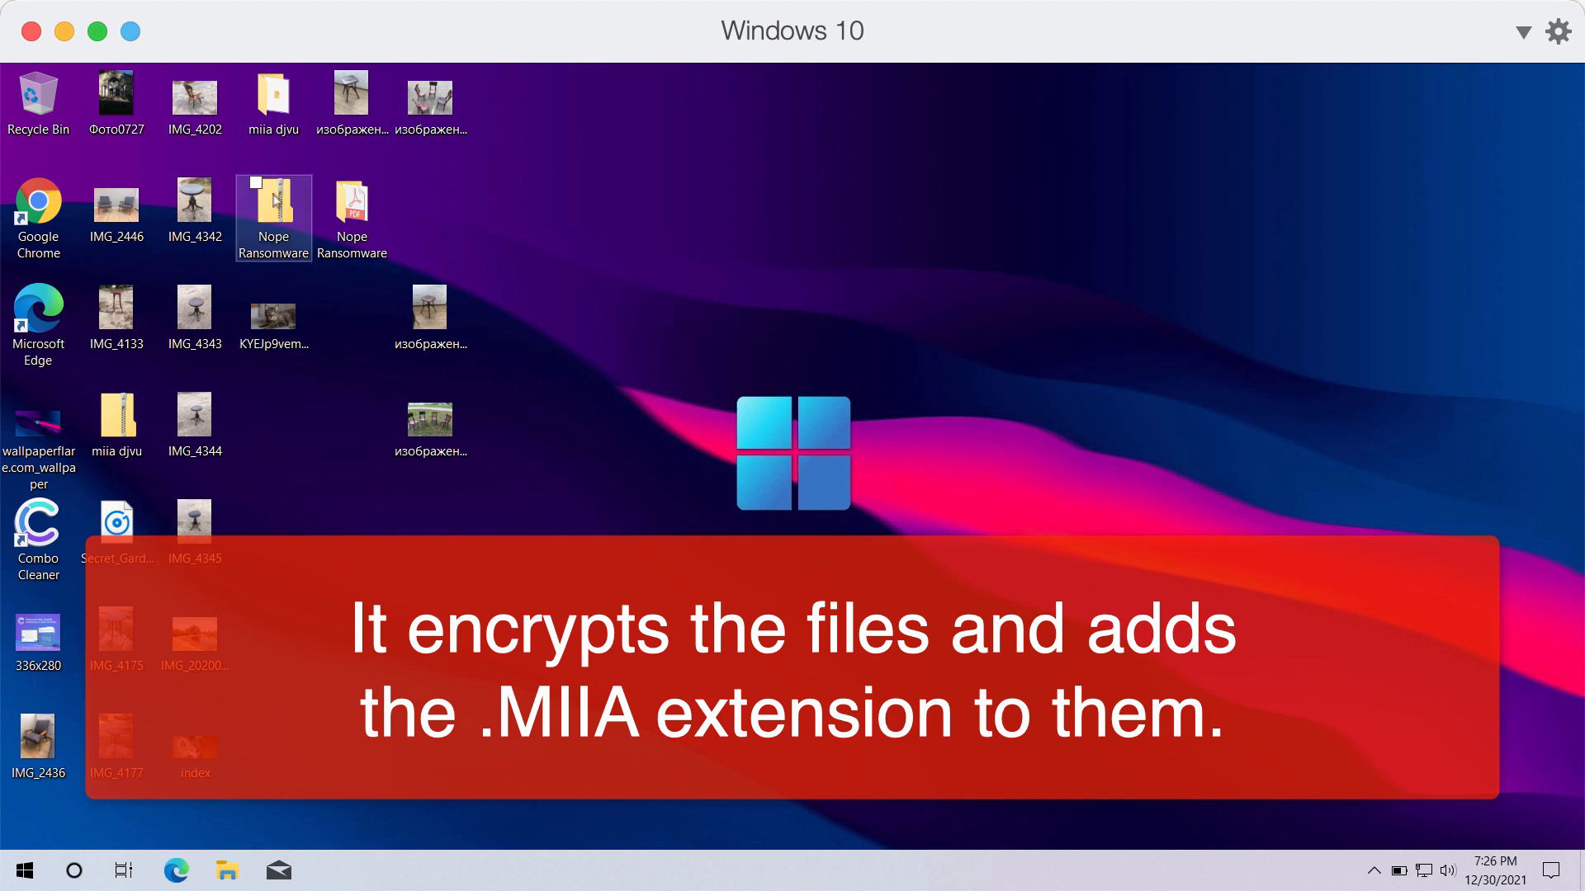
mouse_move(273, 96)
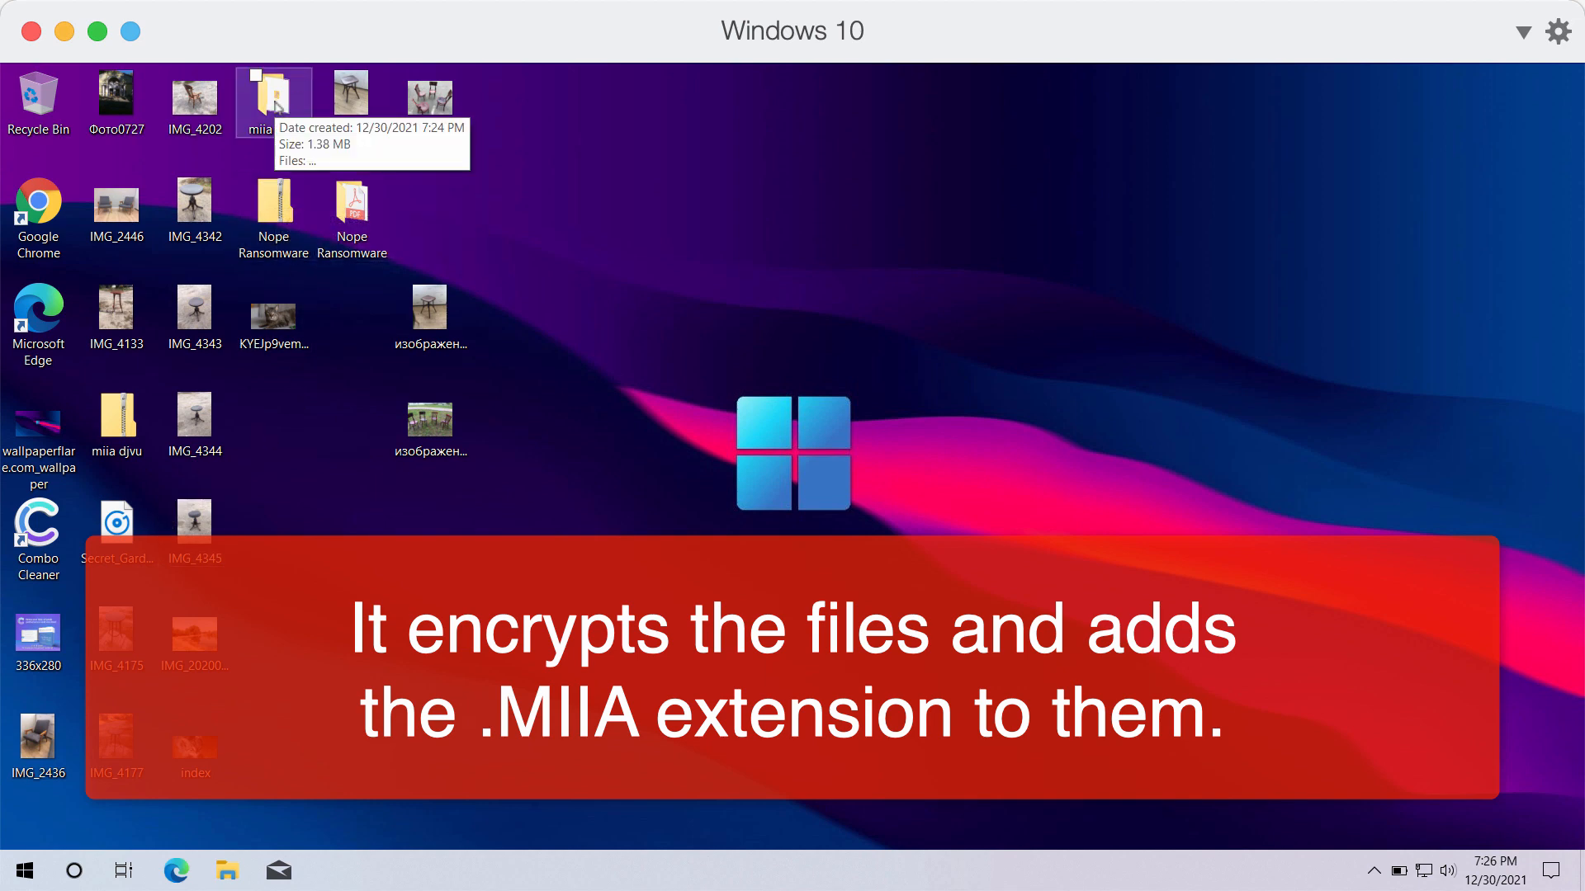
Step: Look inside the miia djvu folder at the long-named application file, then close it
double_click(273, 91)
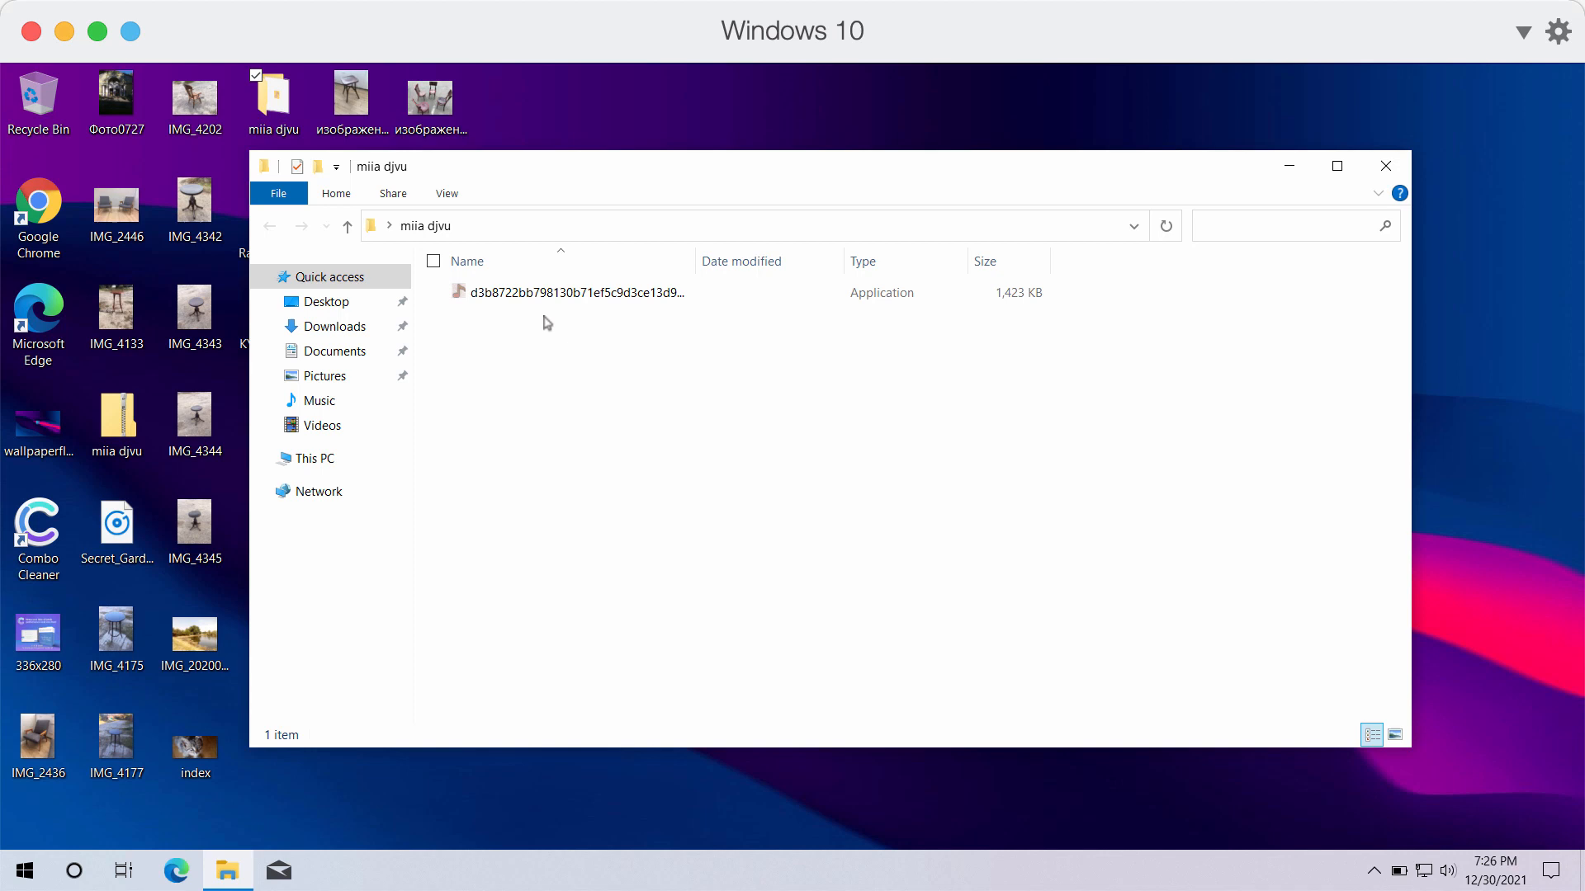
left_click(577, 292)
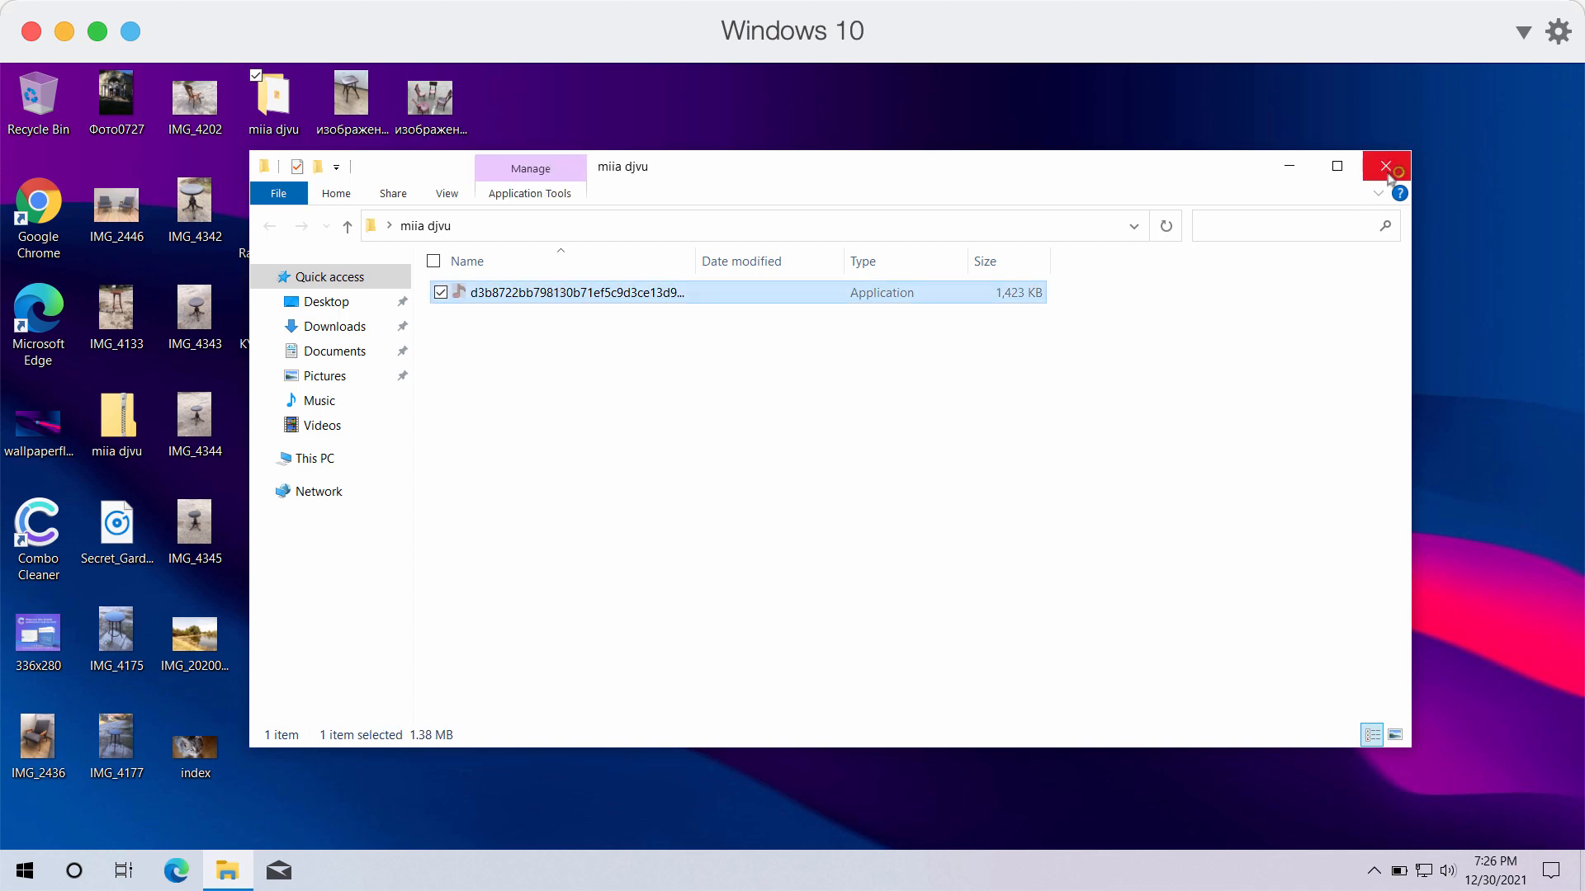
left_click(1386, 166)
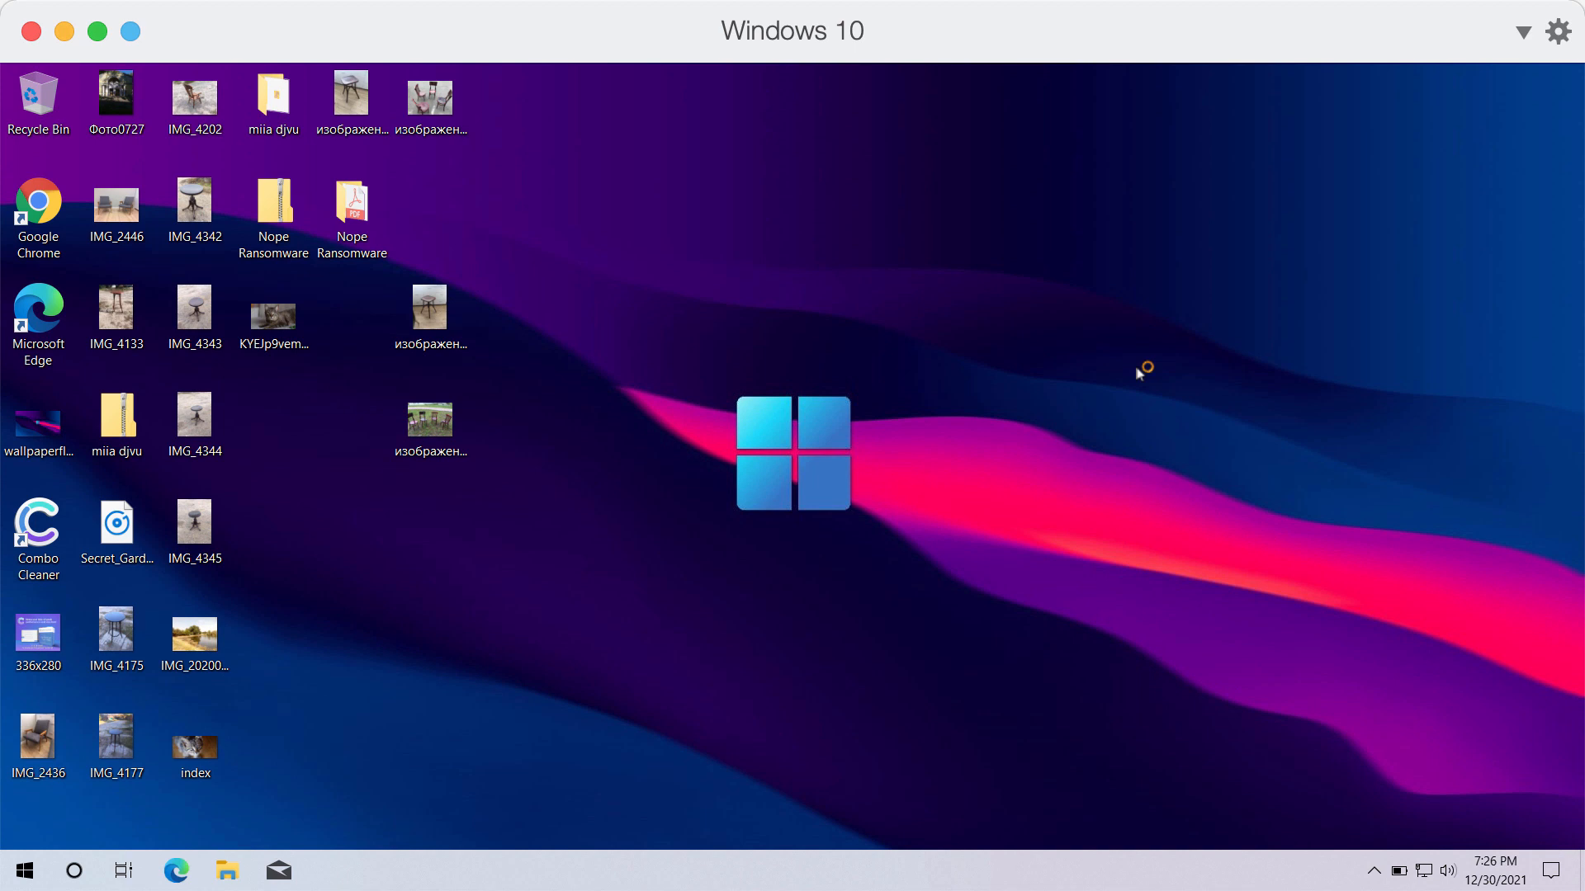
mouse_move(1139, 374)
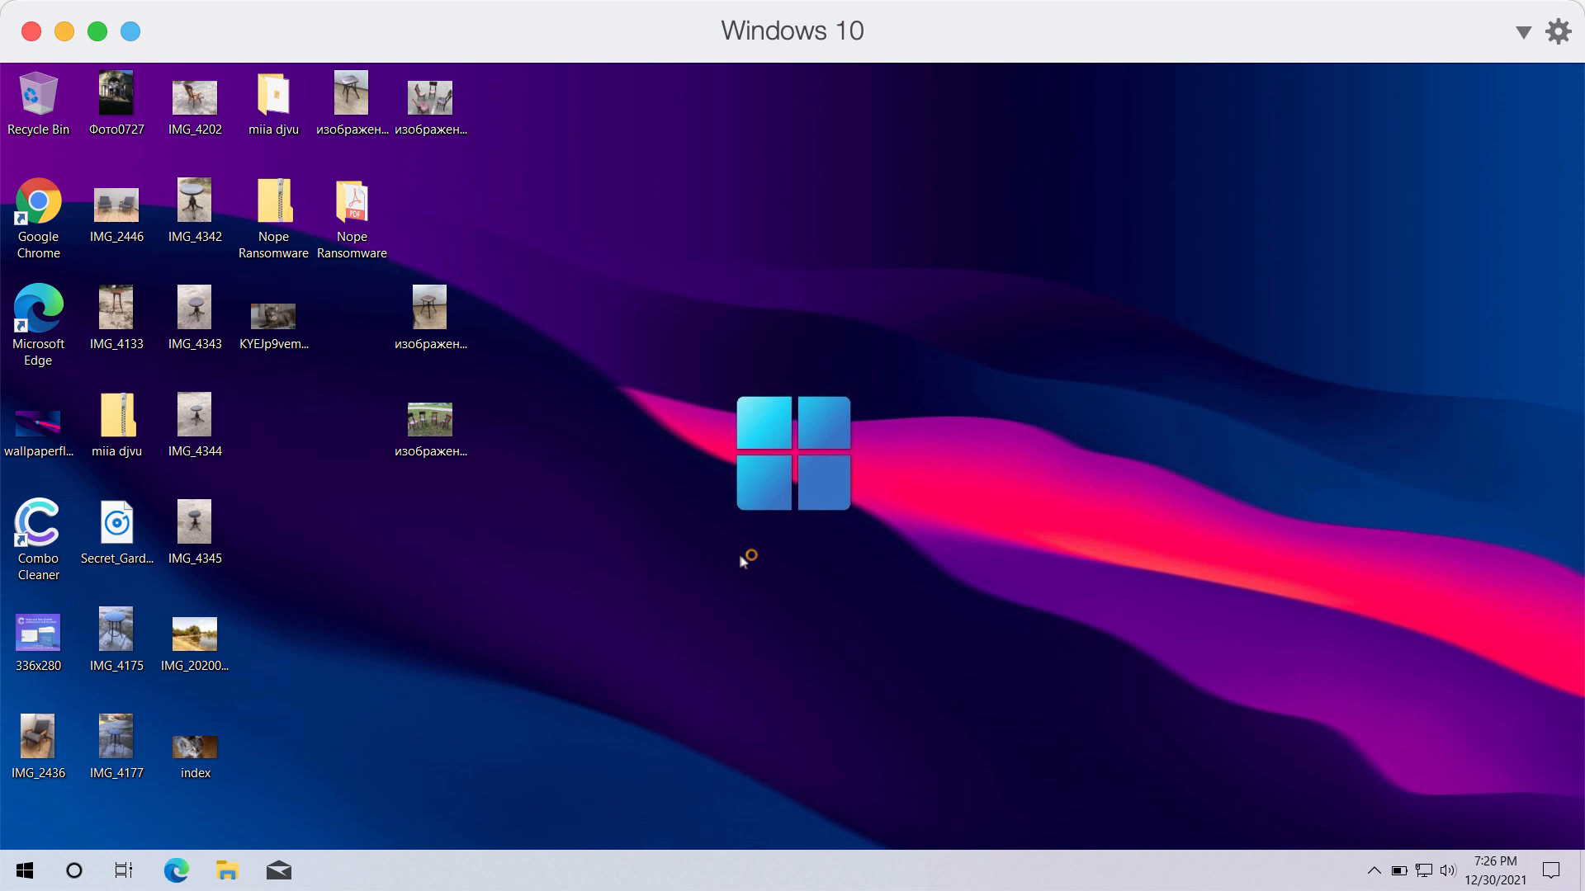
mouse_move(645, 586)
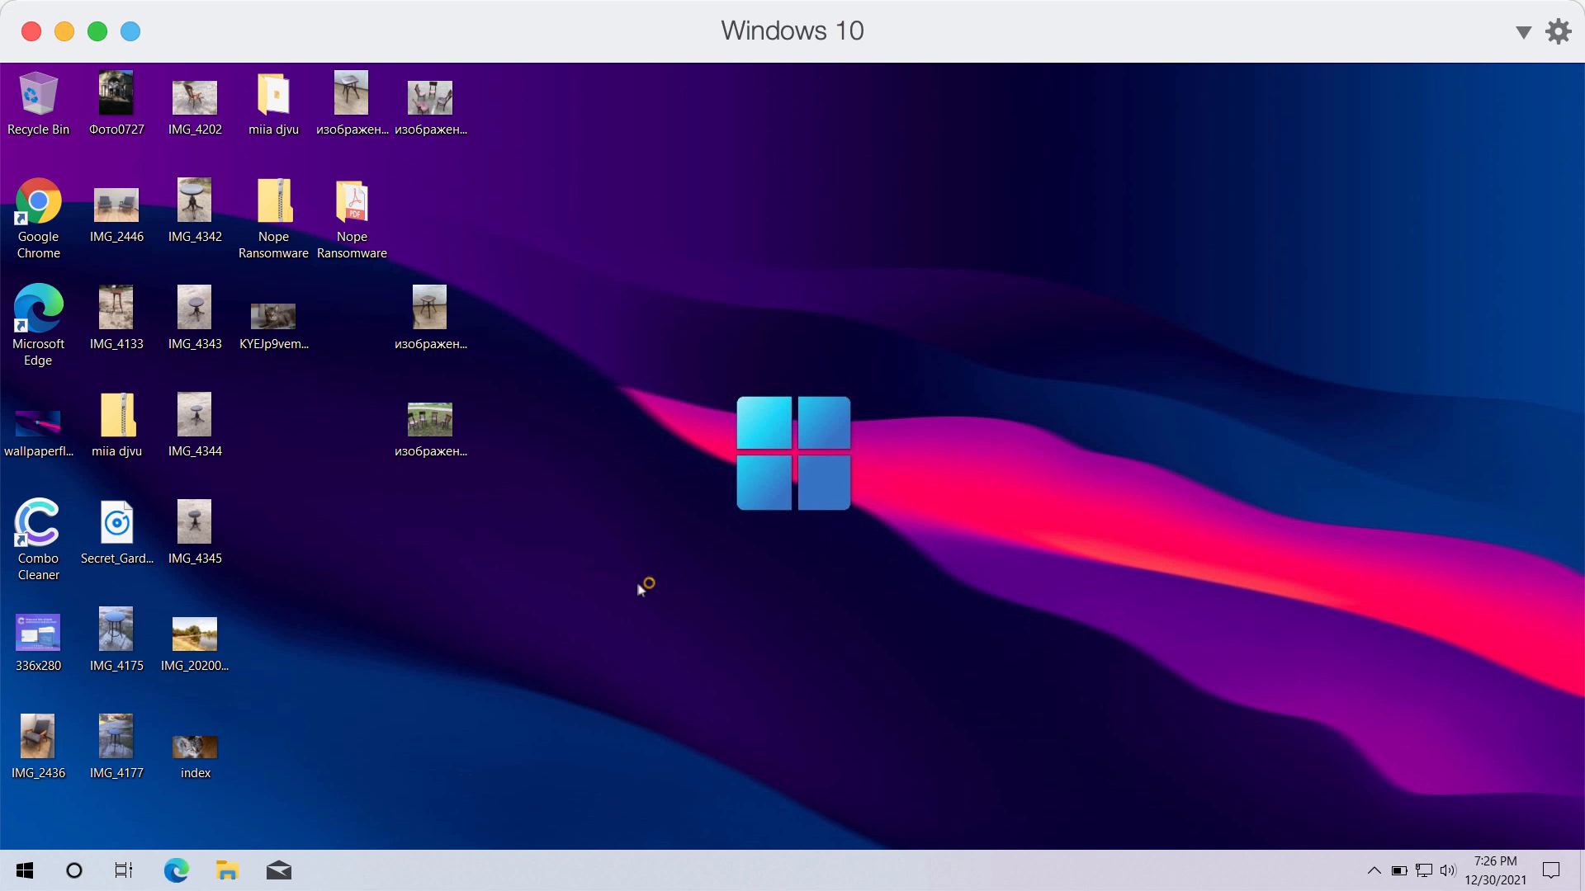
mouse_move(750, 531)
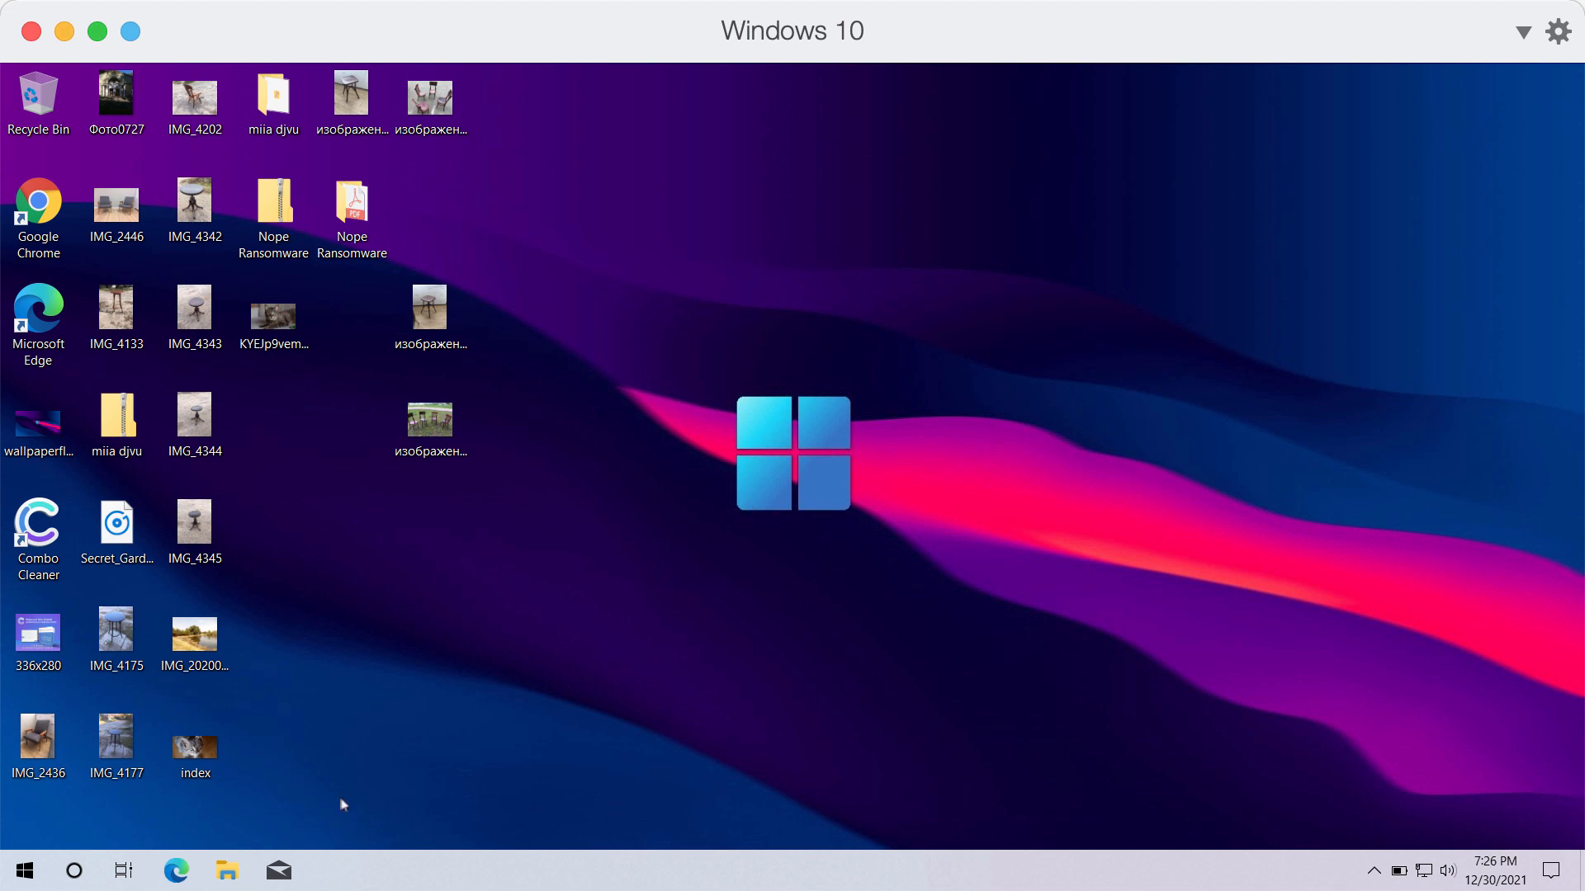
mouse_move(24, 869)
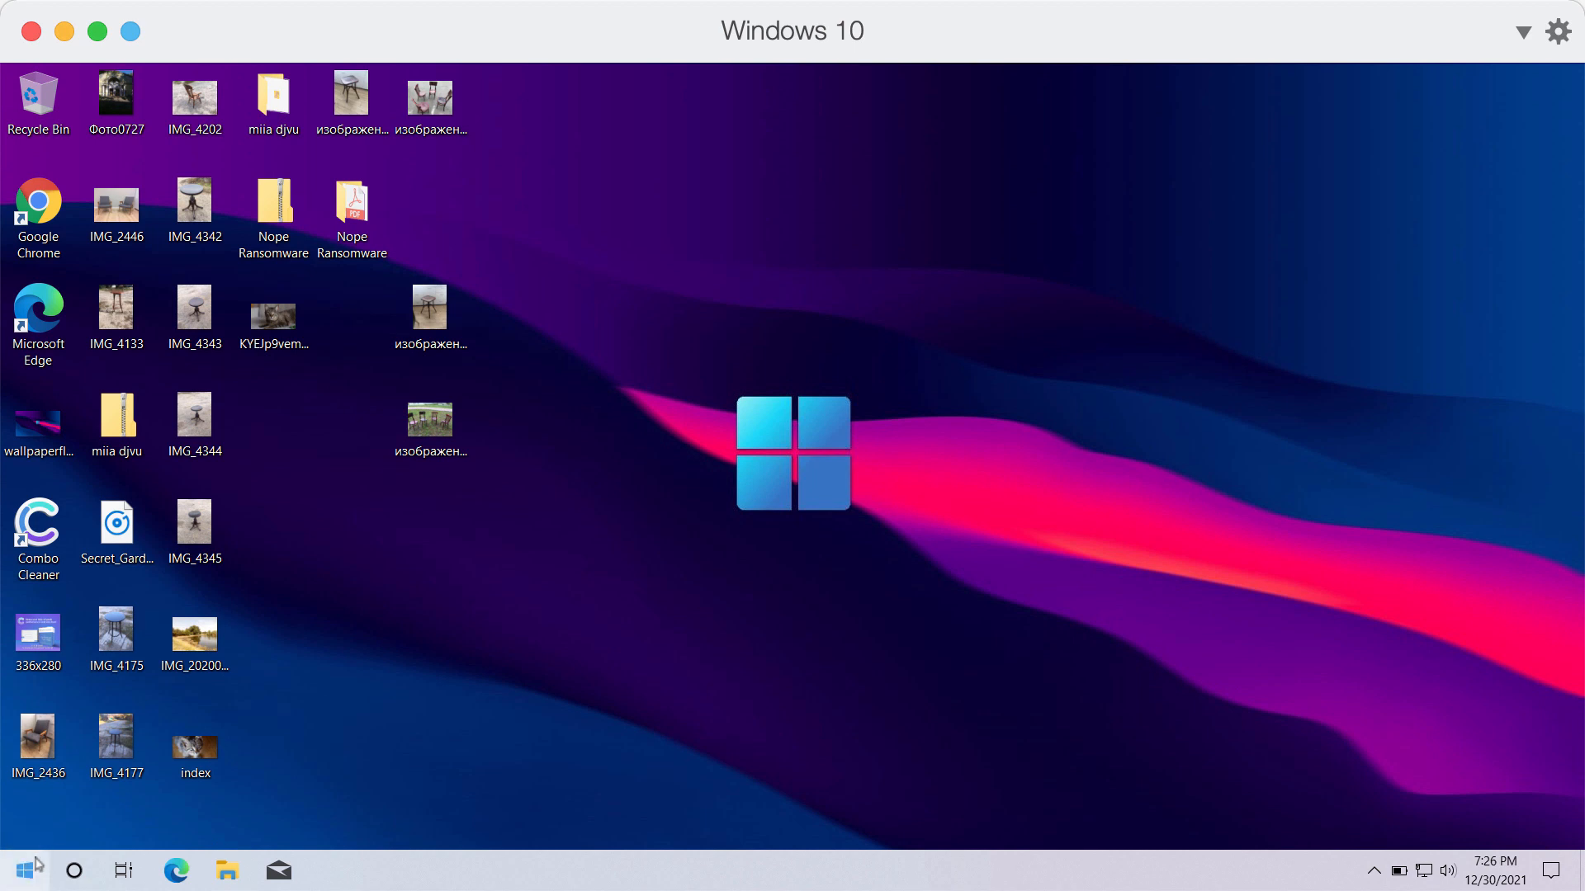
Step: Sign out of the Windows account via the Start menu and sign back in
right_click(19, 869)
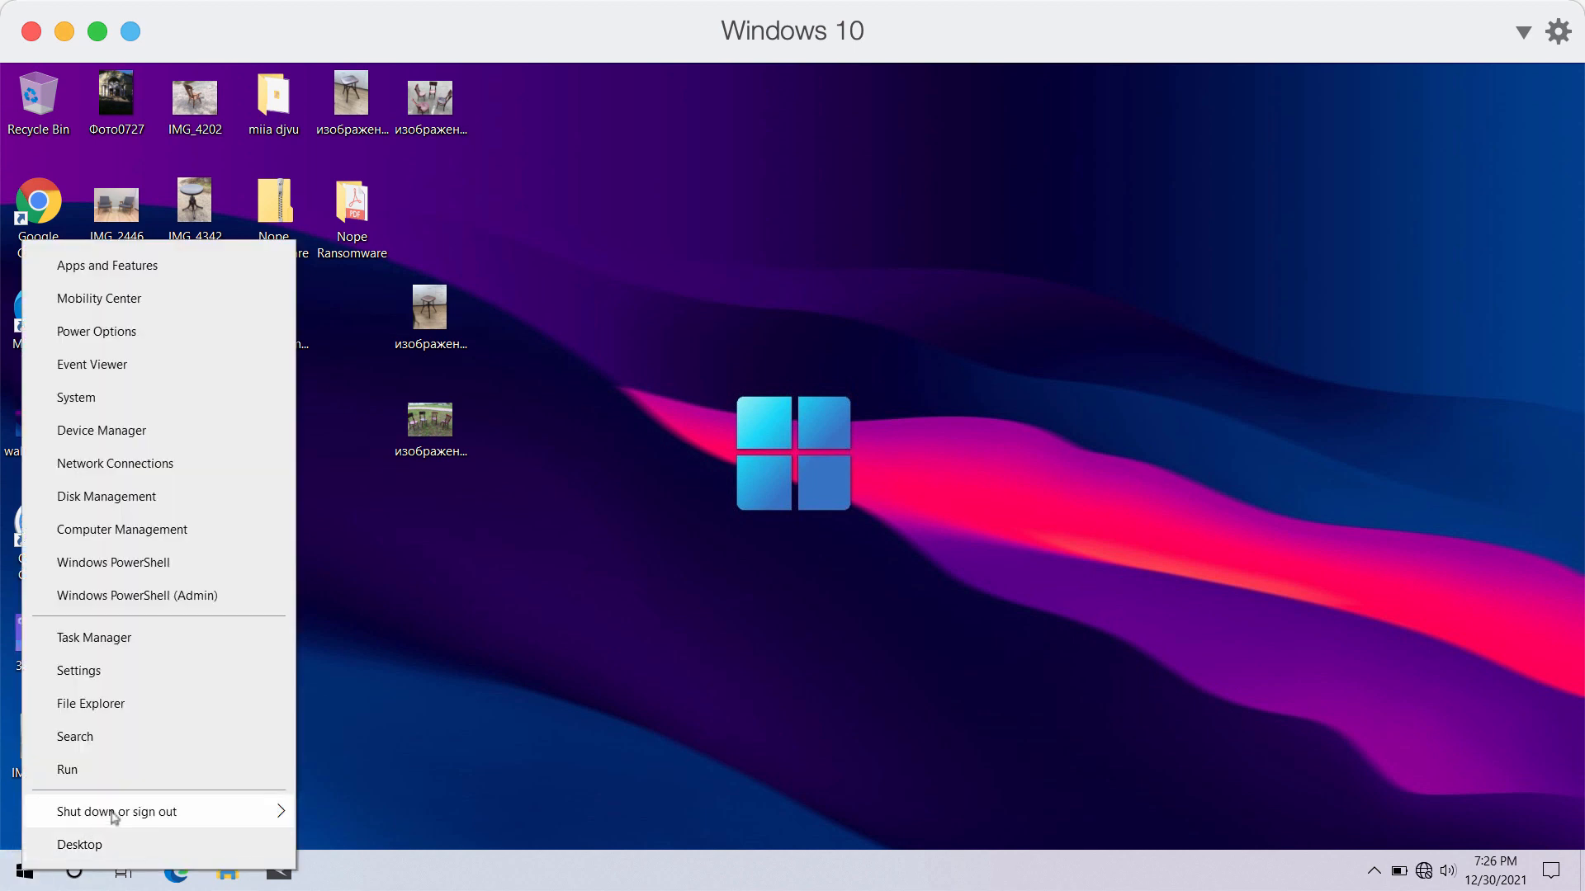
left_click(117, 811)
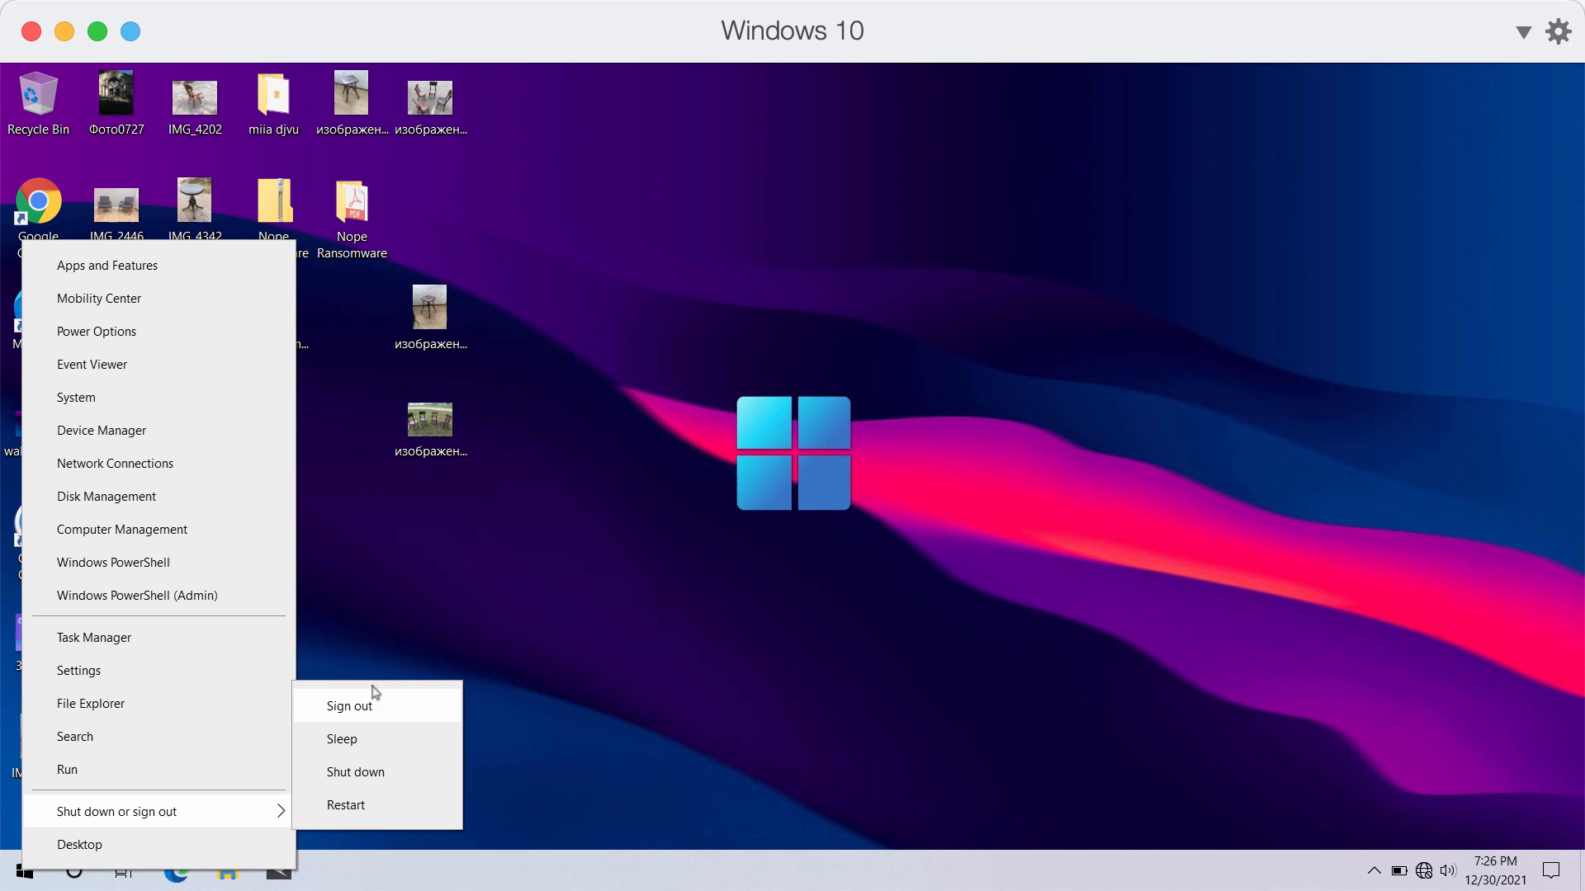
left_click(347, 704)
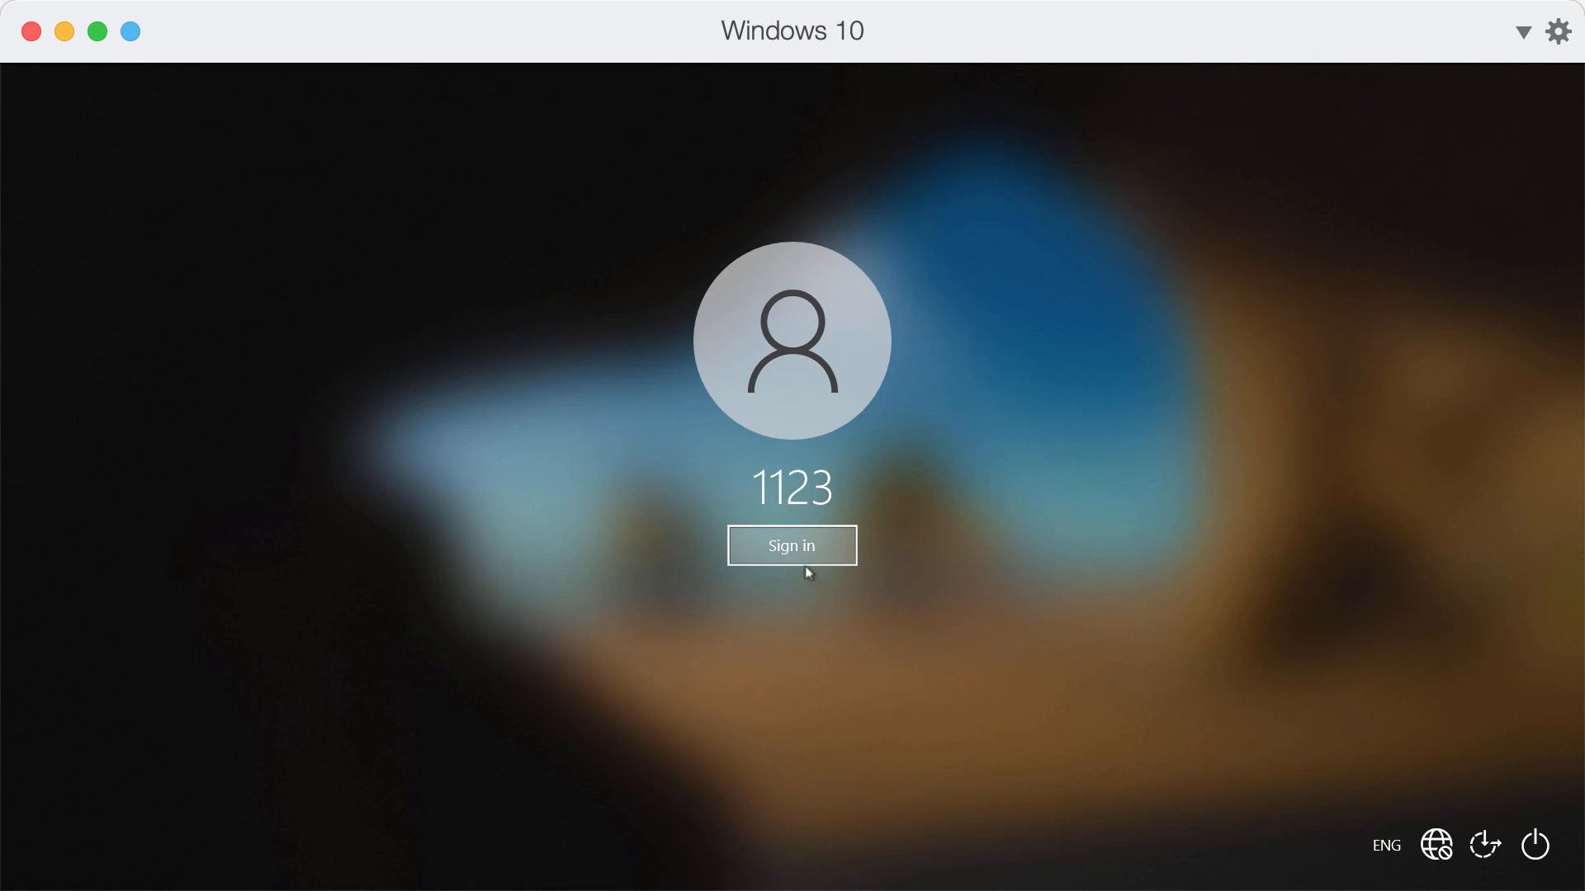
left_click(791, 546)
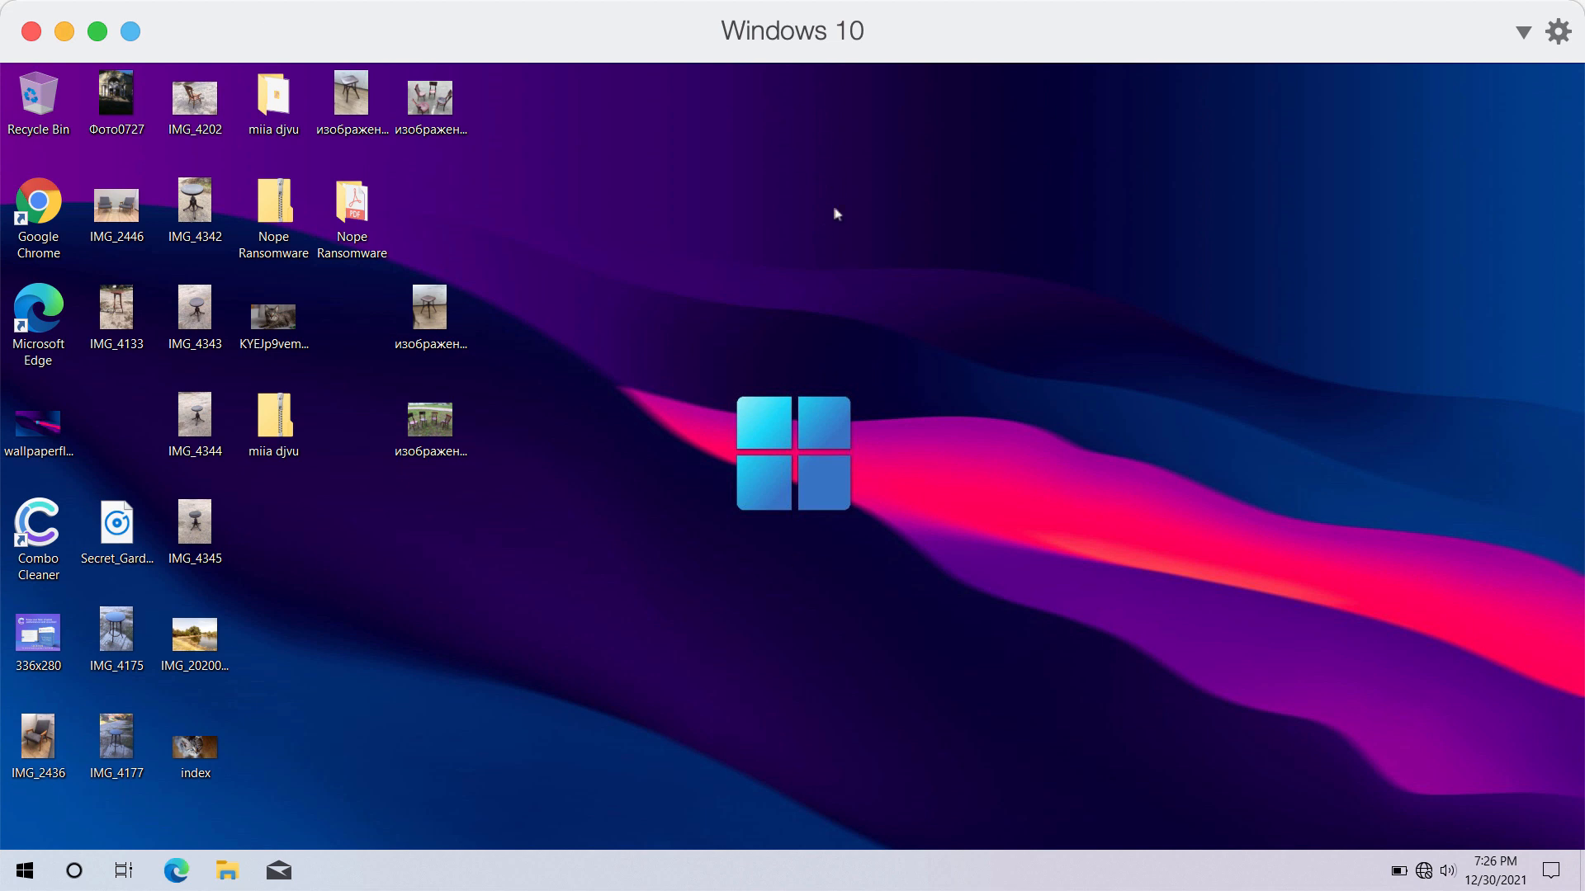
mouse_move(464, 130)
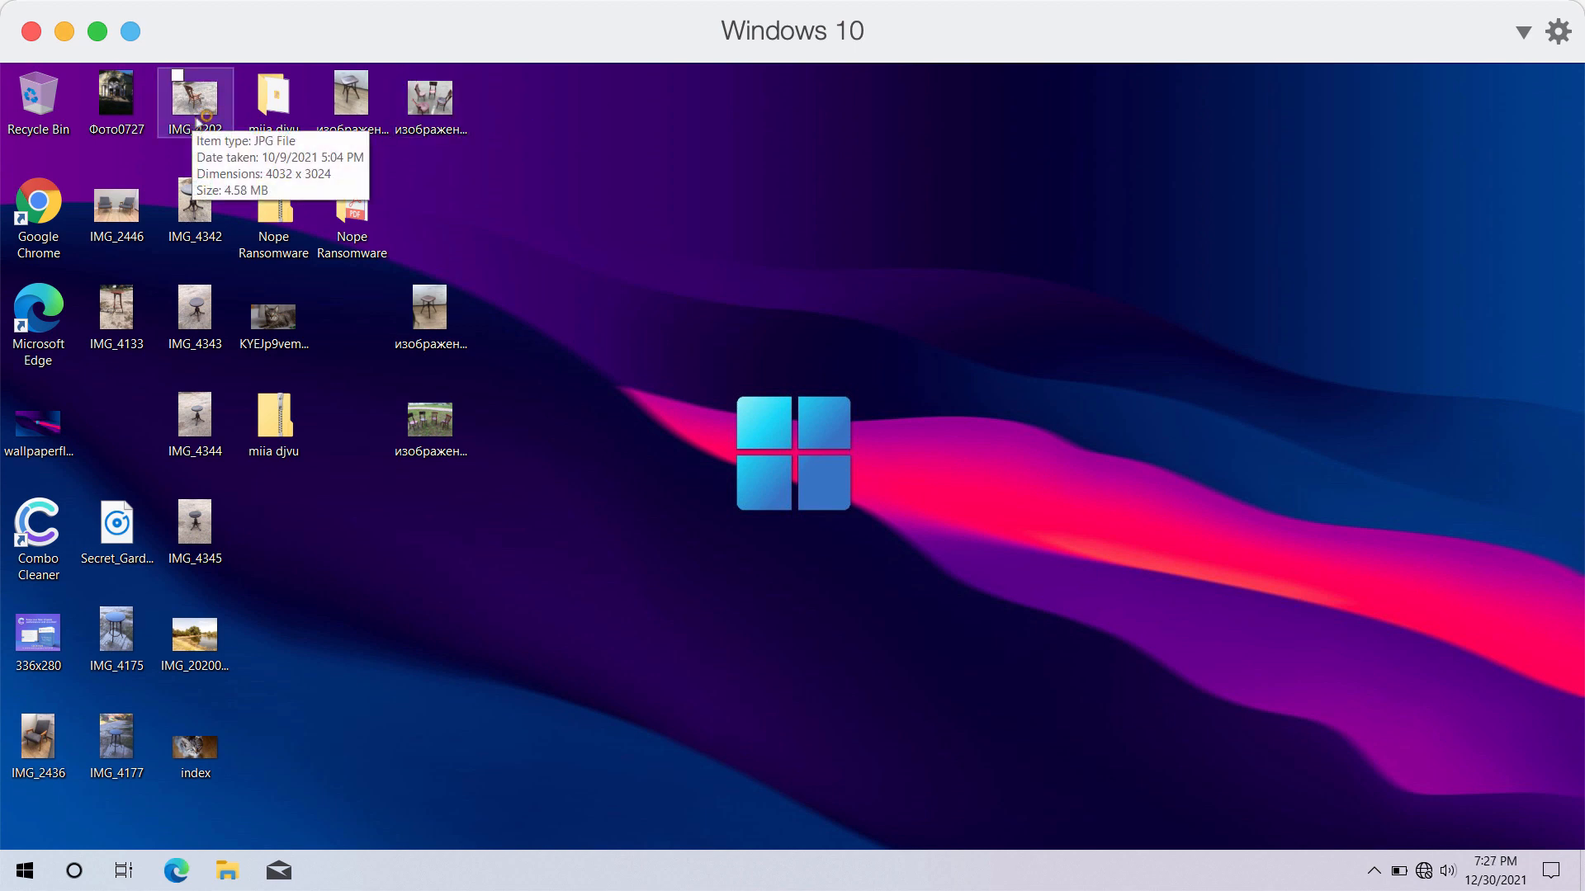
mouse_move(563, 315)
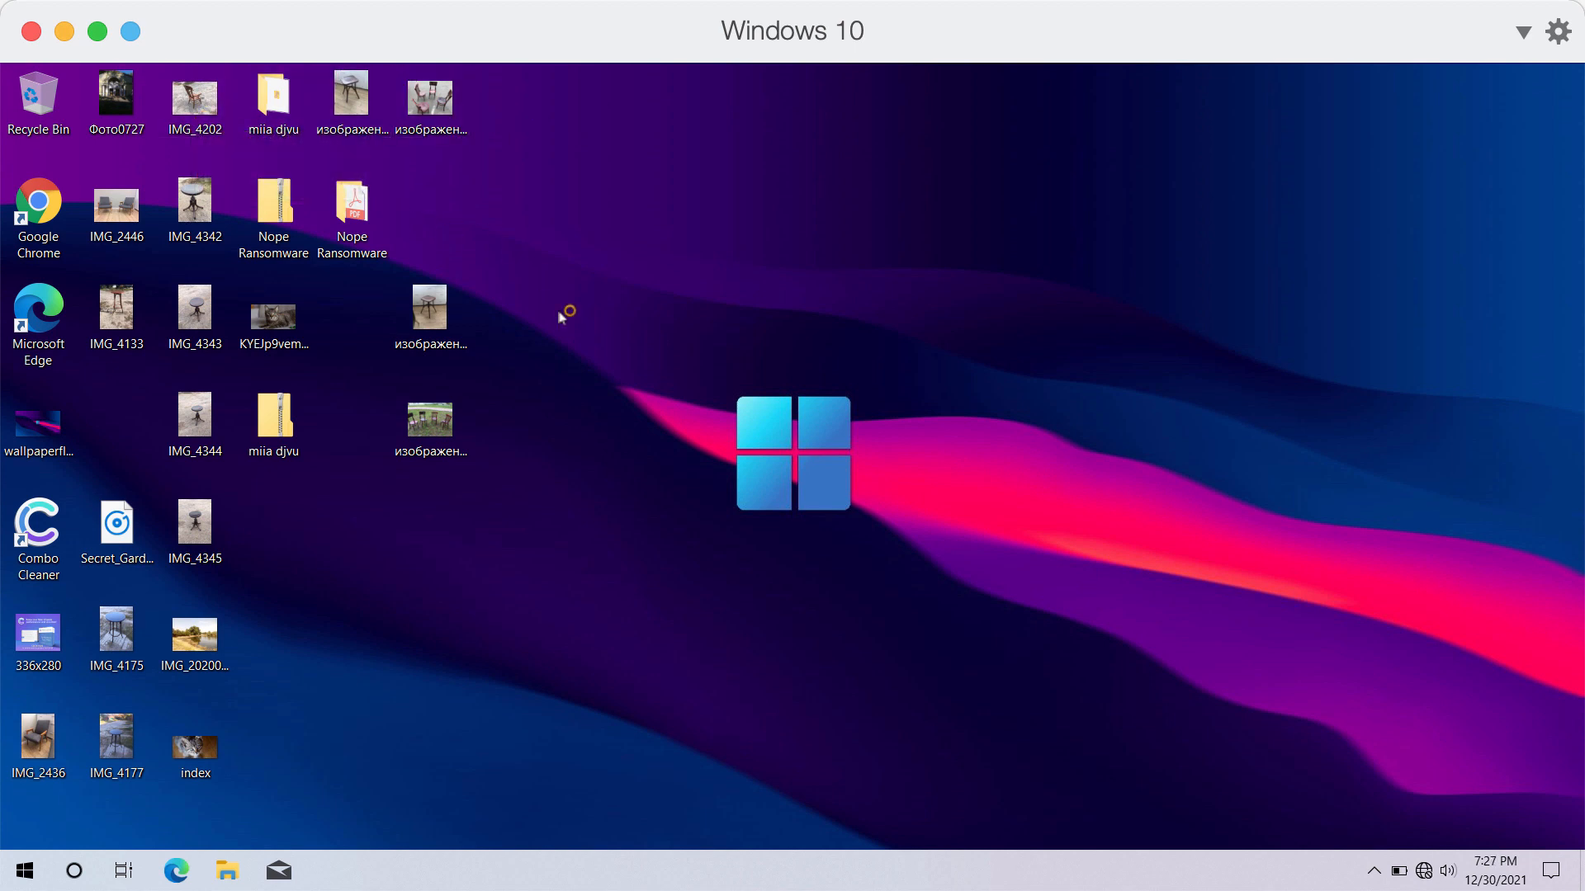
mouse_move(561, 316)
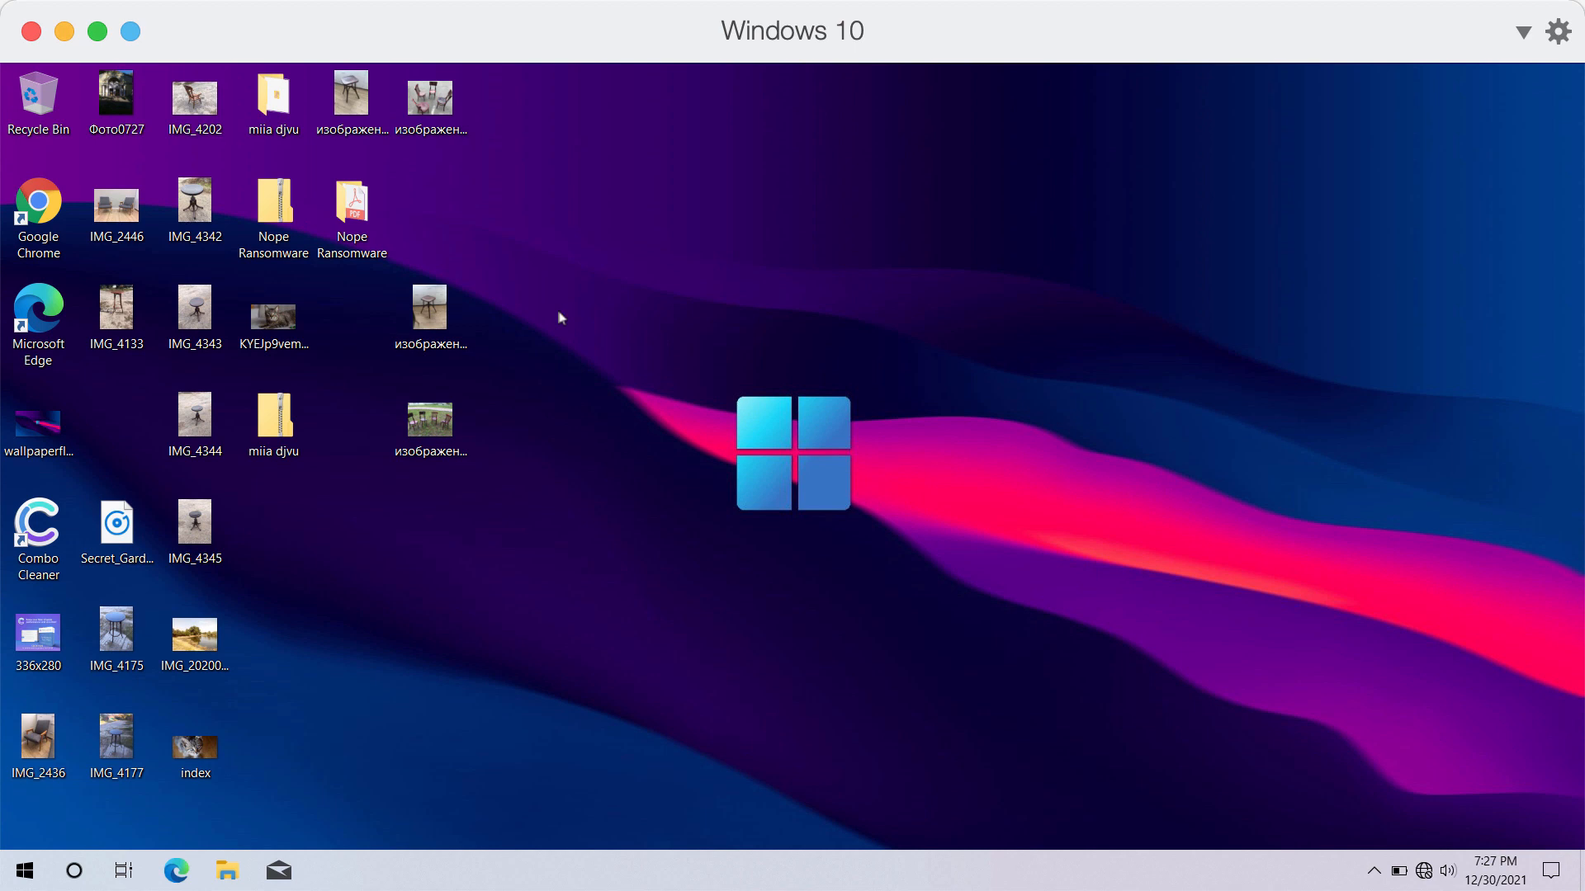
mouse_move(653, 294)
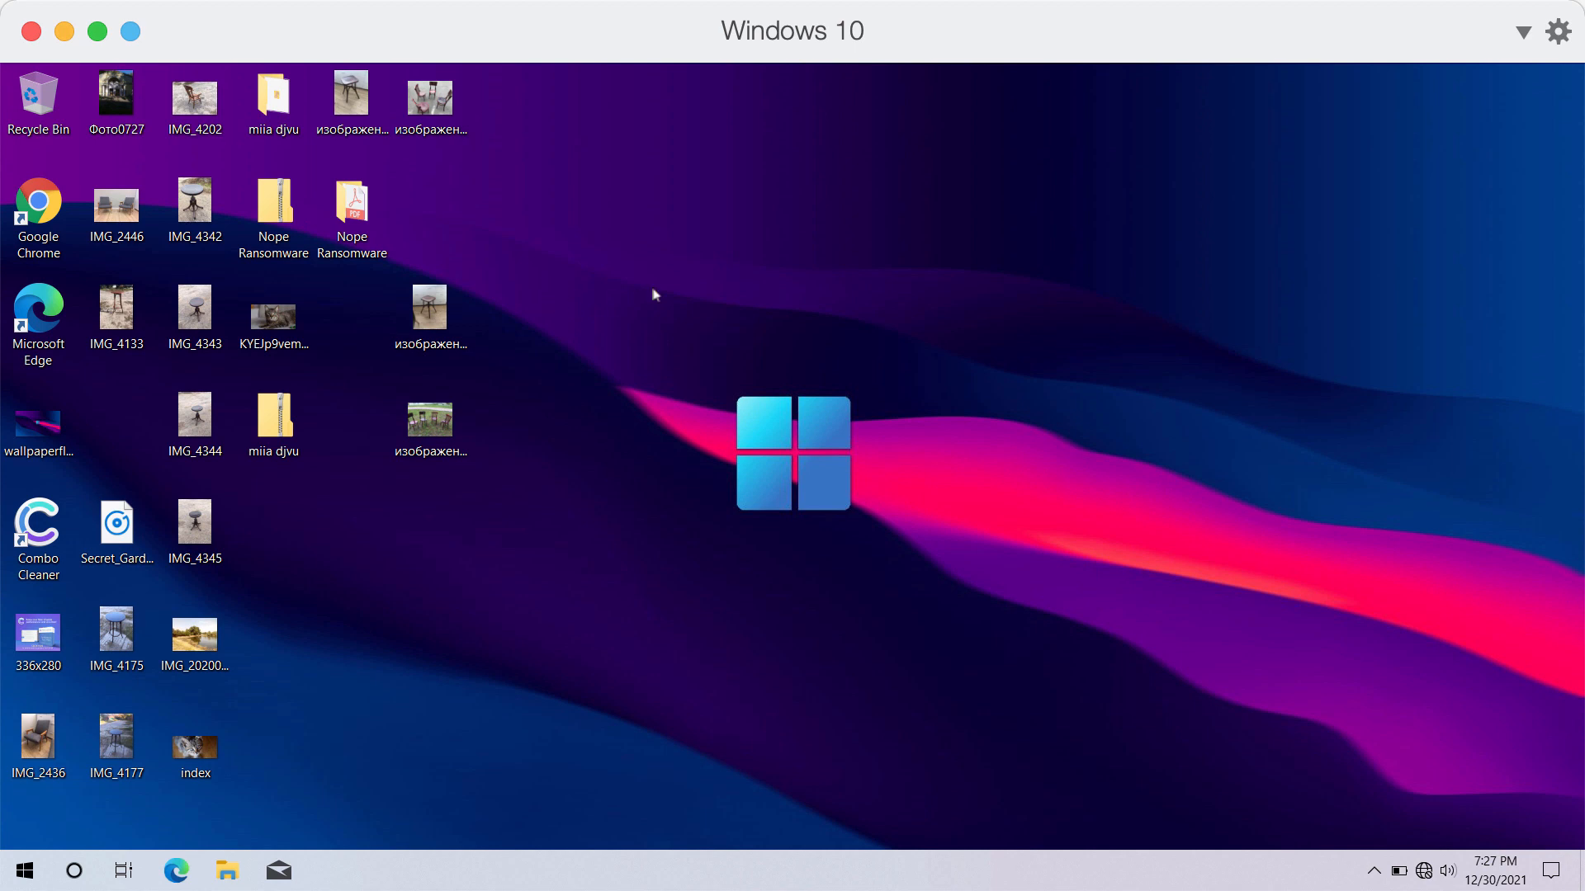
mouse_move(597, 347)
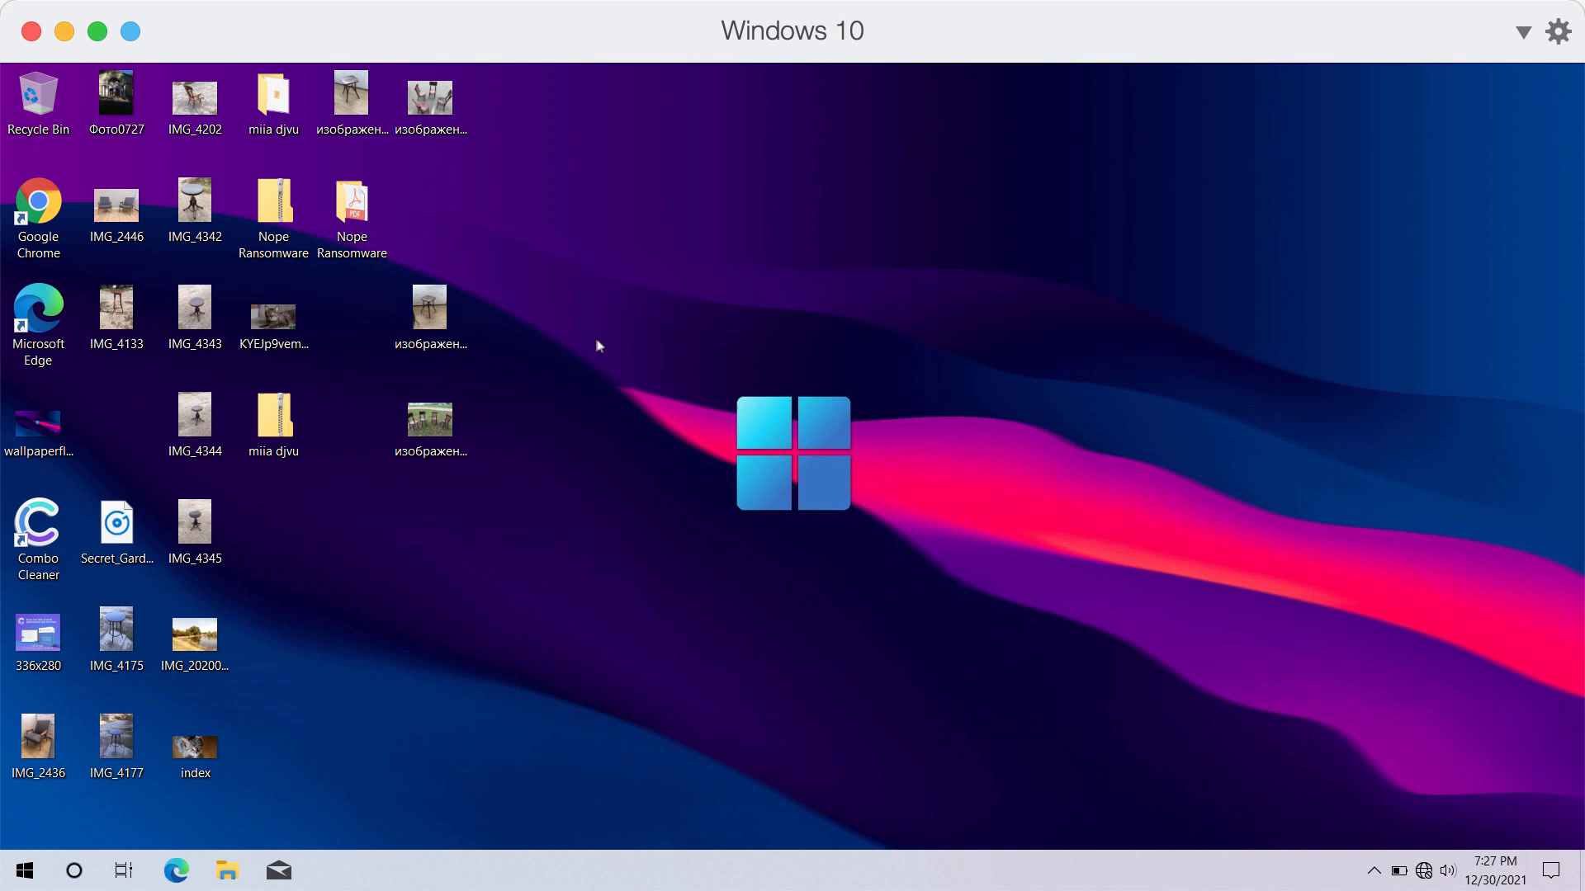
mouse_move(661, 107)
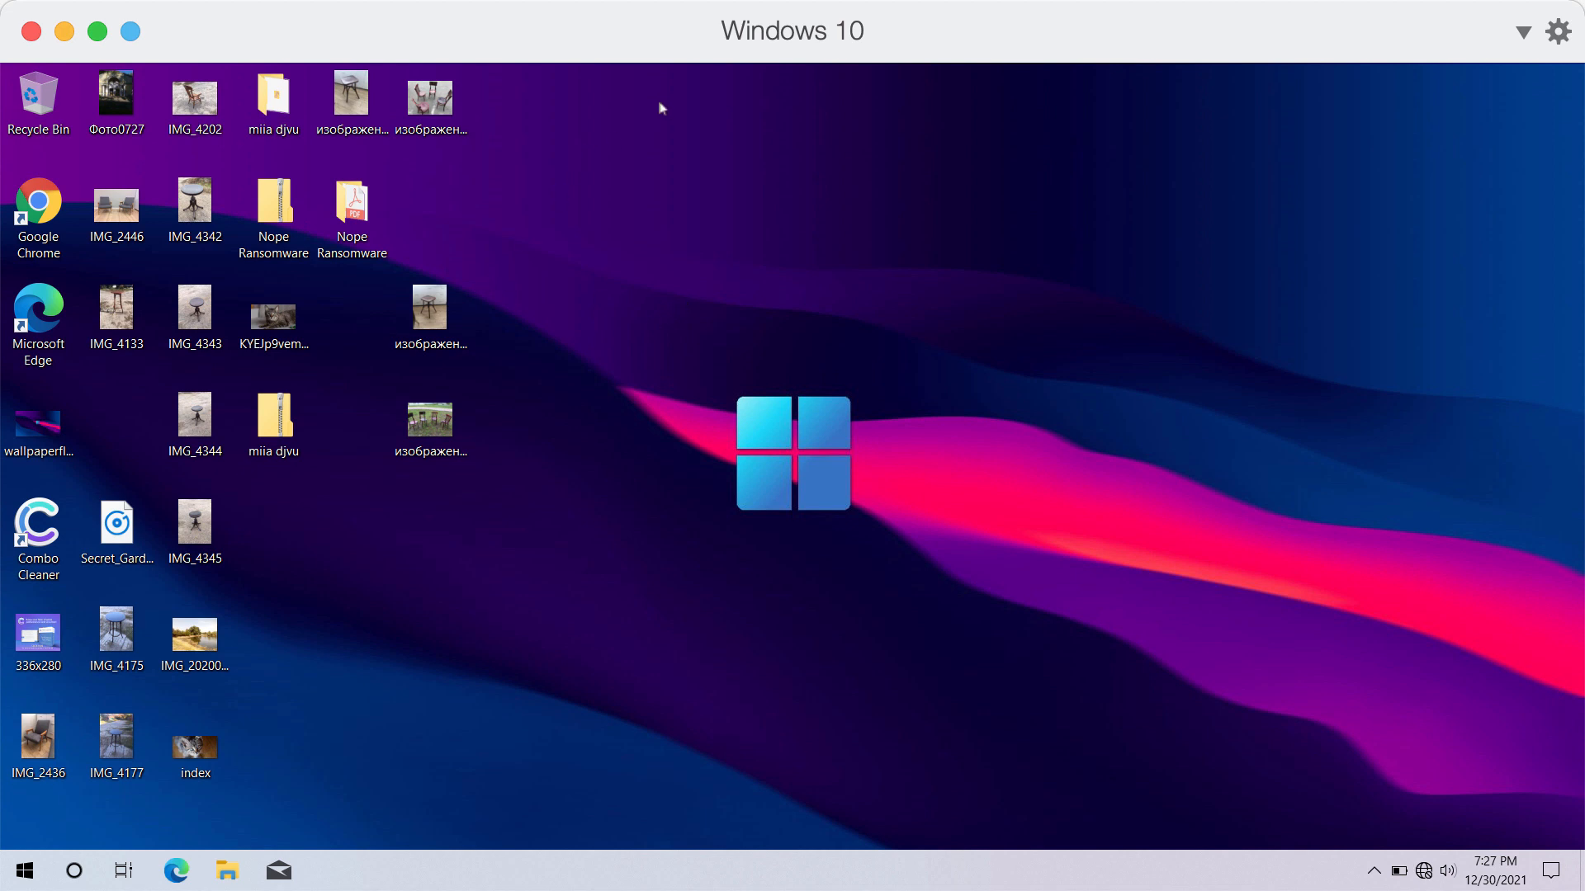
mouse_move(720, 58)
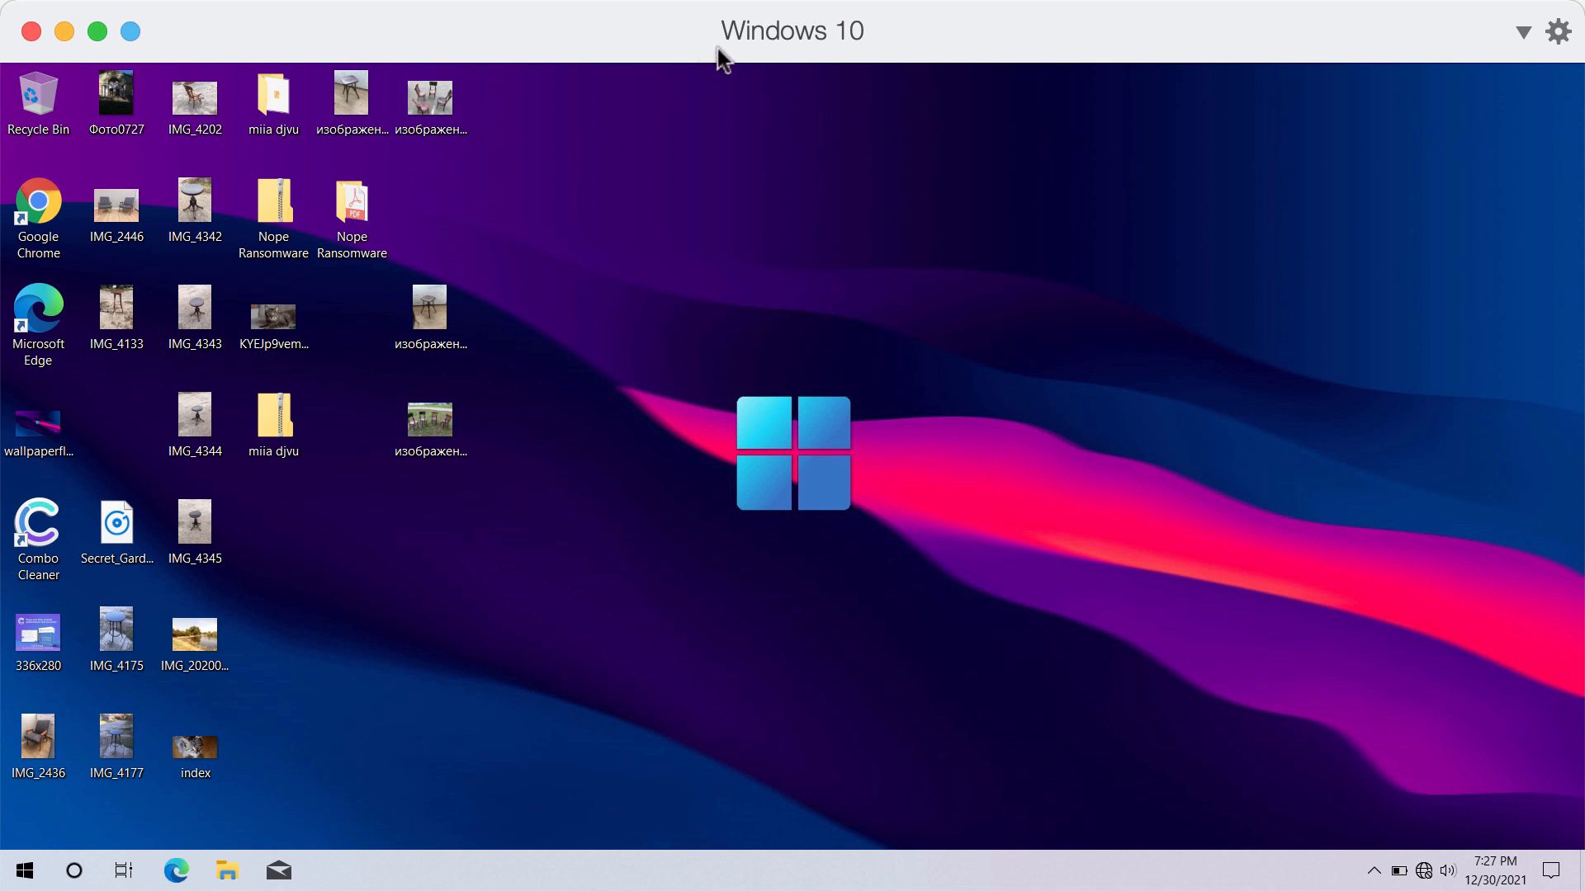
mouse_move(723, 144)
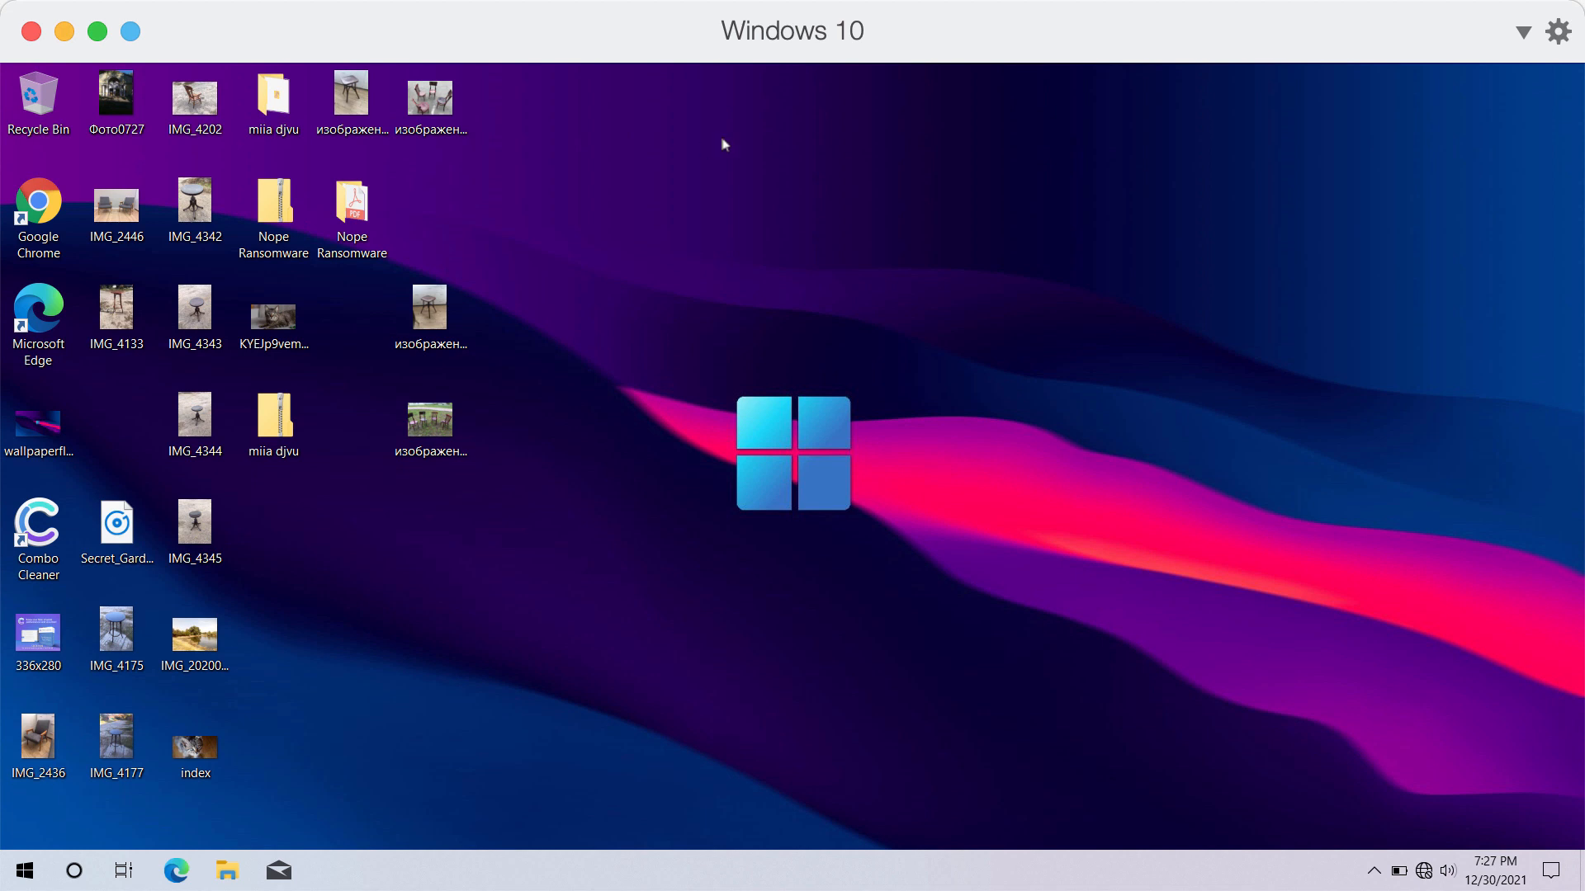
mouse_move(766, 76)
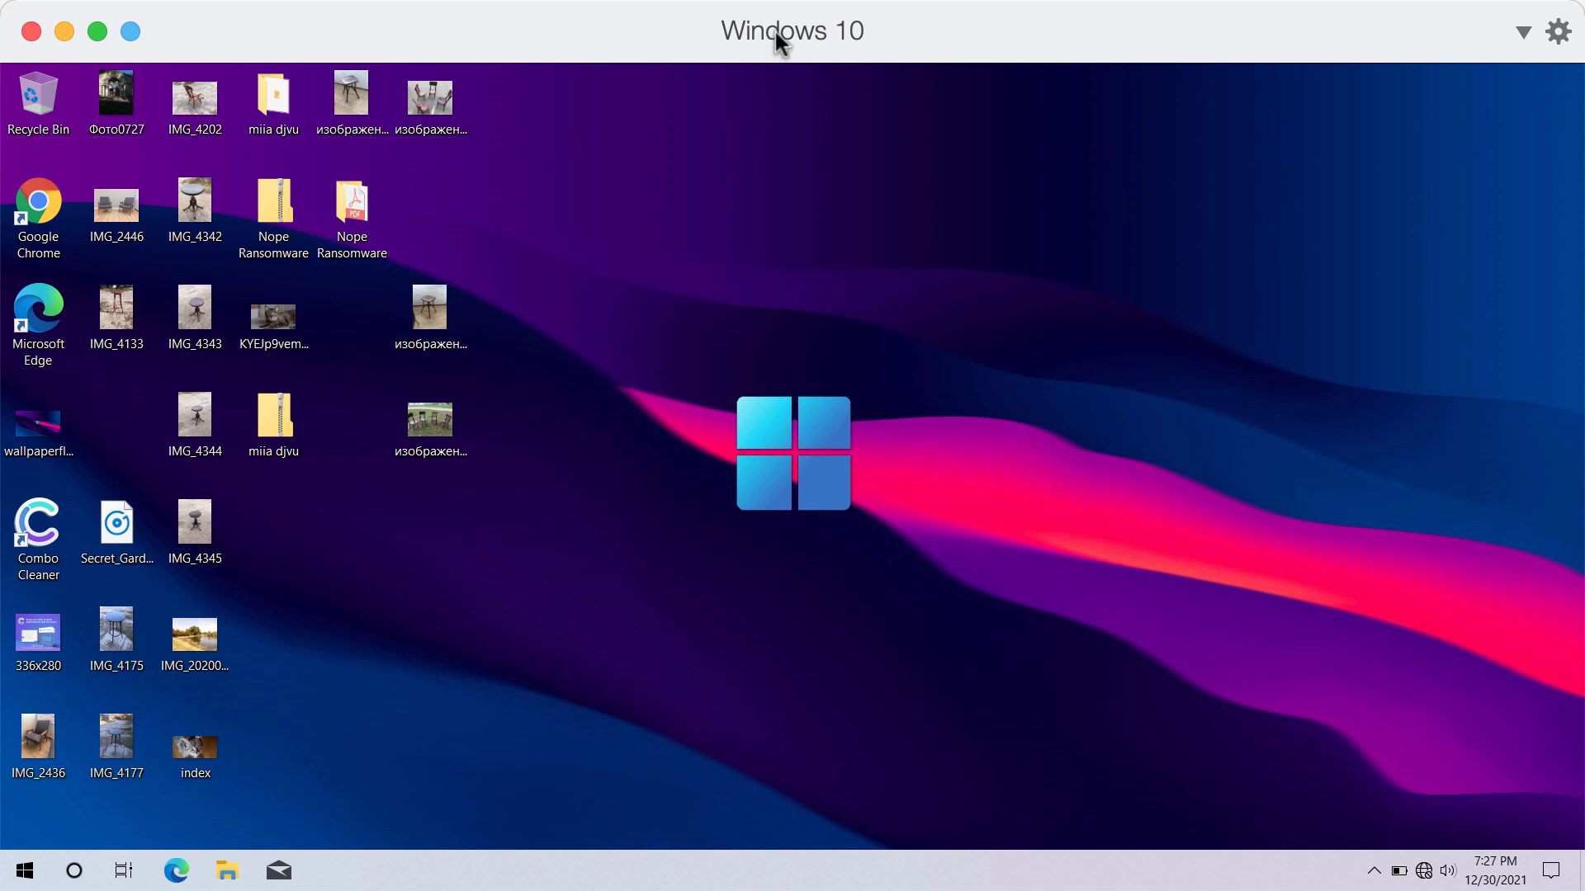
mouse_move(818, 426)
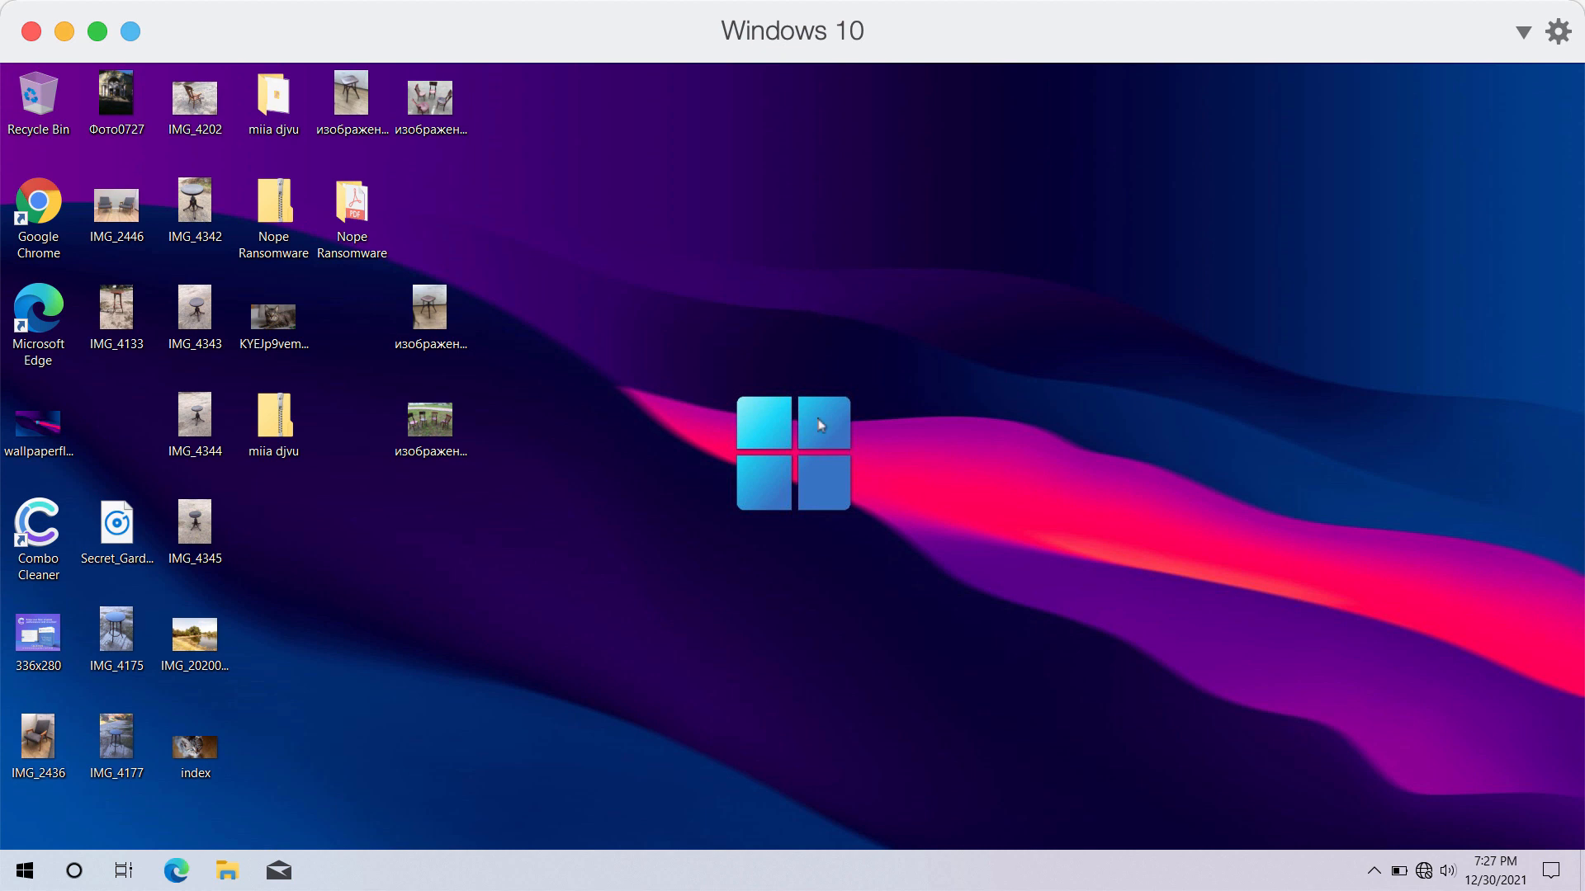
mouse_move(831, 443)
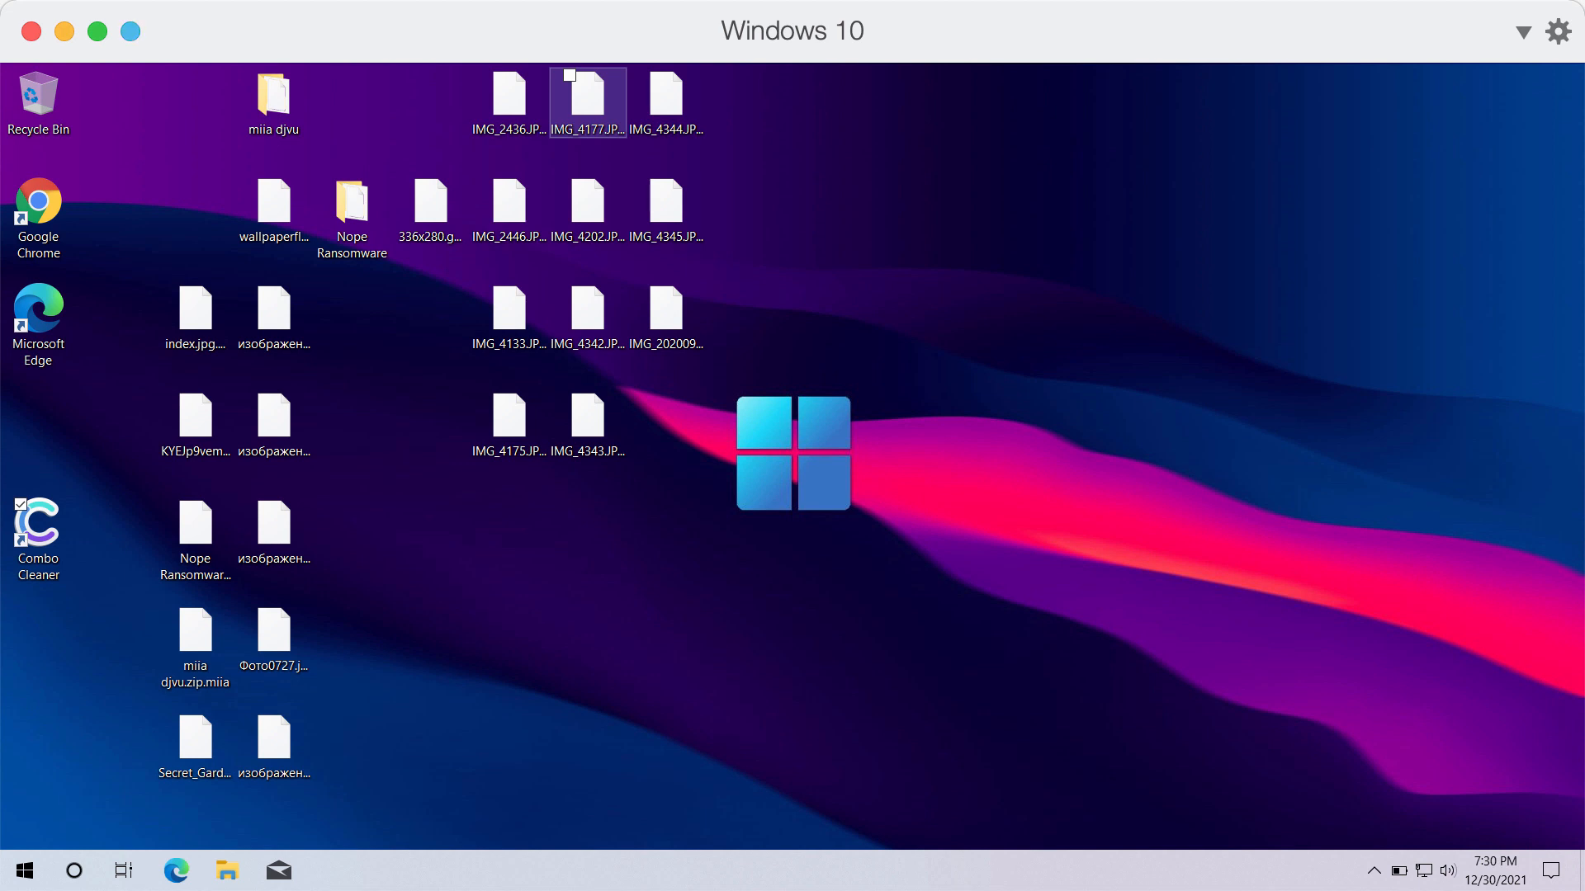
mouse_move(729, 38)
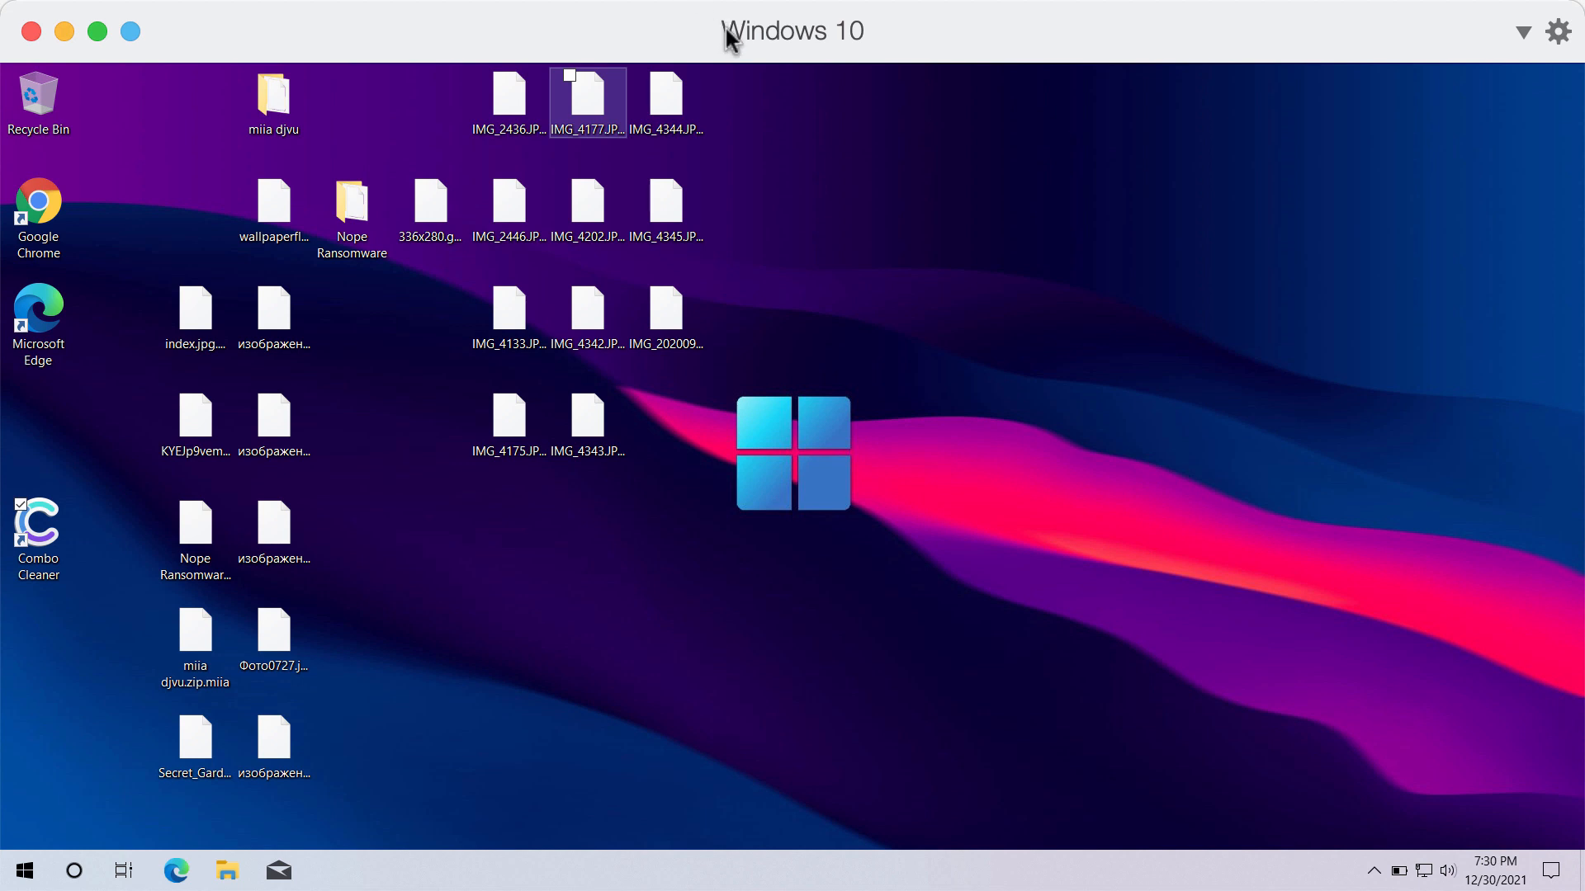
Step: Rename 336x280.gif.miia to 336x280.gif, confirm the warning, and find Photos still can't open it
left_click(430, 199)
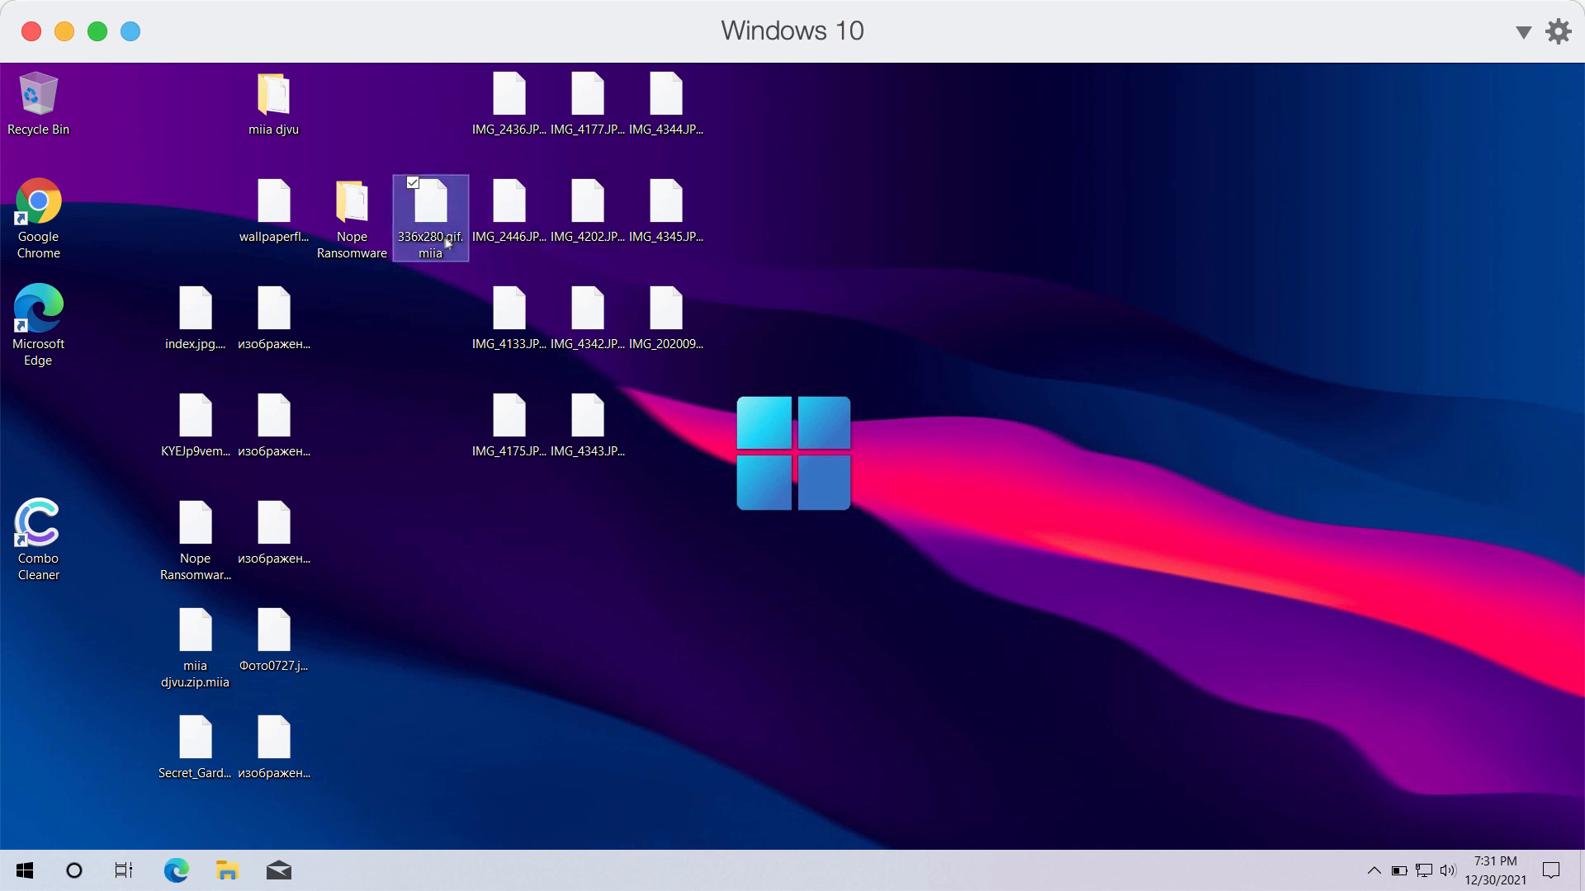
left_click(431, 237)
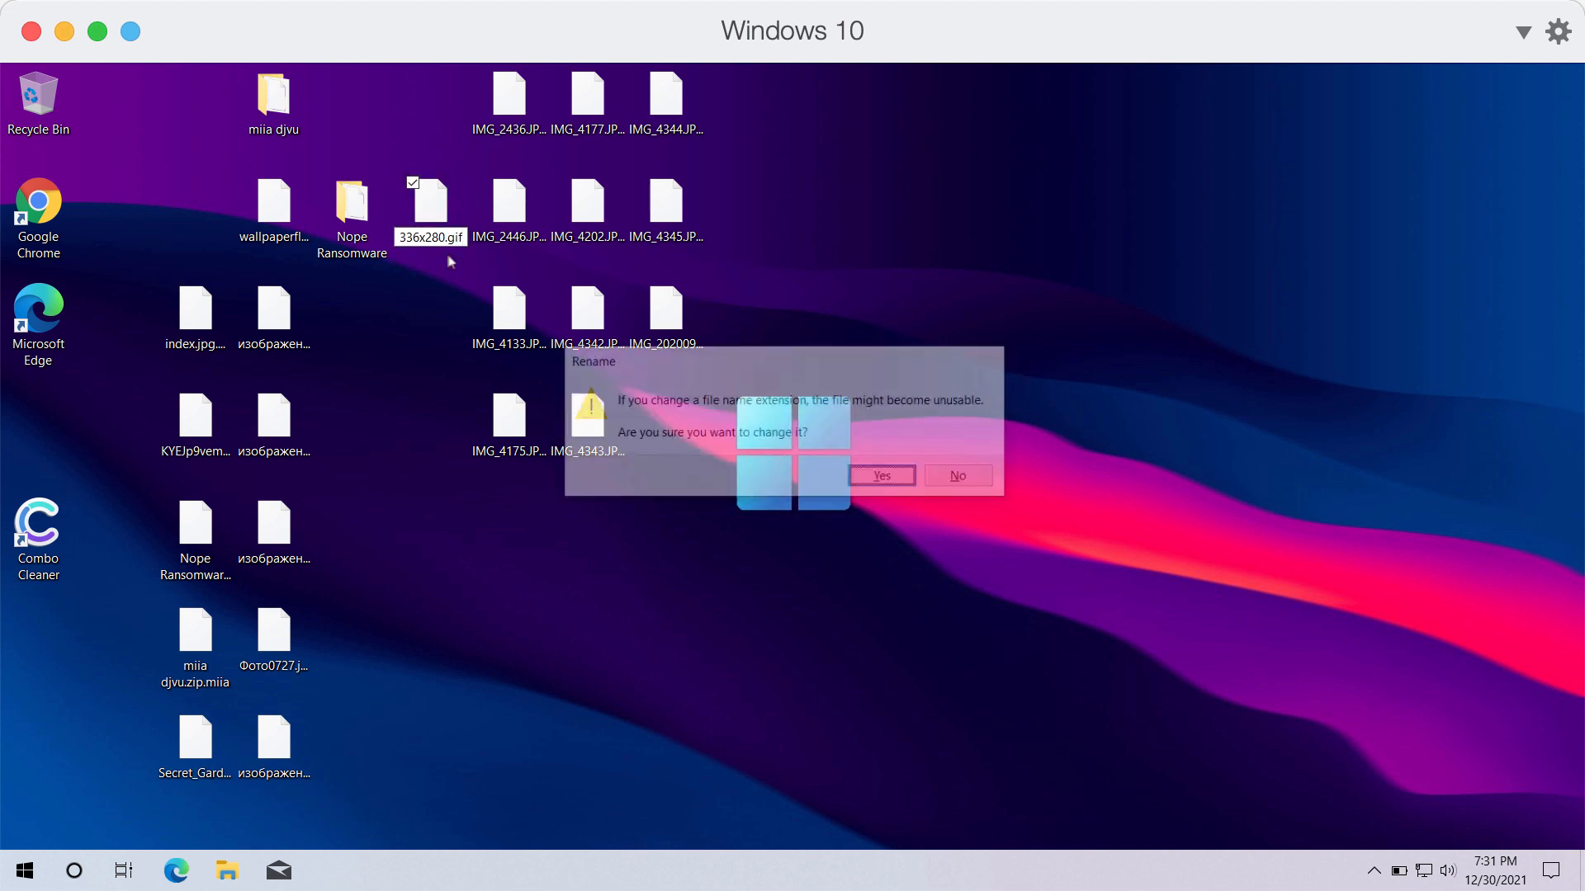
left_click(879, 476)
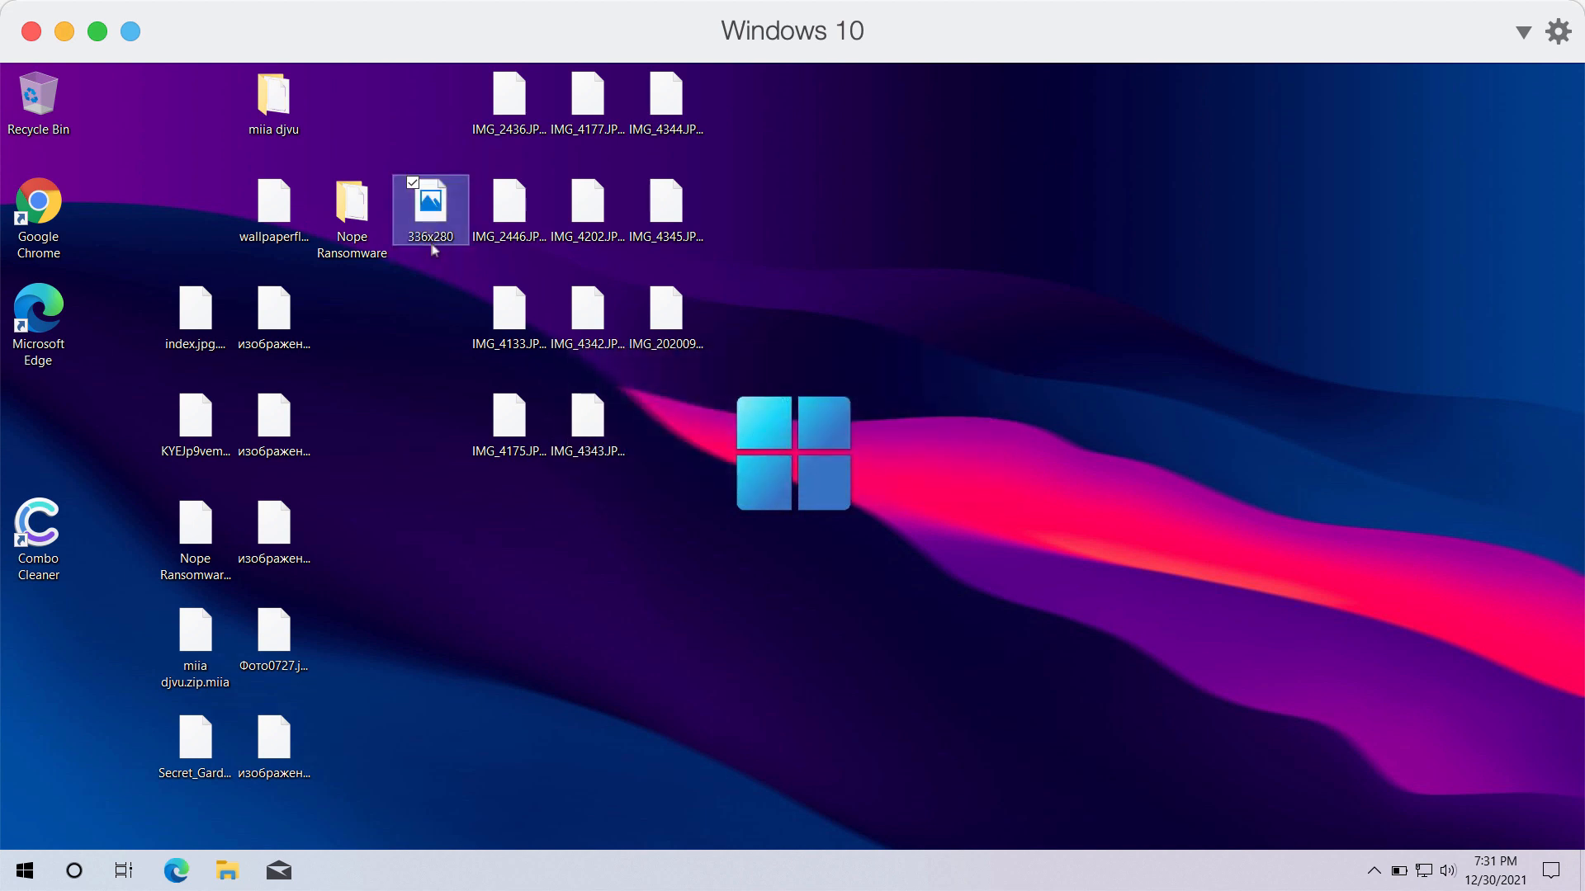
double_click(429, 206)
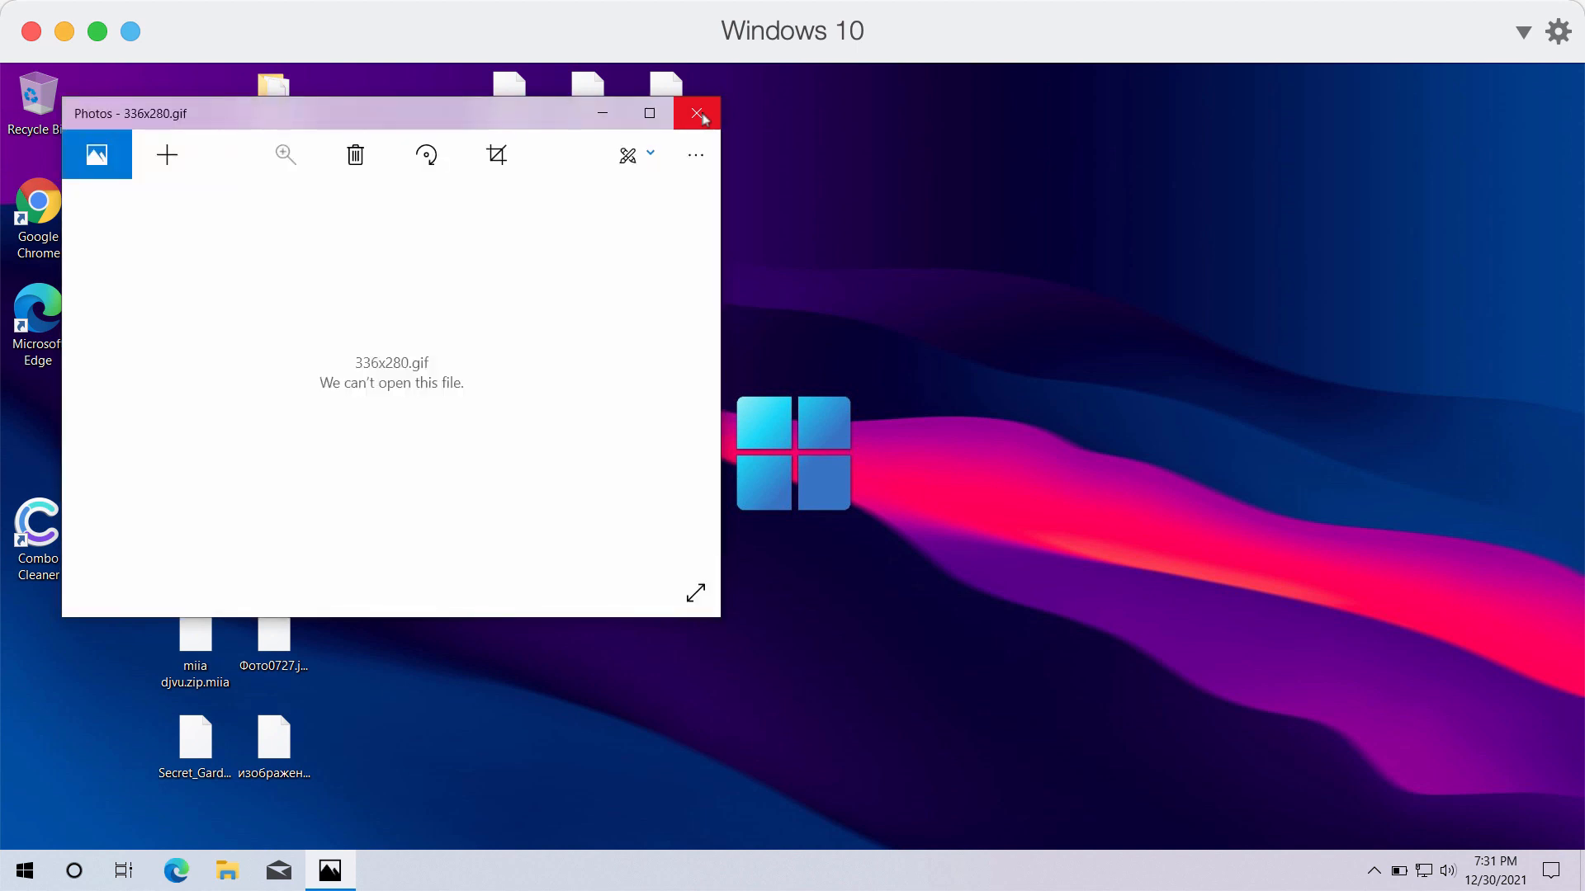
left_click(695, 113)
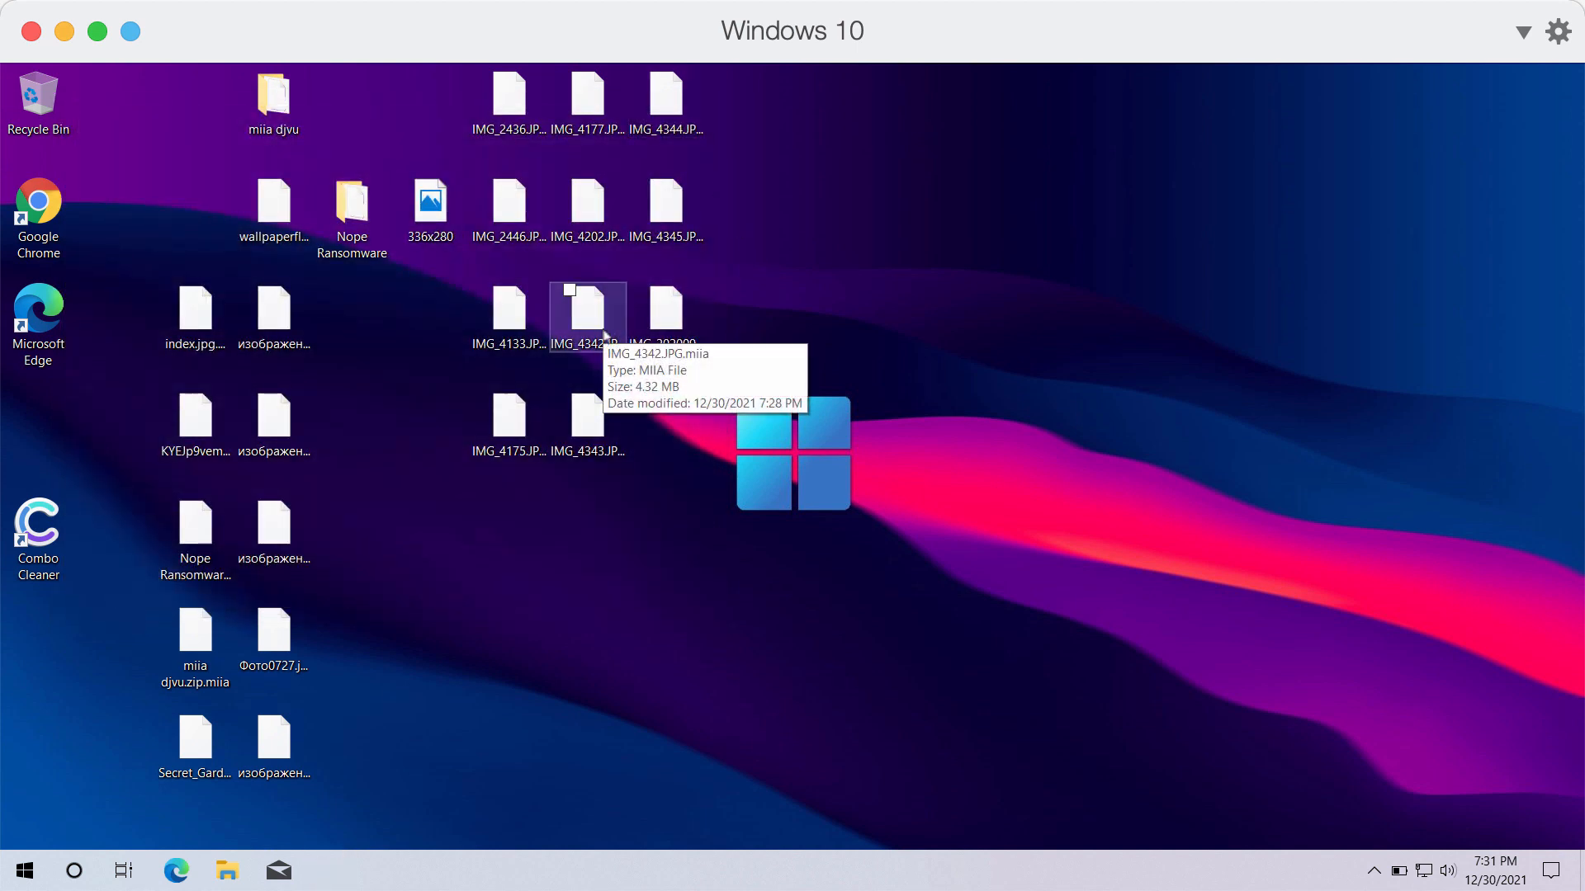
mouse_move(864, 125)
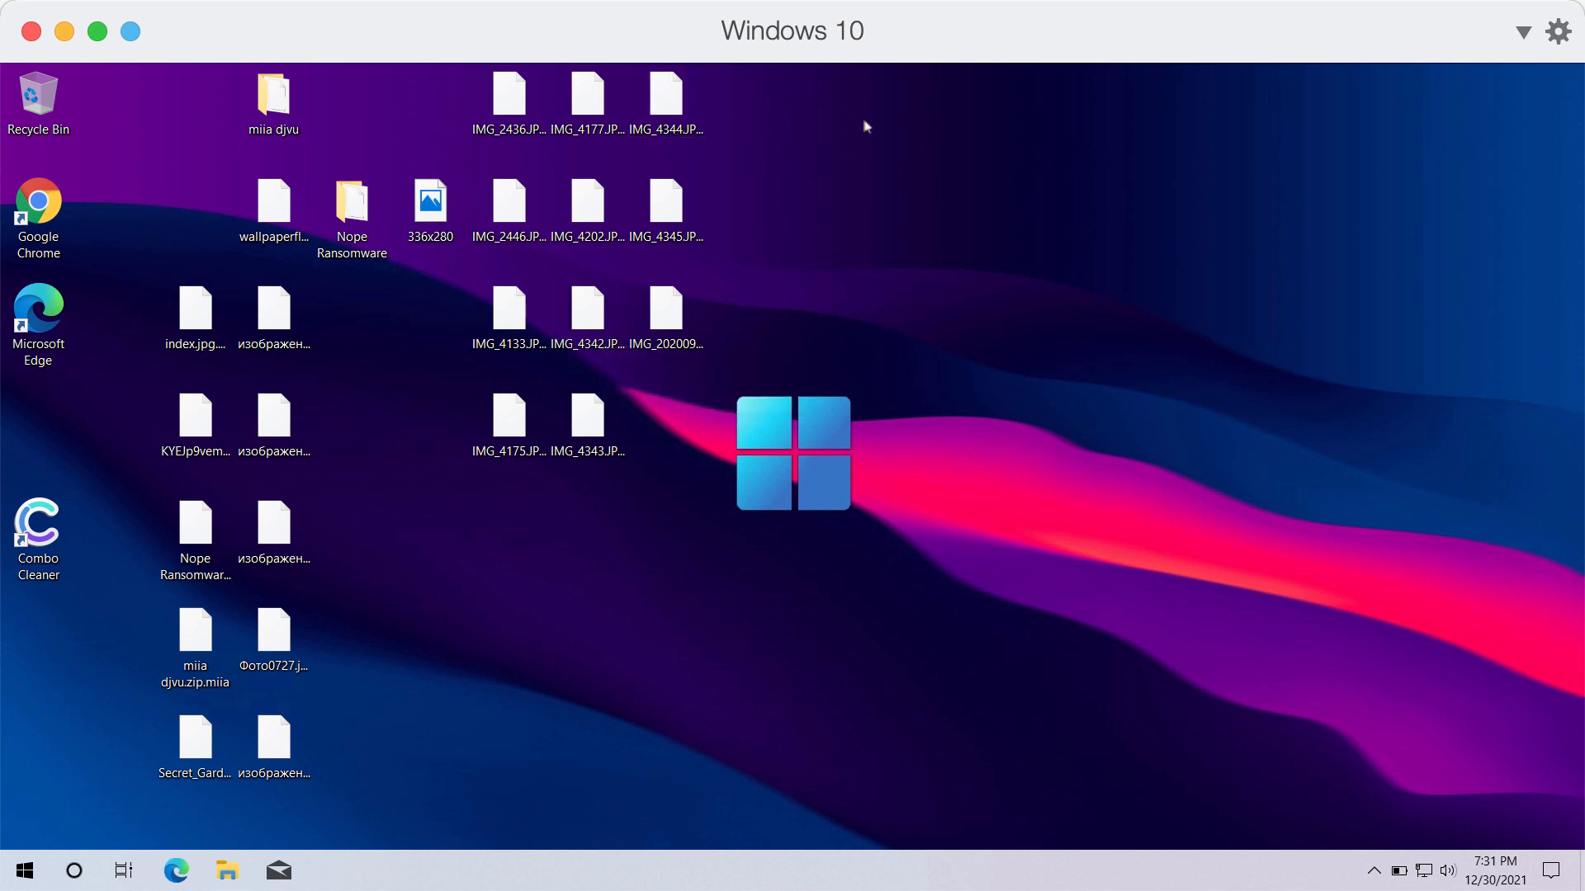
mouse_move(888, 217)
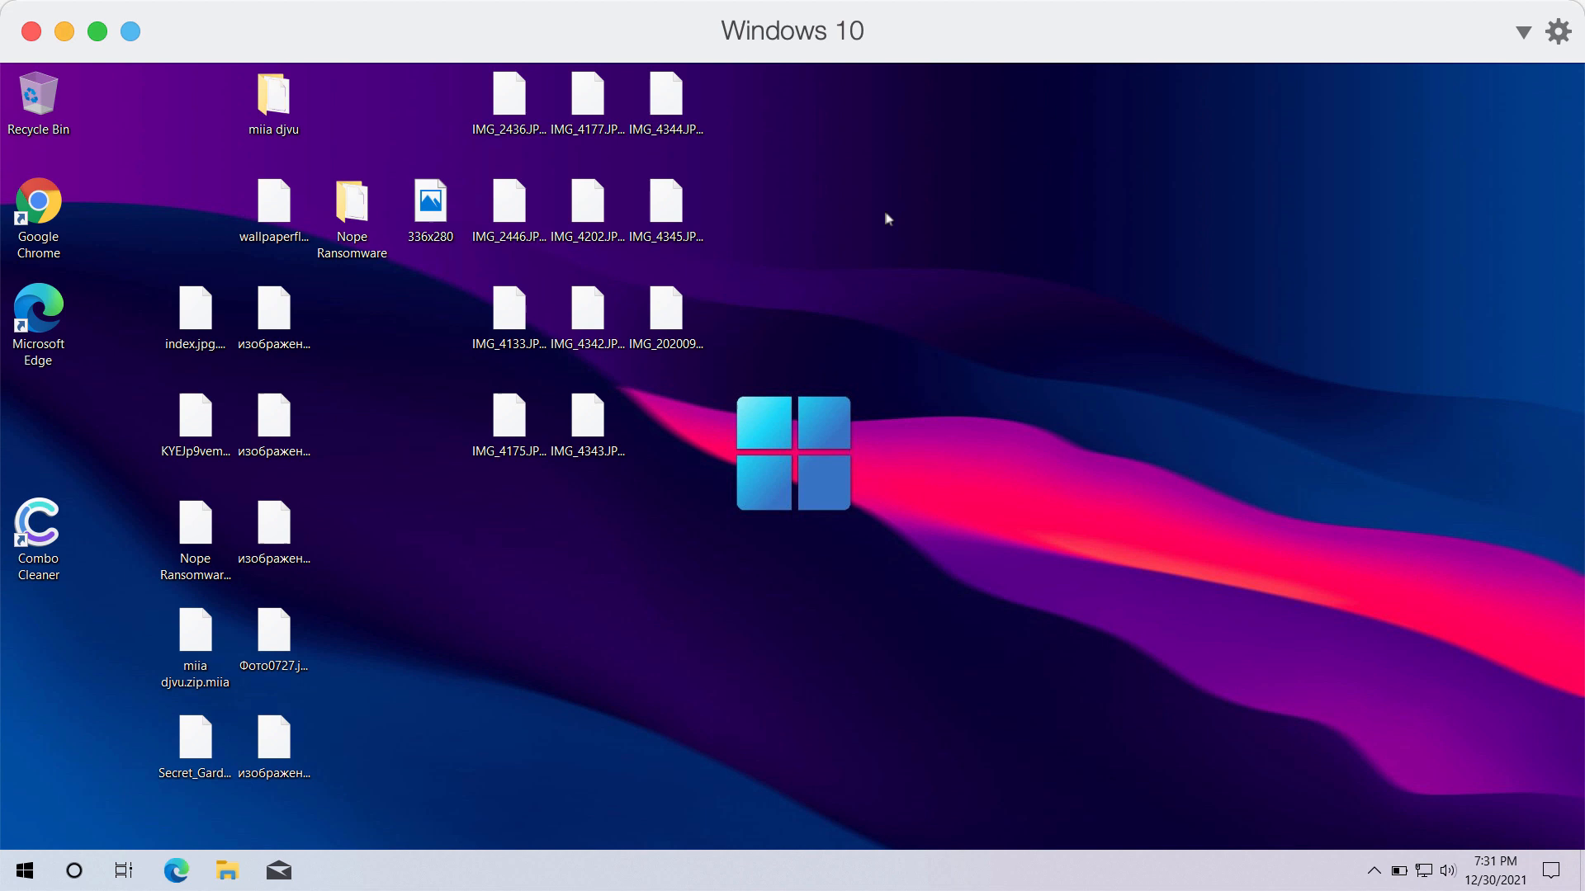
mouse_move(889, 224)
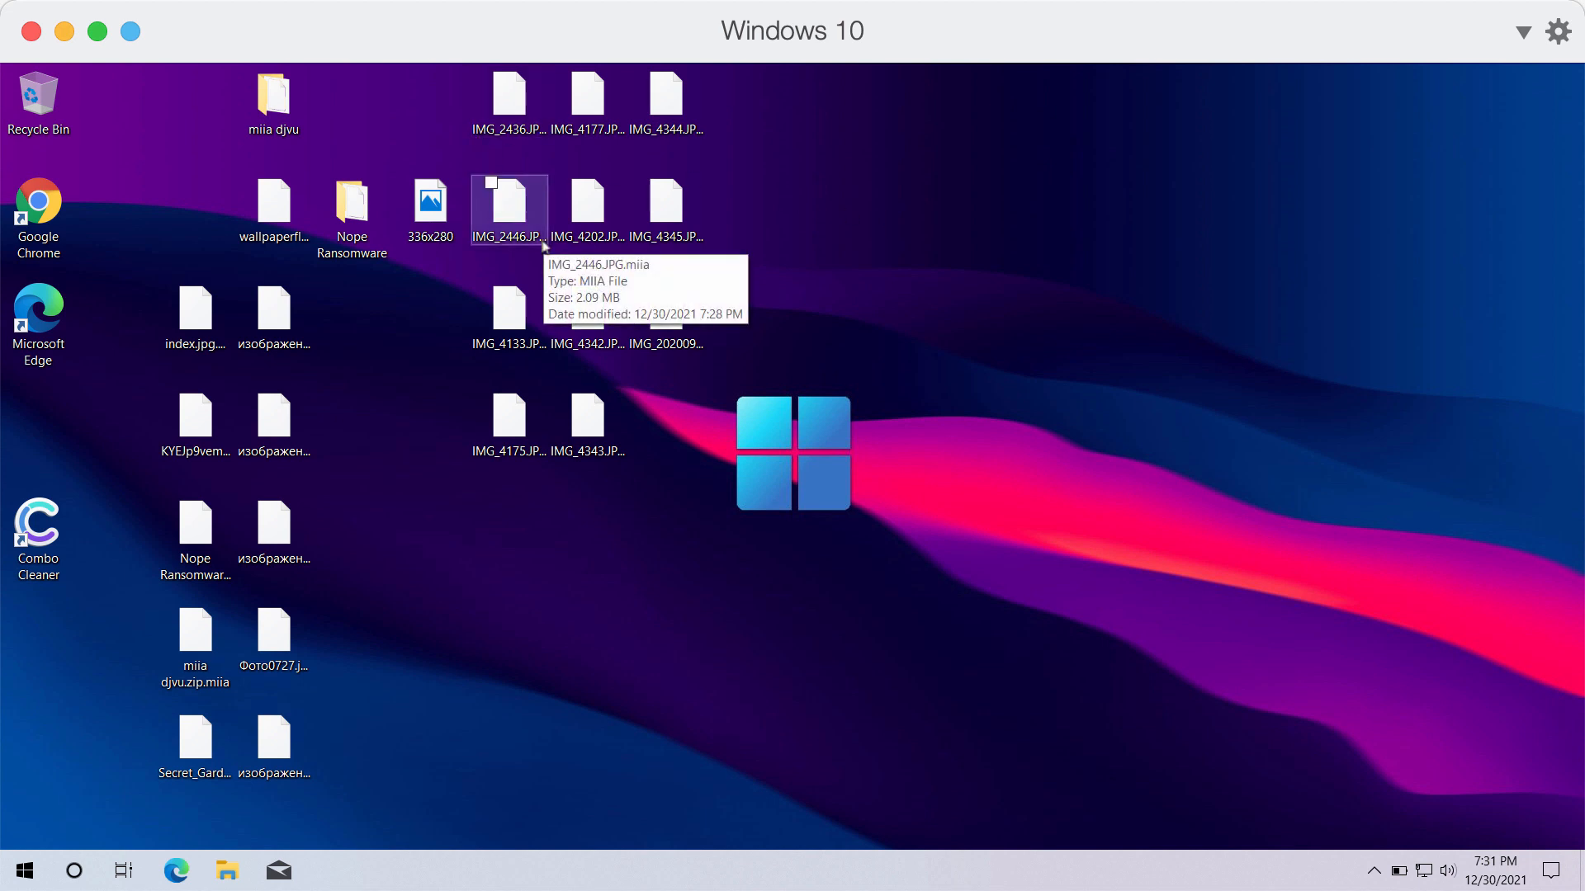
left_click(37, 212)
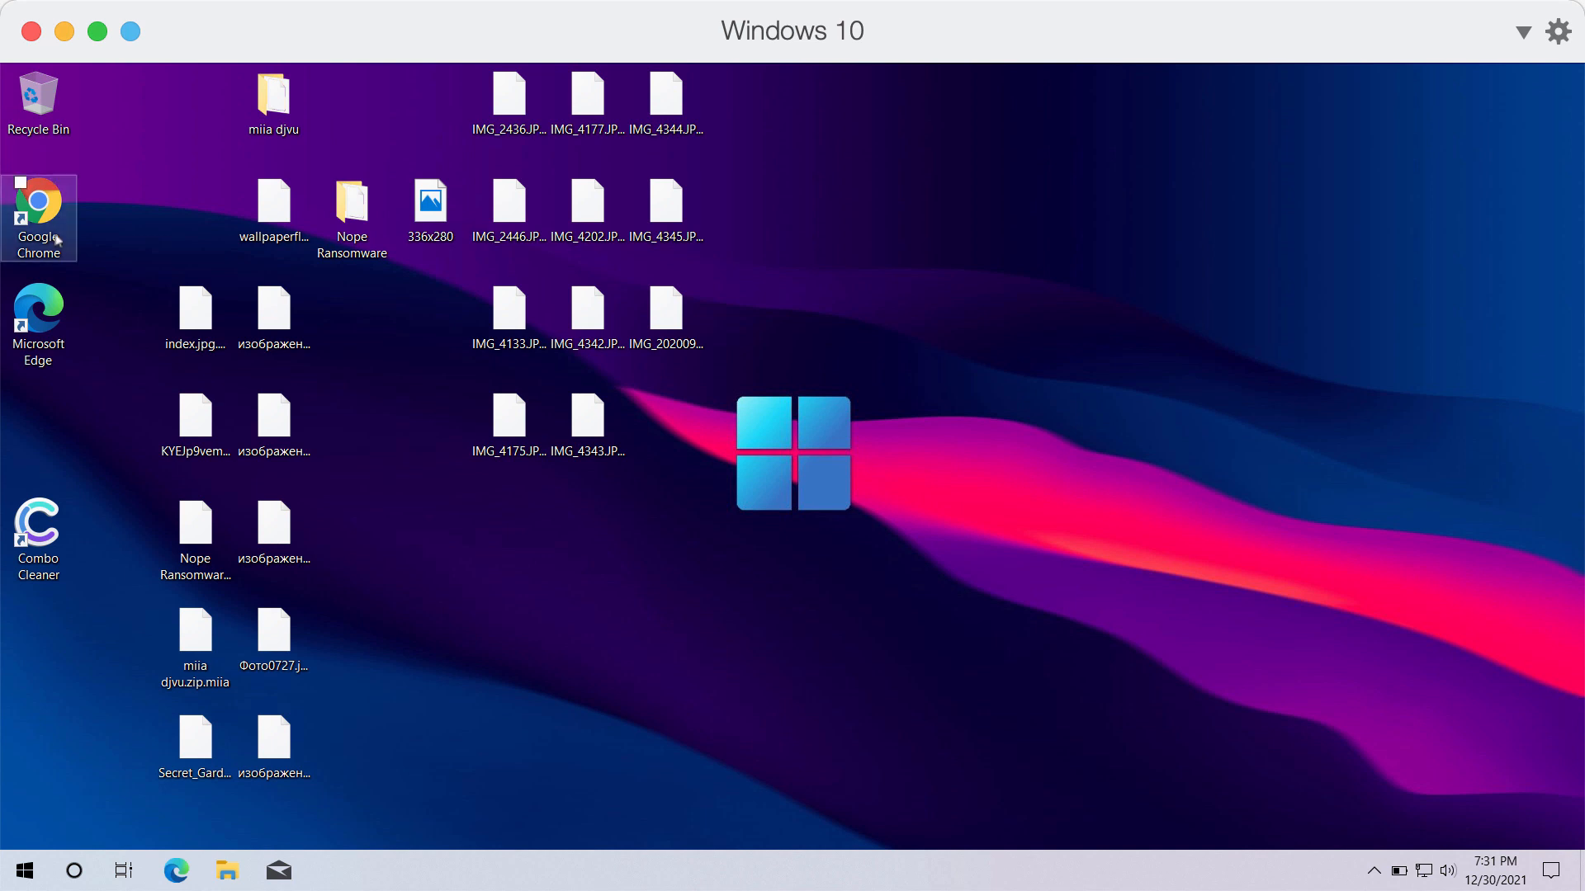
Step: Launch Google Chrome from its desktop shortcut to a new tab
left_click(37, 203)
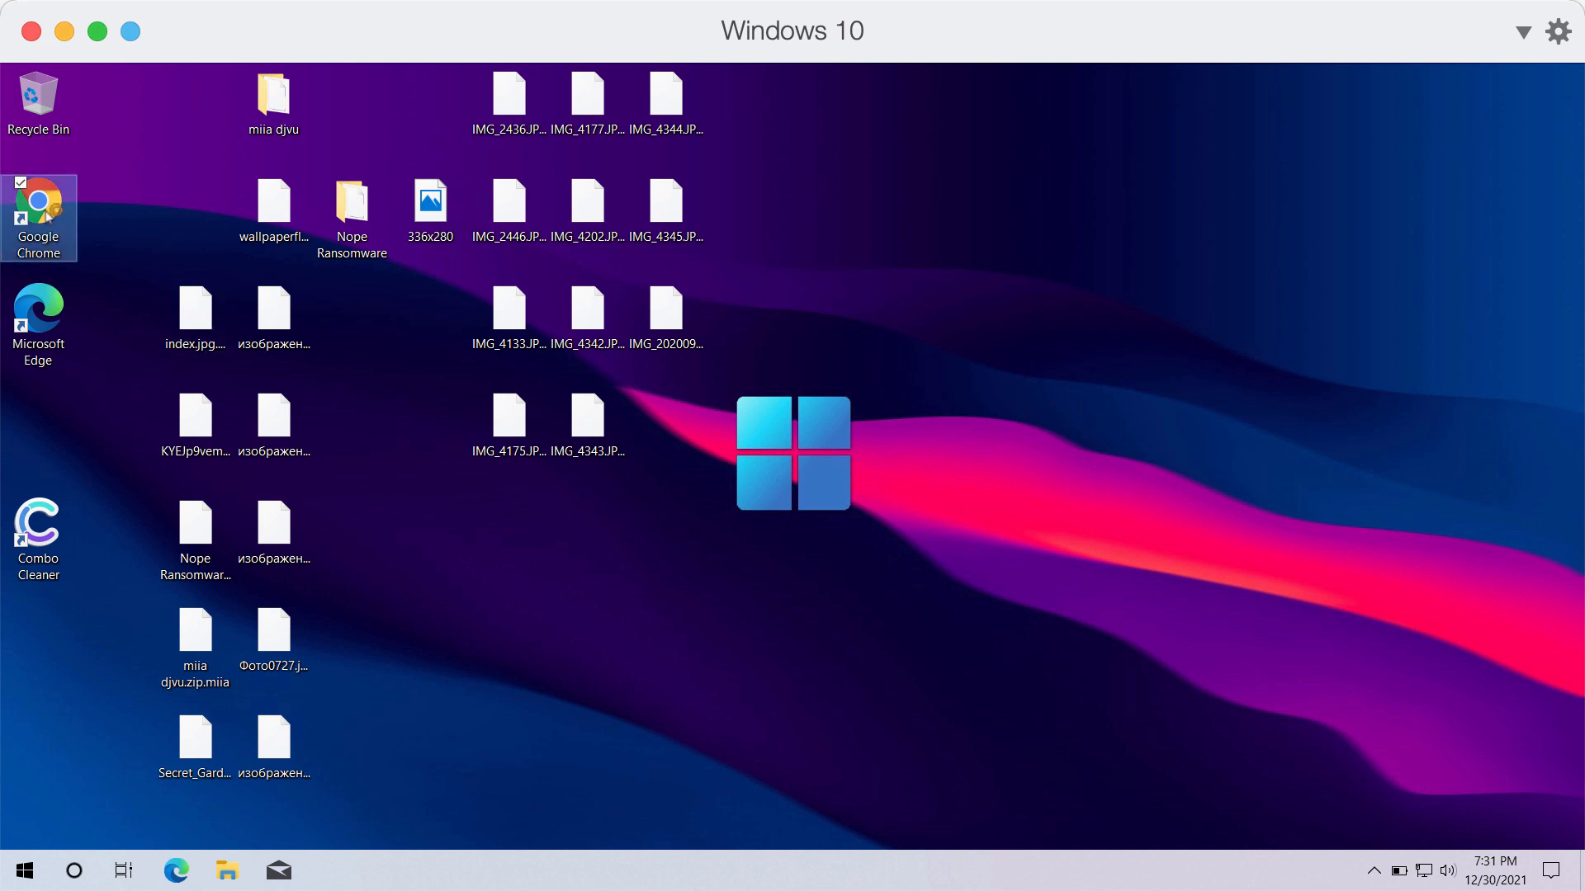
double_click(39, 219)
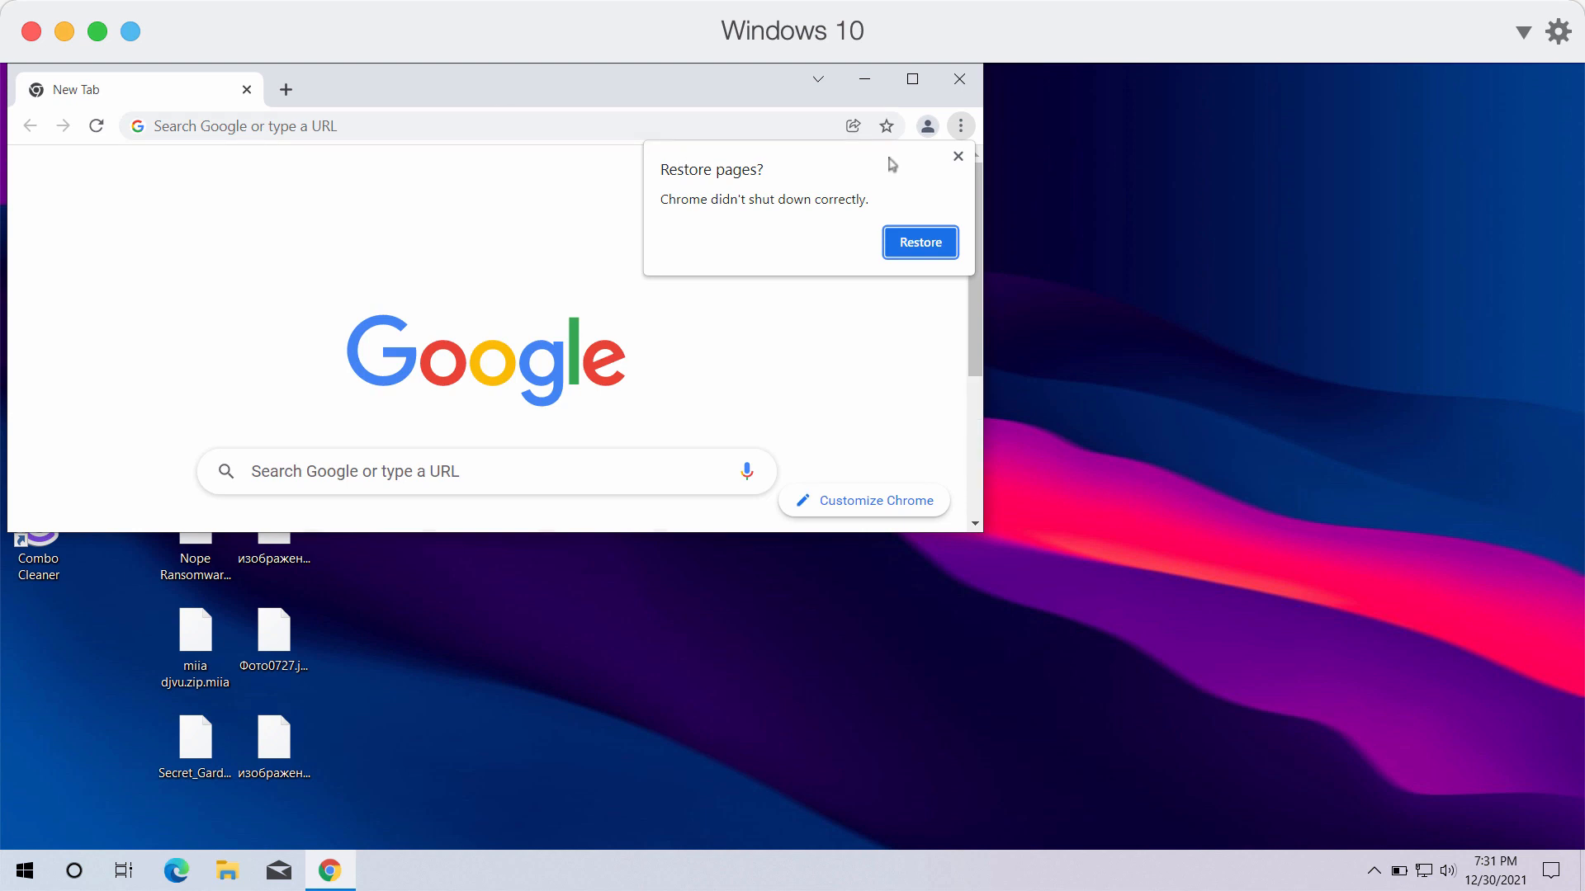
left_click(956, 156)
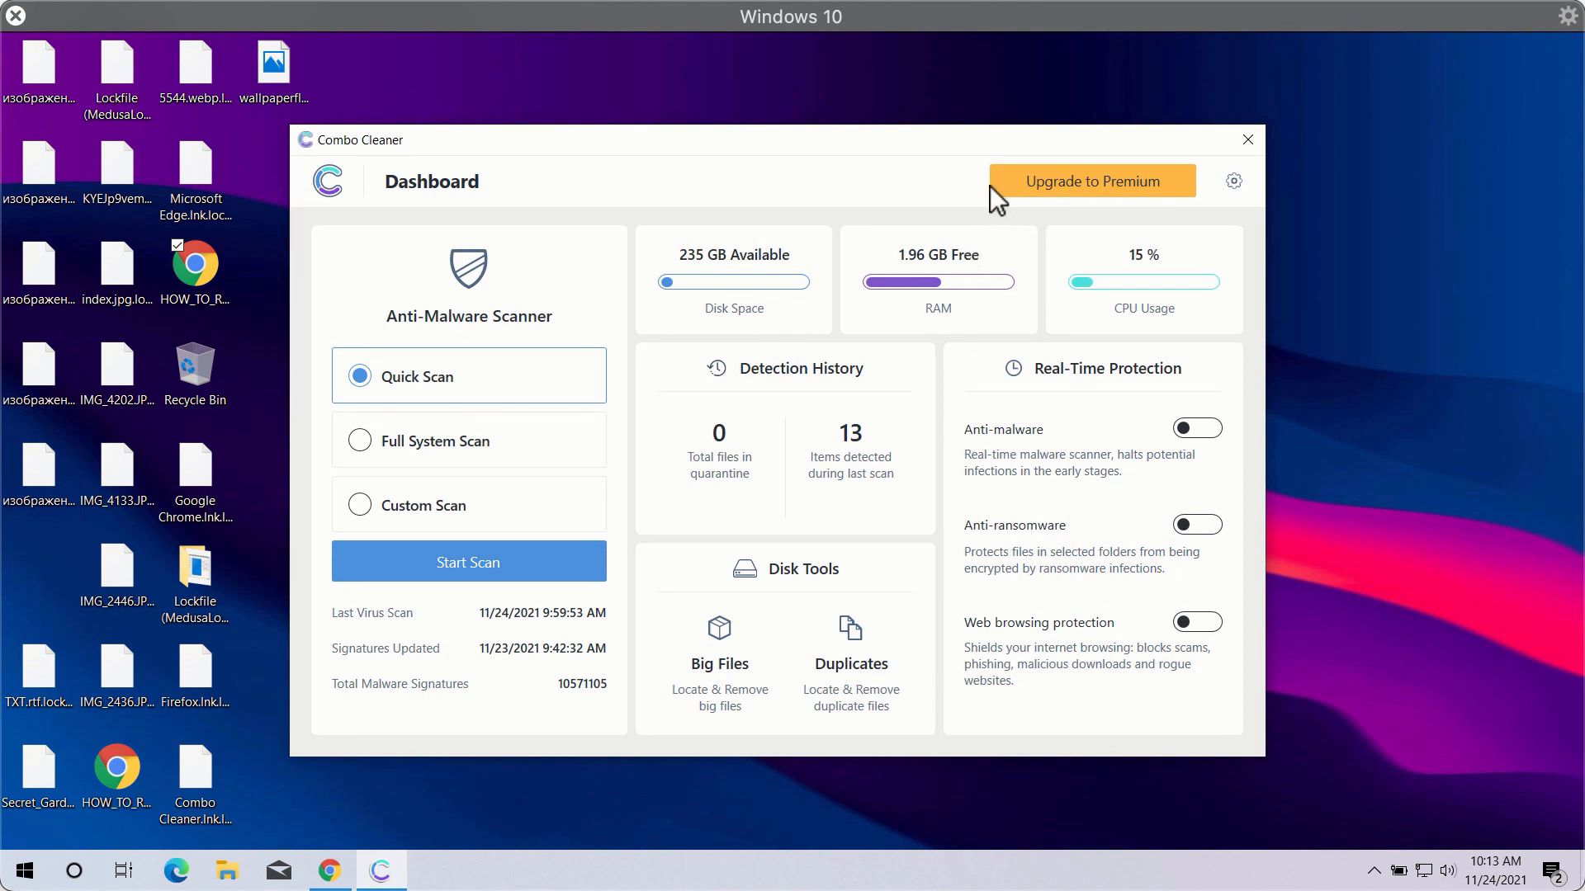
mouse_move(950, 159)
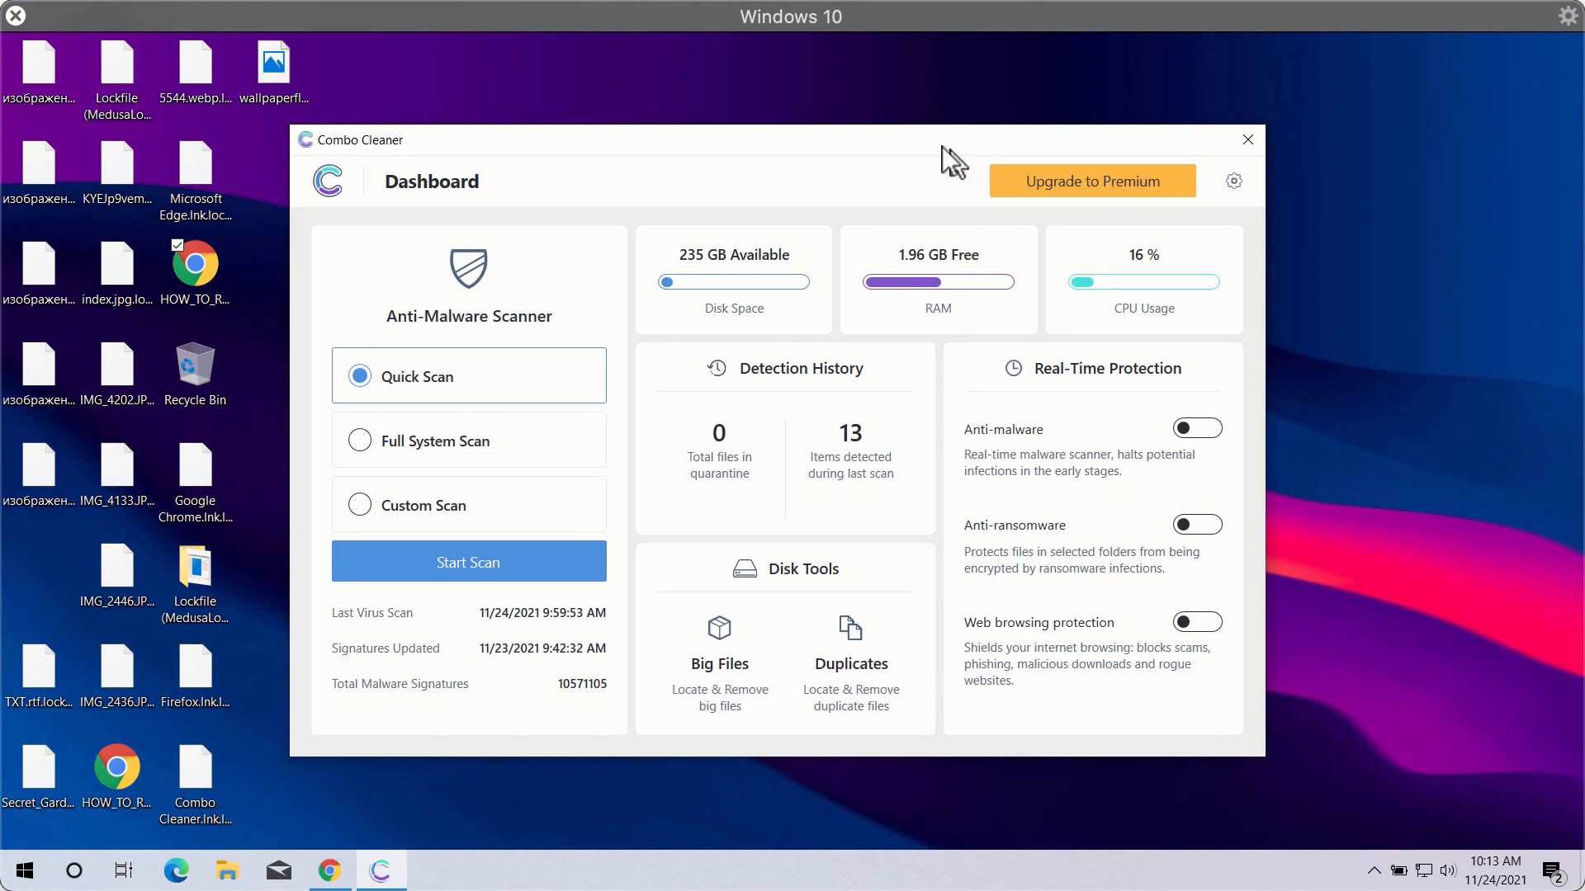
mouse_move(716, 165)
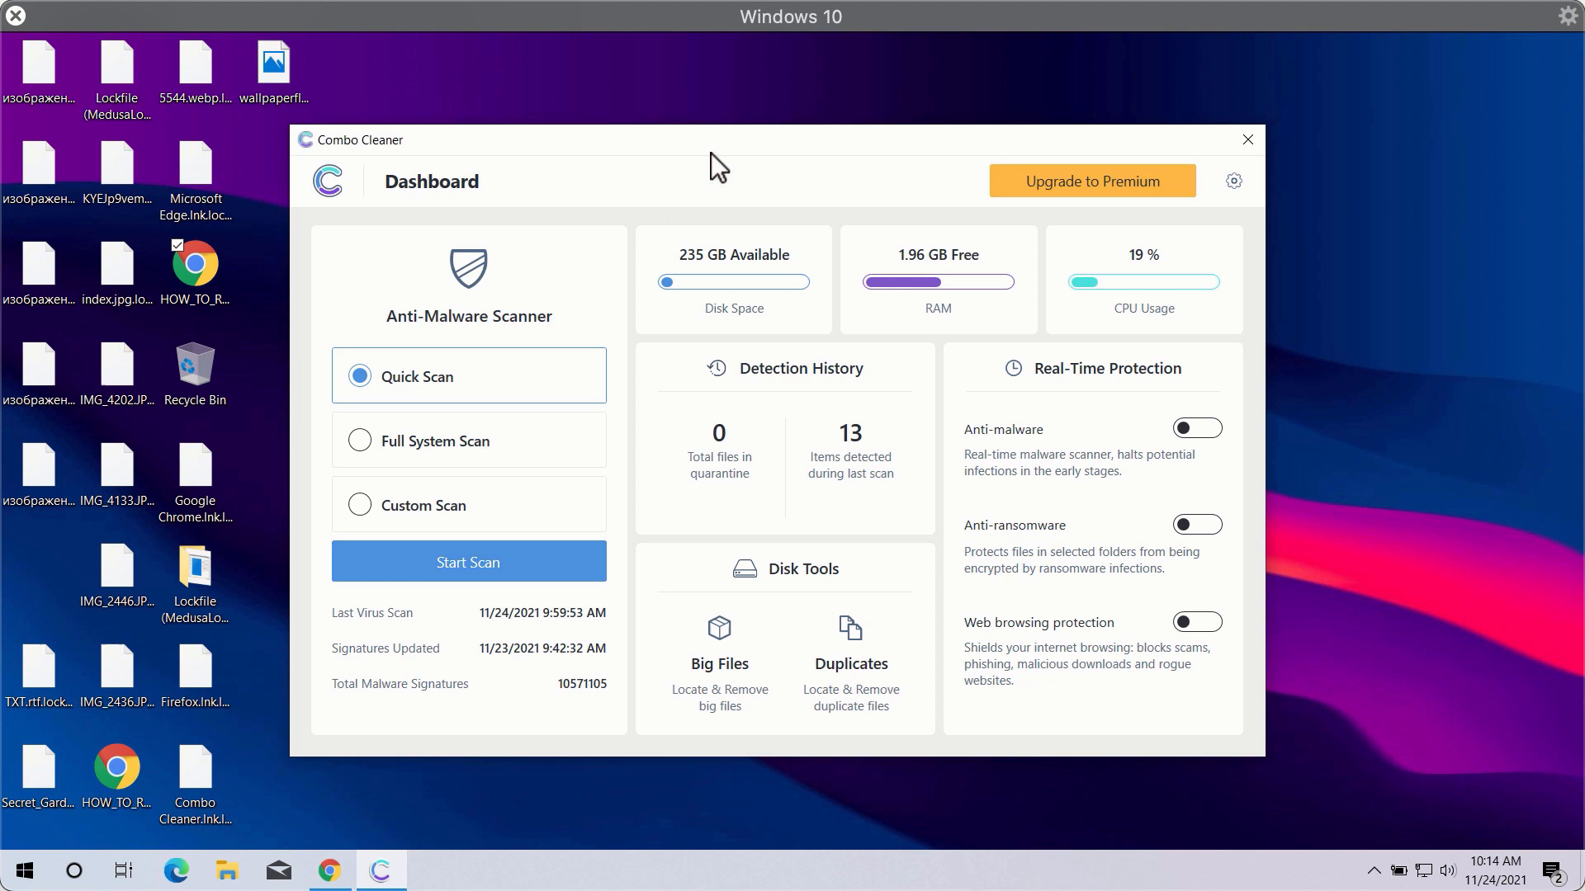
mouse_move(481, 423)
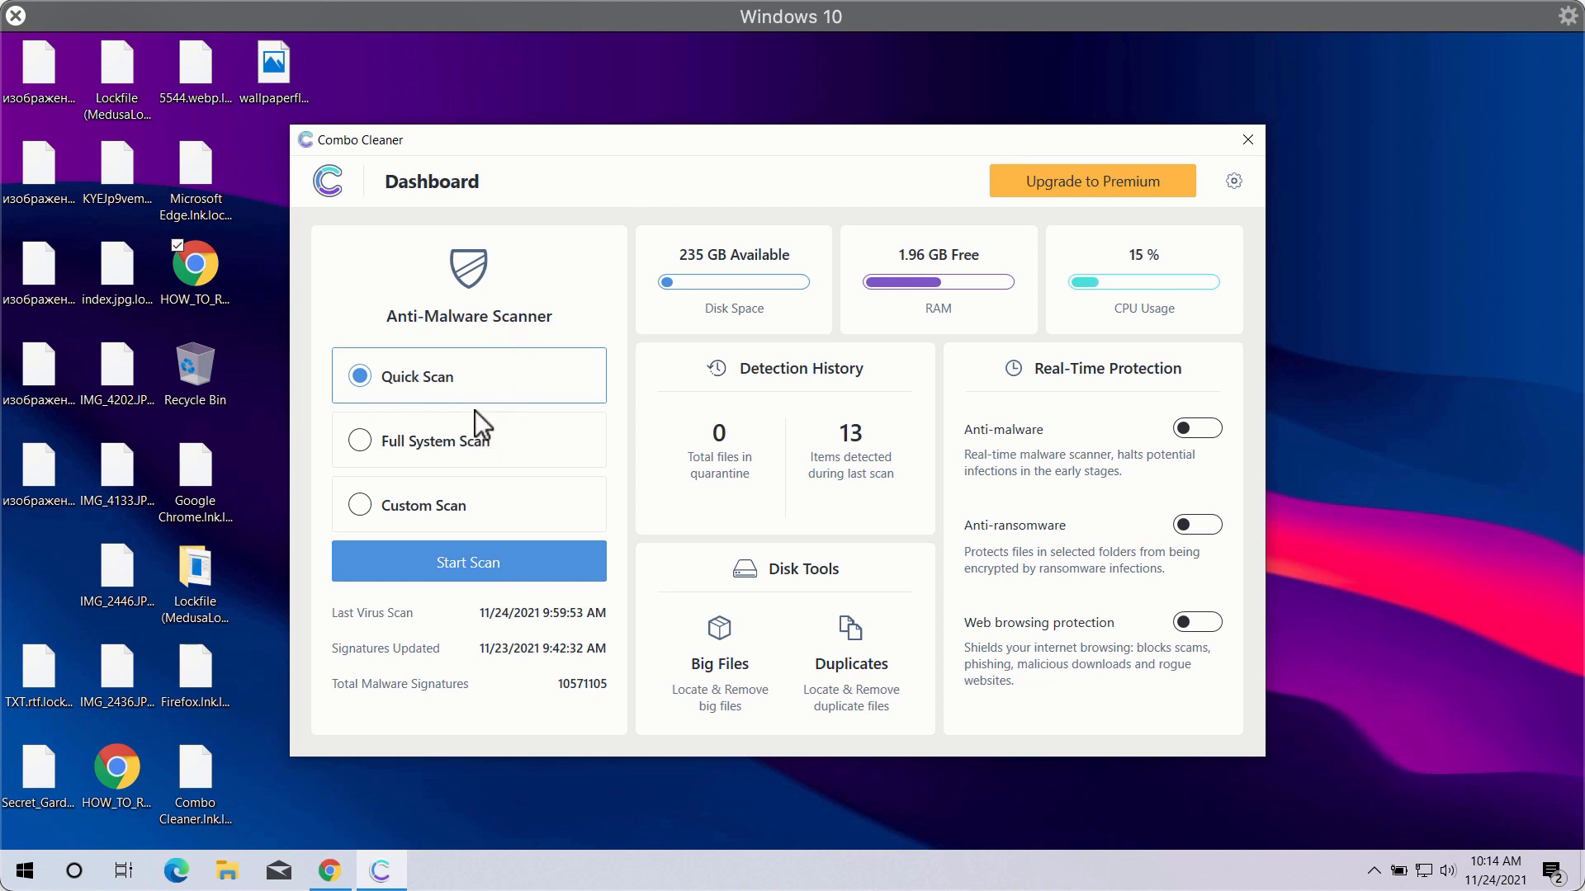
mouse_move(490, 419)
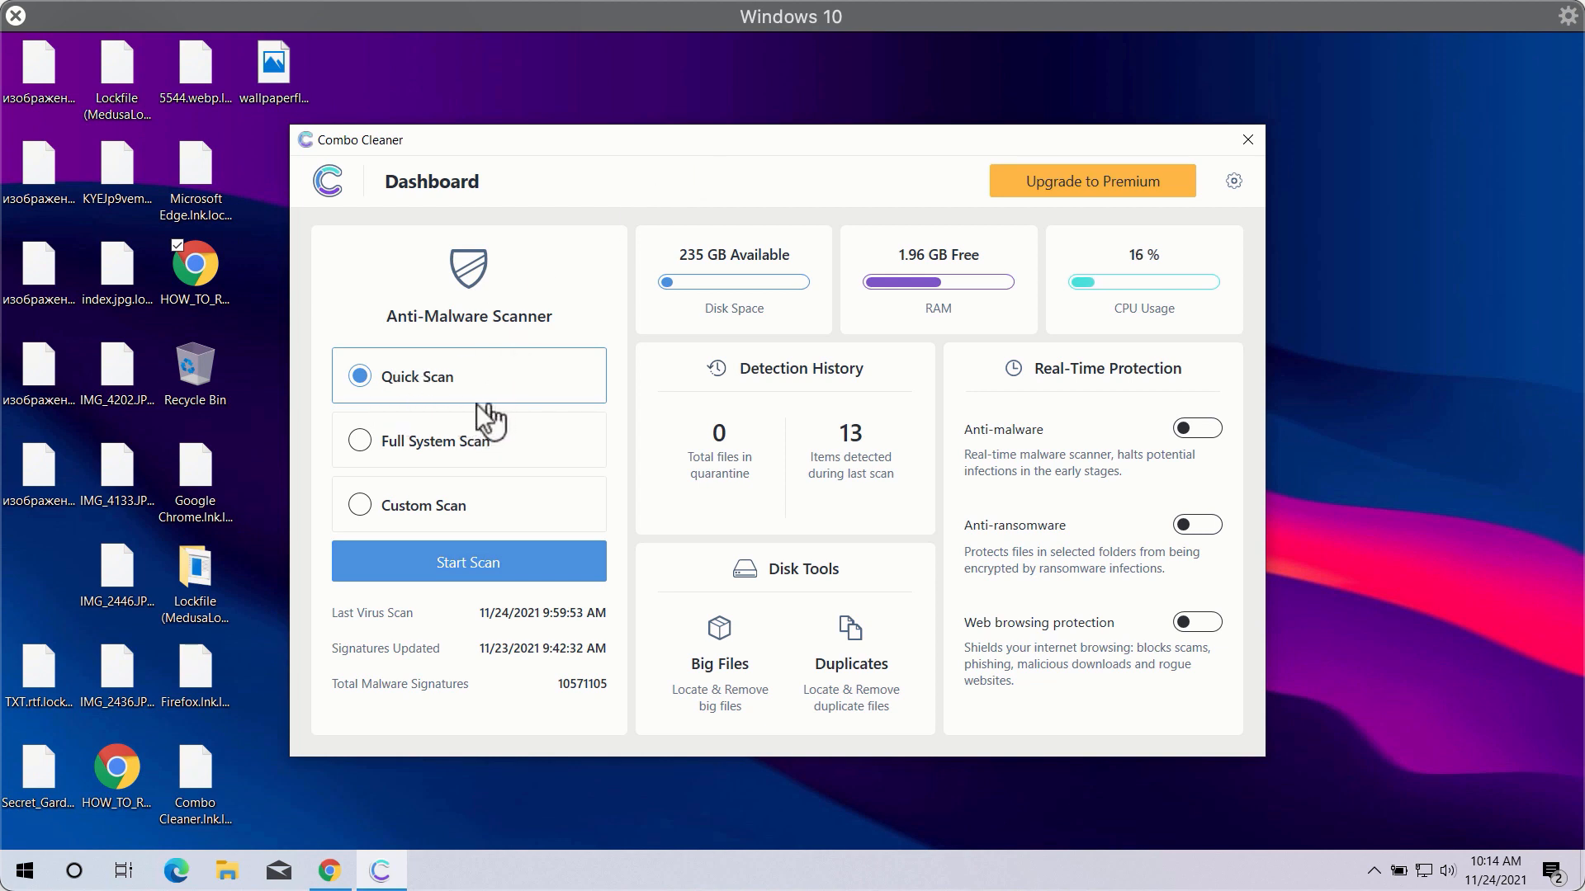
mouse_move(451, 411)
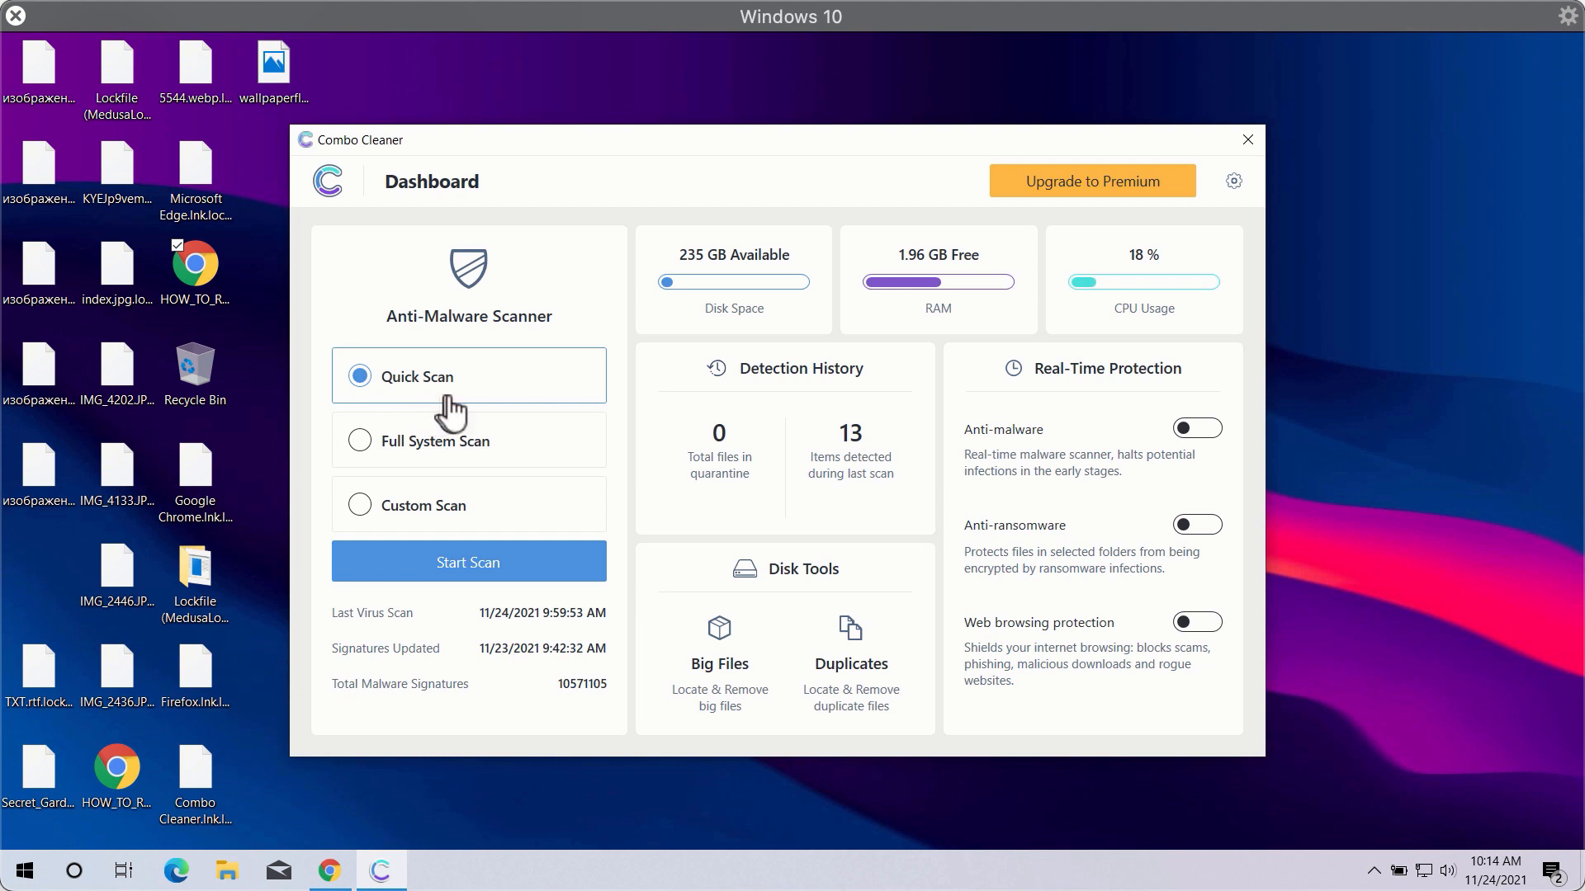
mouse_move(468, 468)
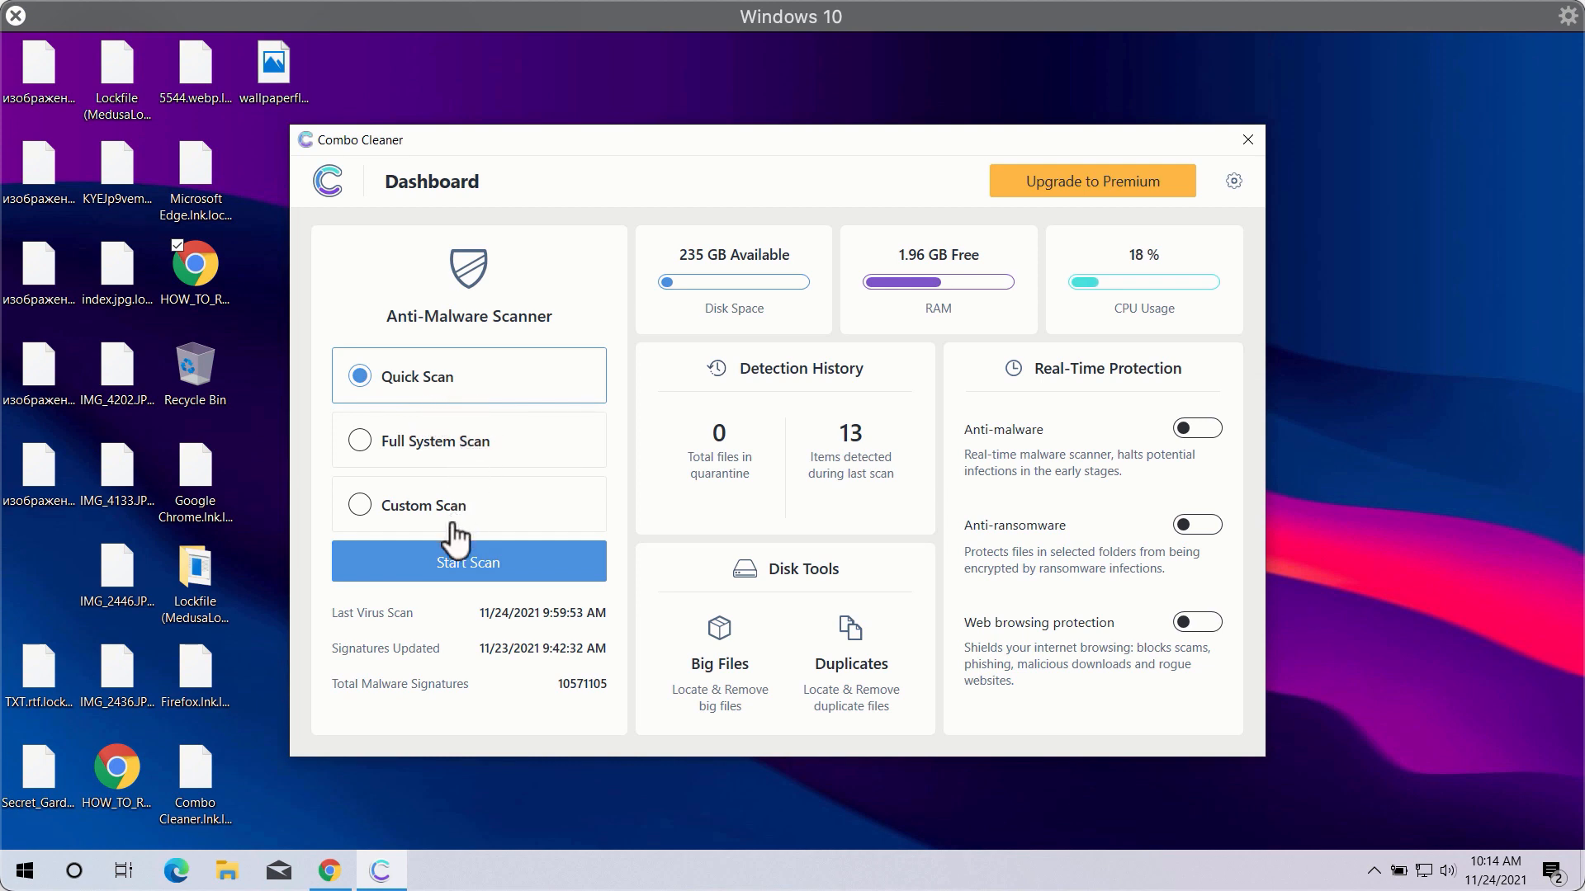
mouse_move(362, 447)
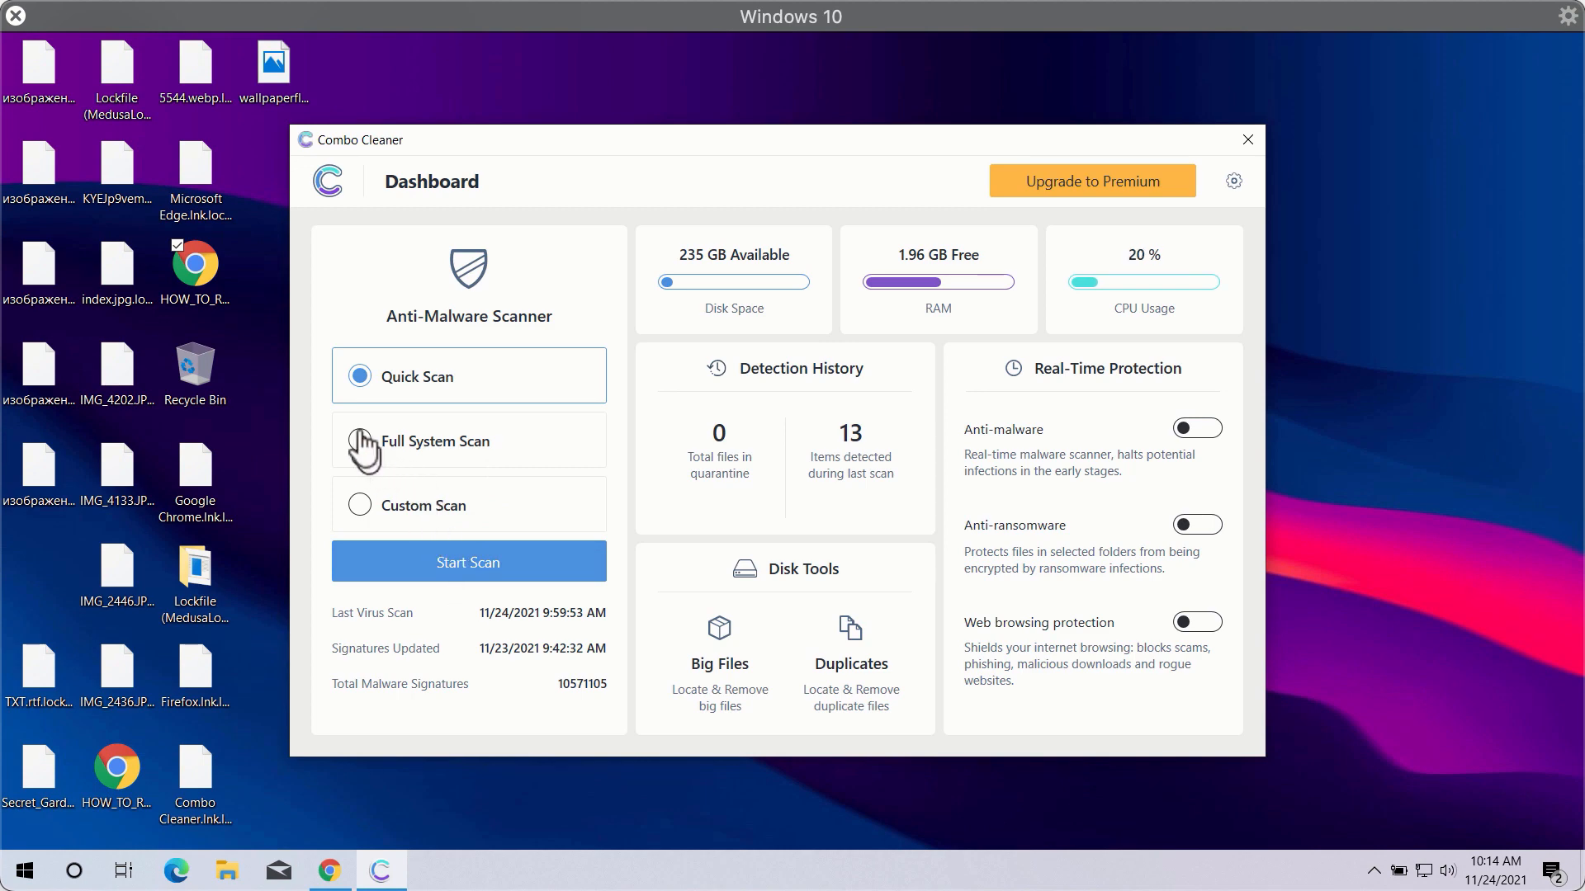
left_click(397, 376)
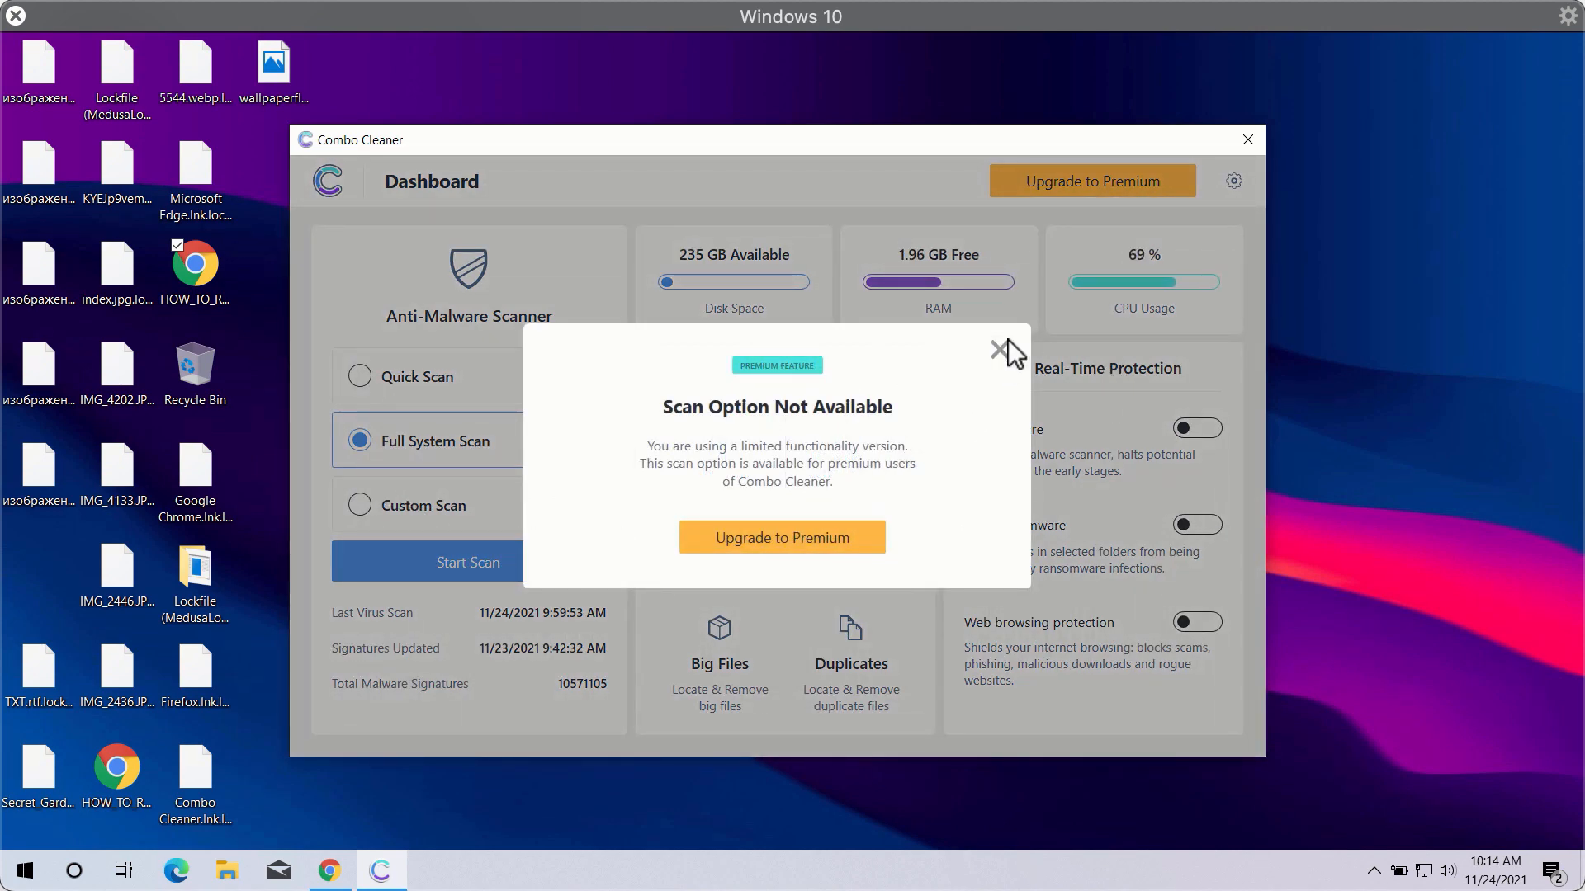
left_click(1002, 348)
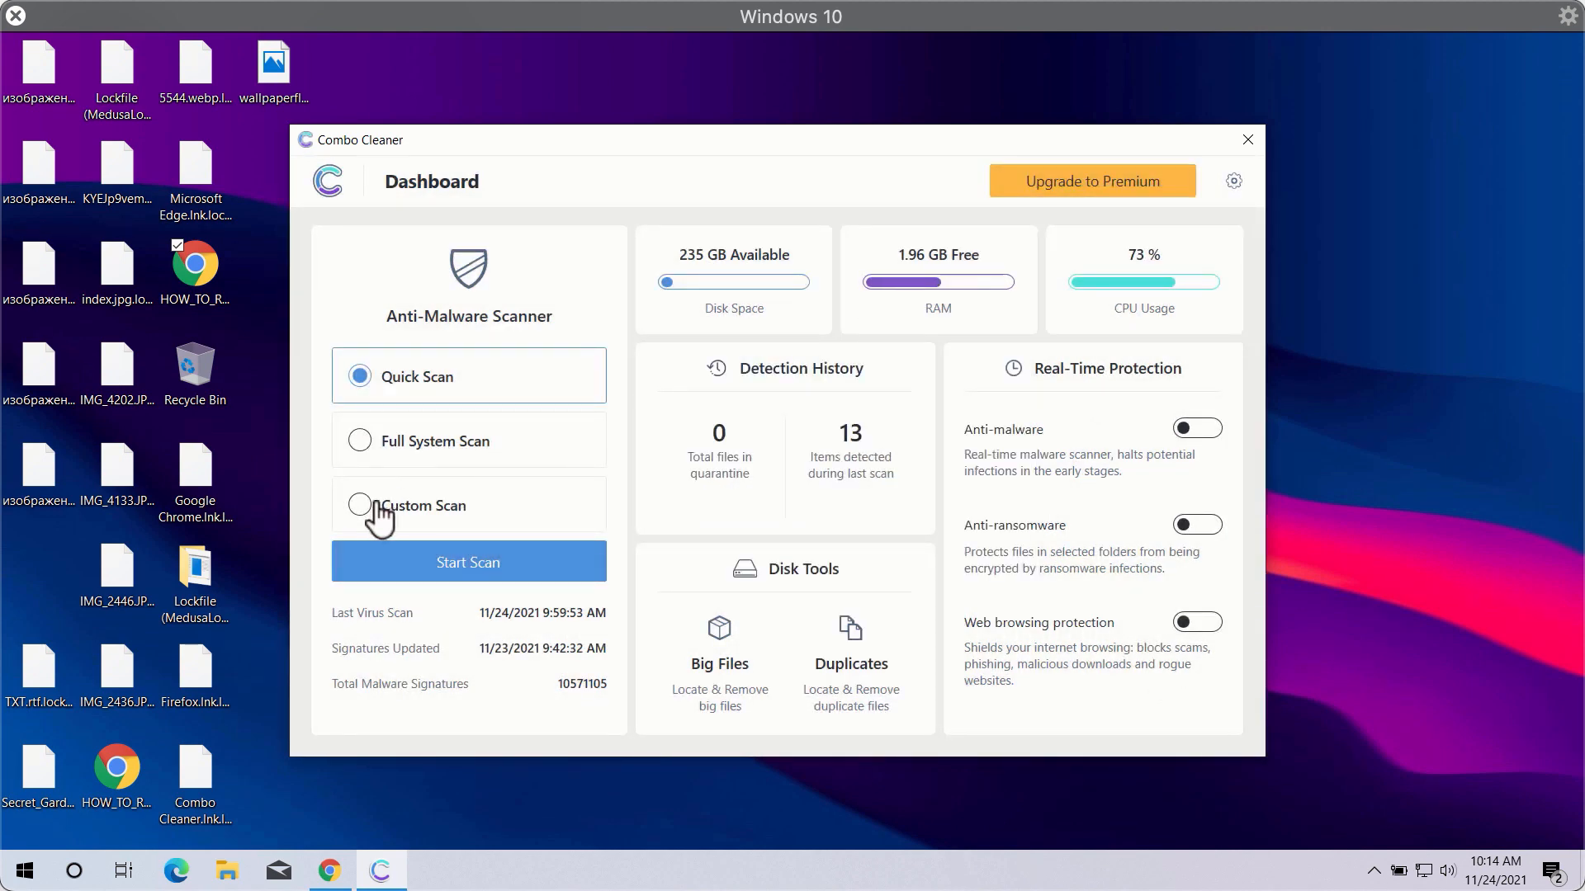
left_click(360, 505)
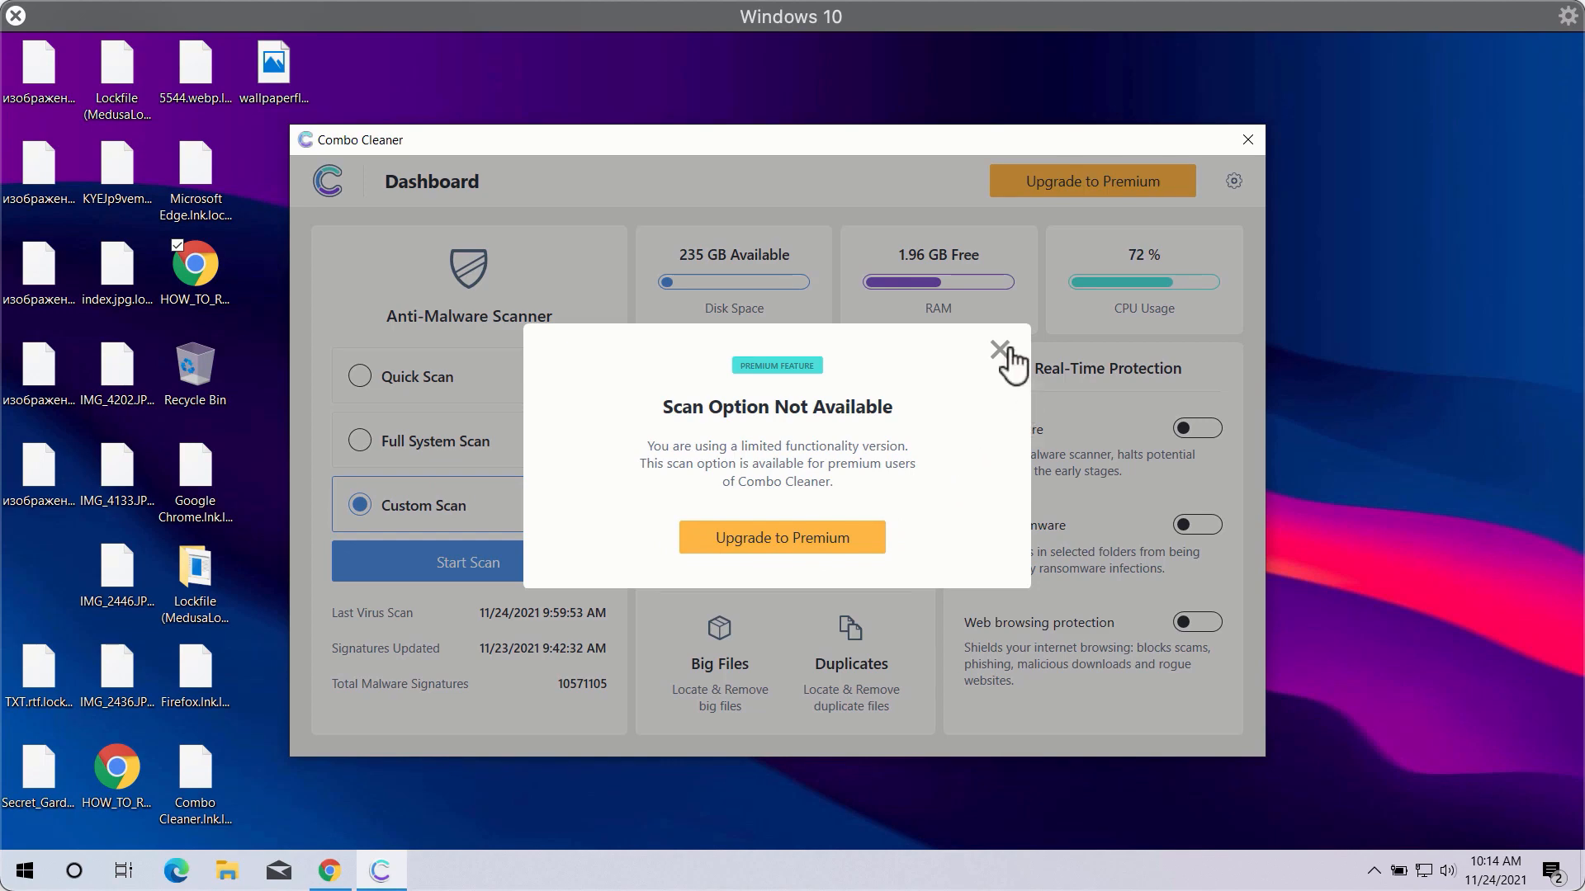
left_click(1001, 347)
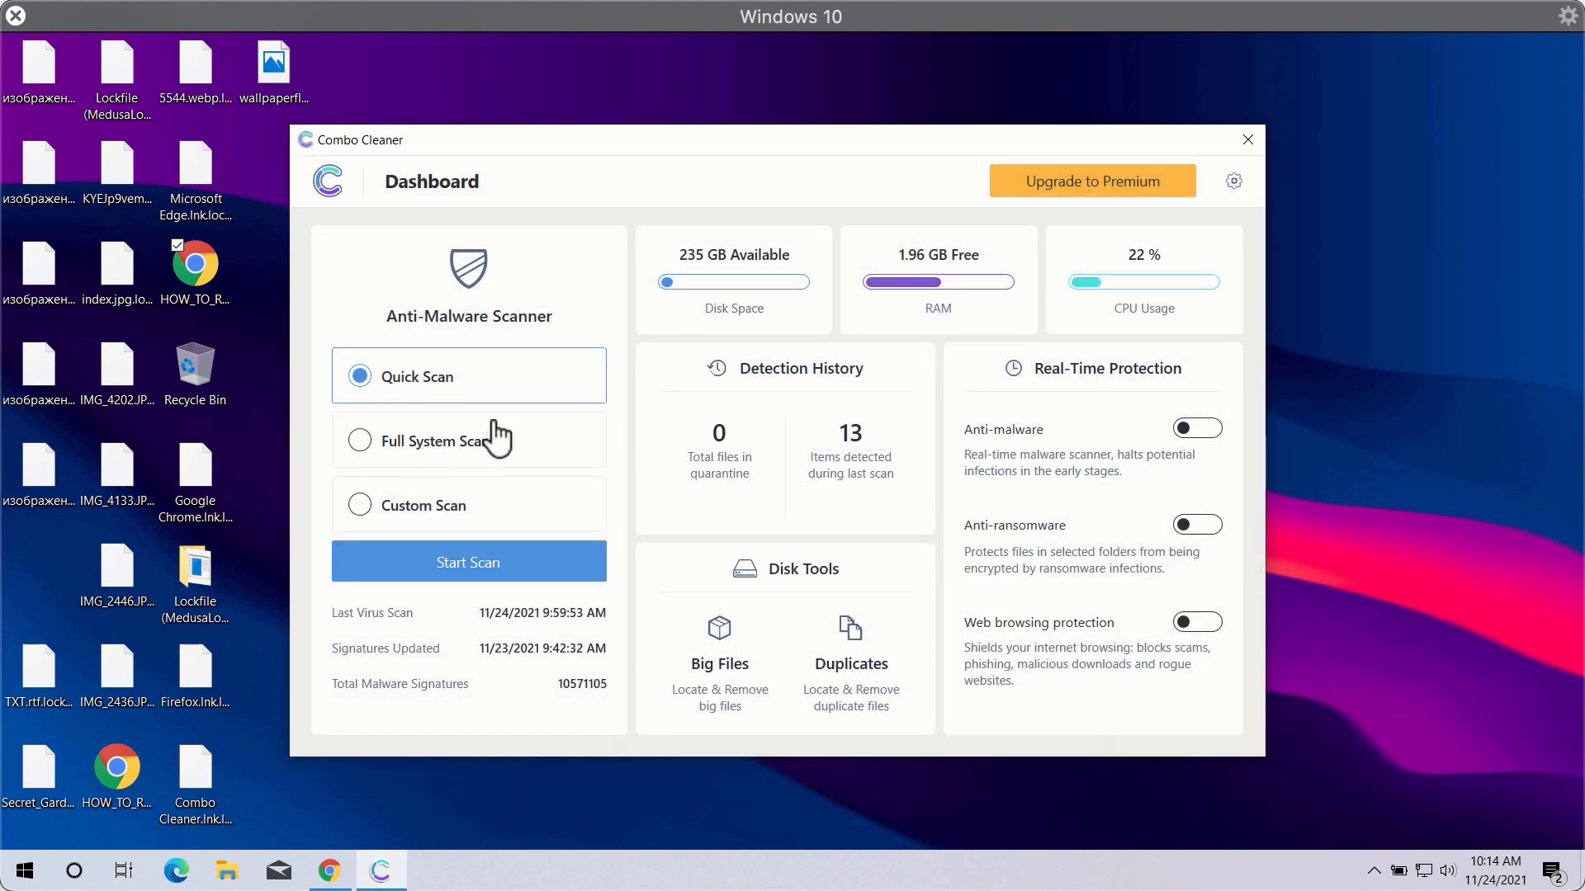
mouse_move(899, 213)
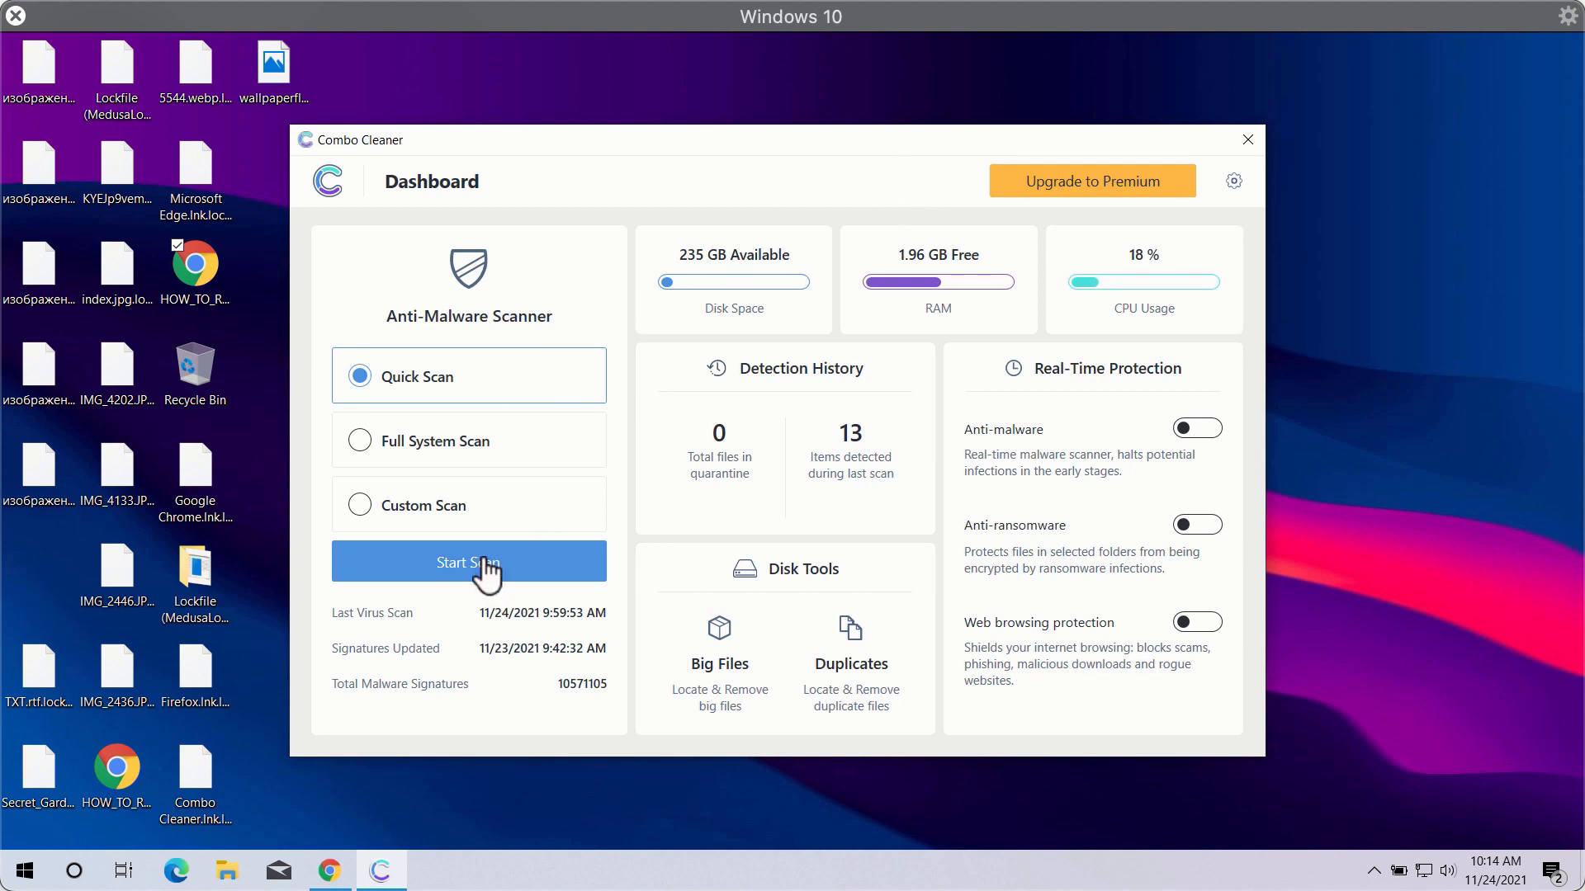
Step: Start the Quick Scan, then leave its progress screen
left_click(468, 562)
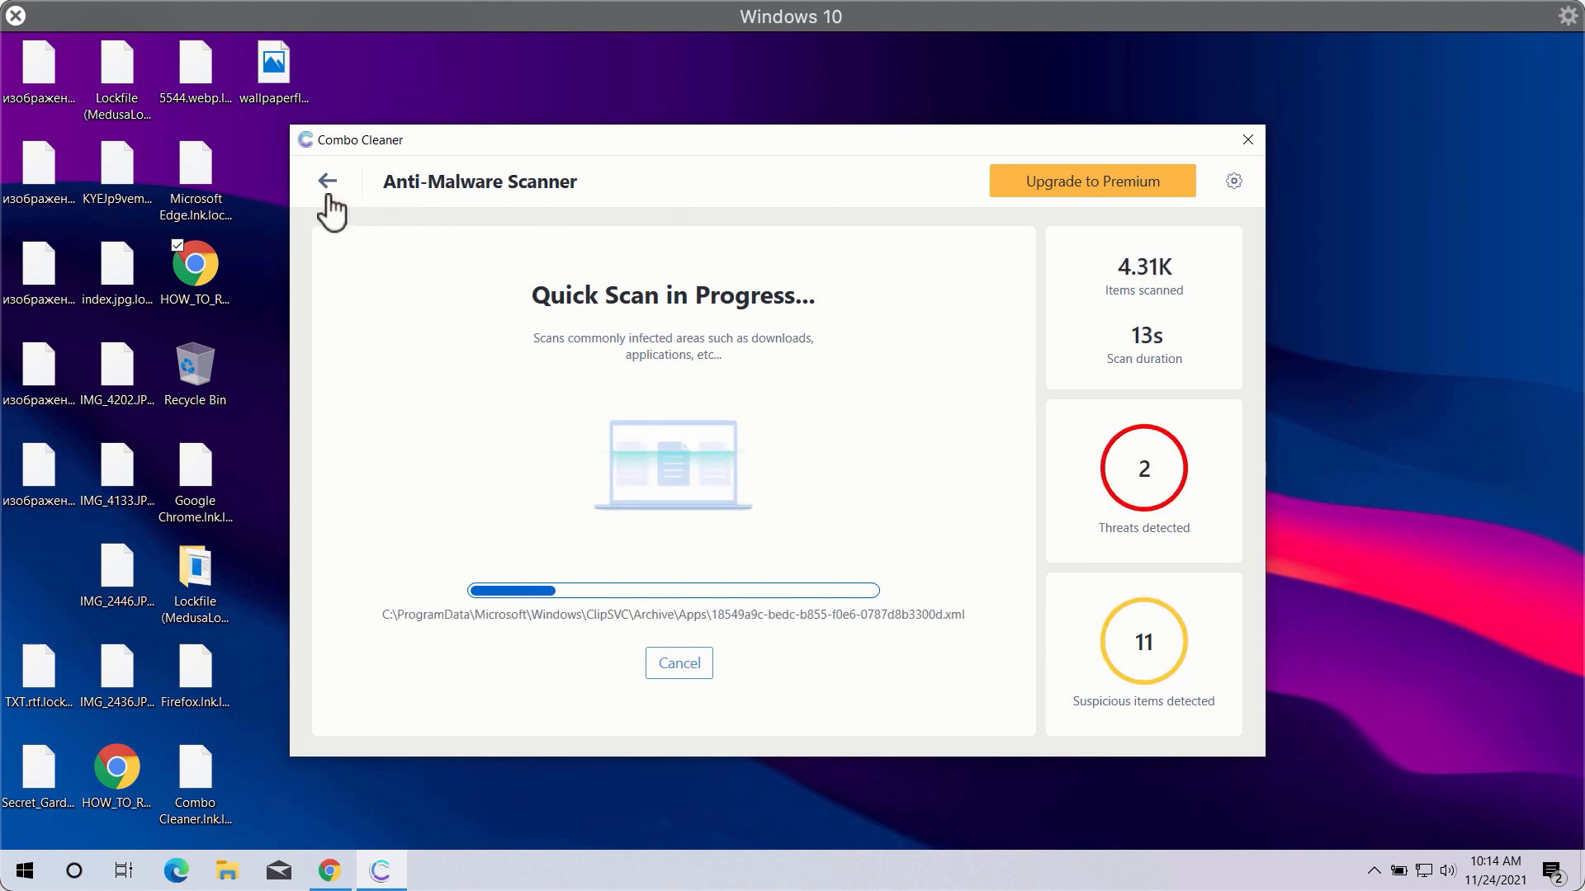
left_click(1234, 180)
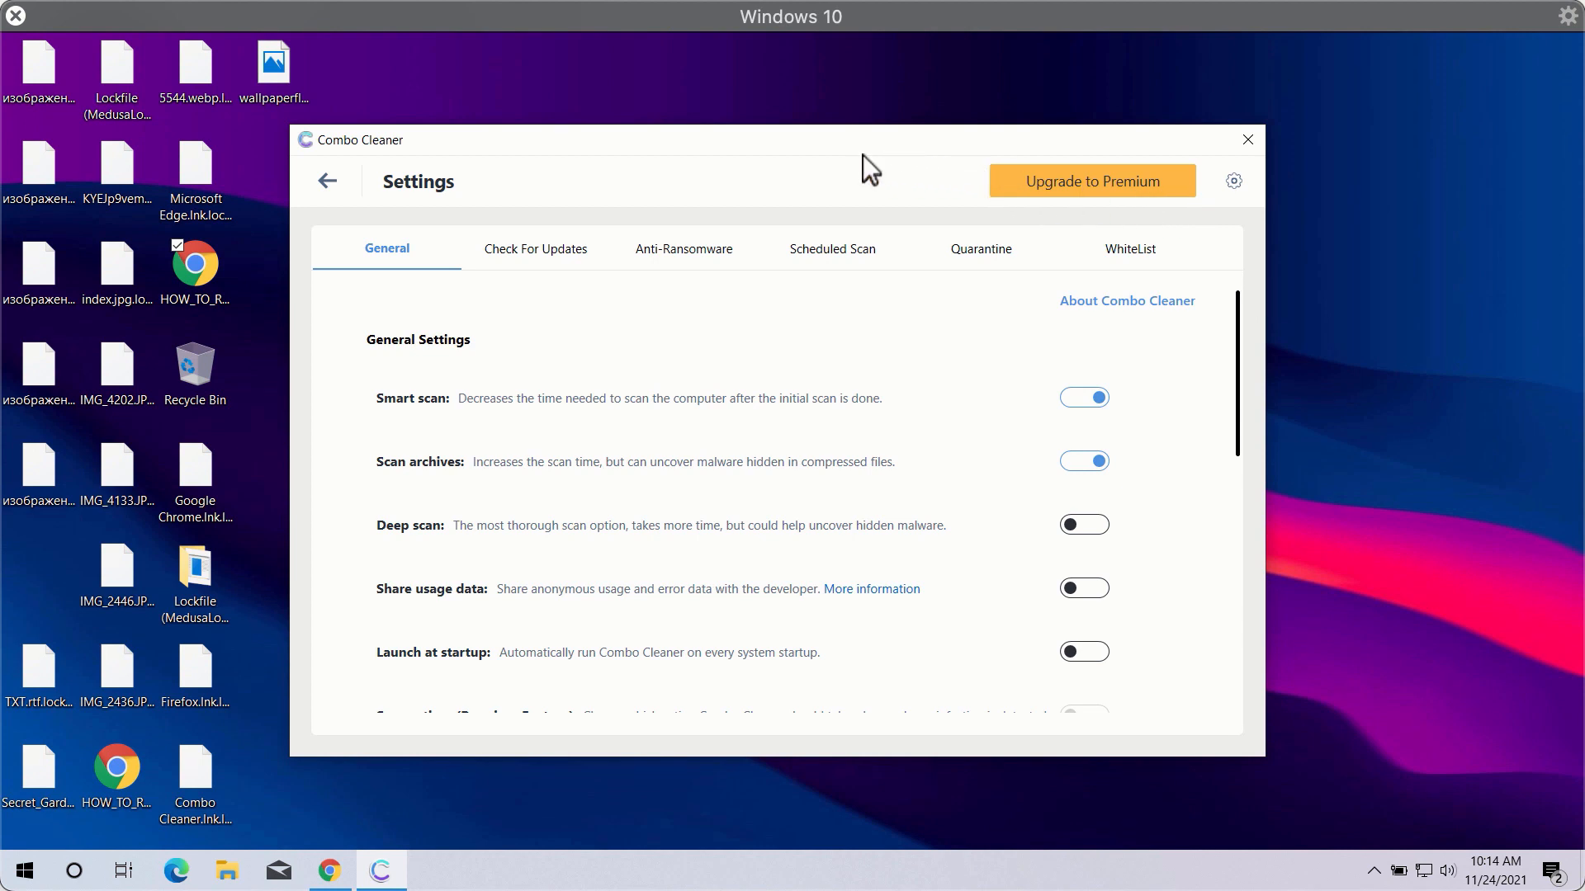
mouse_move(697, 257)
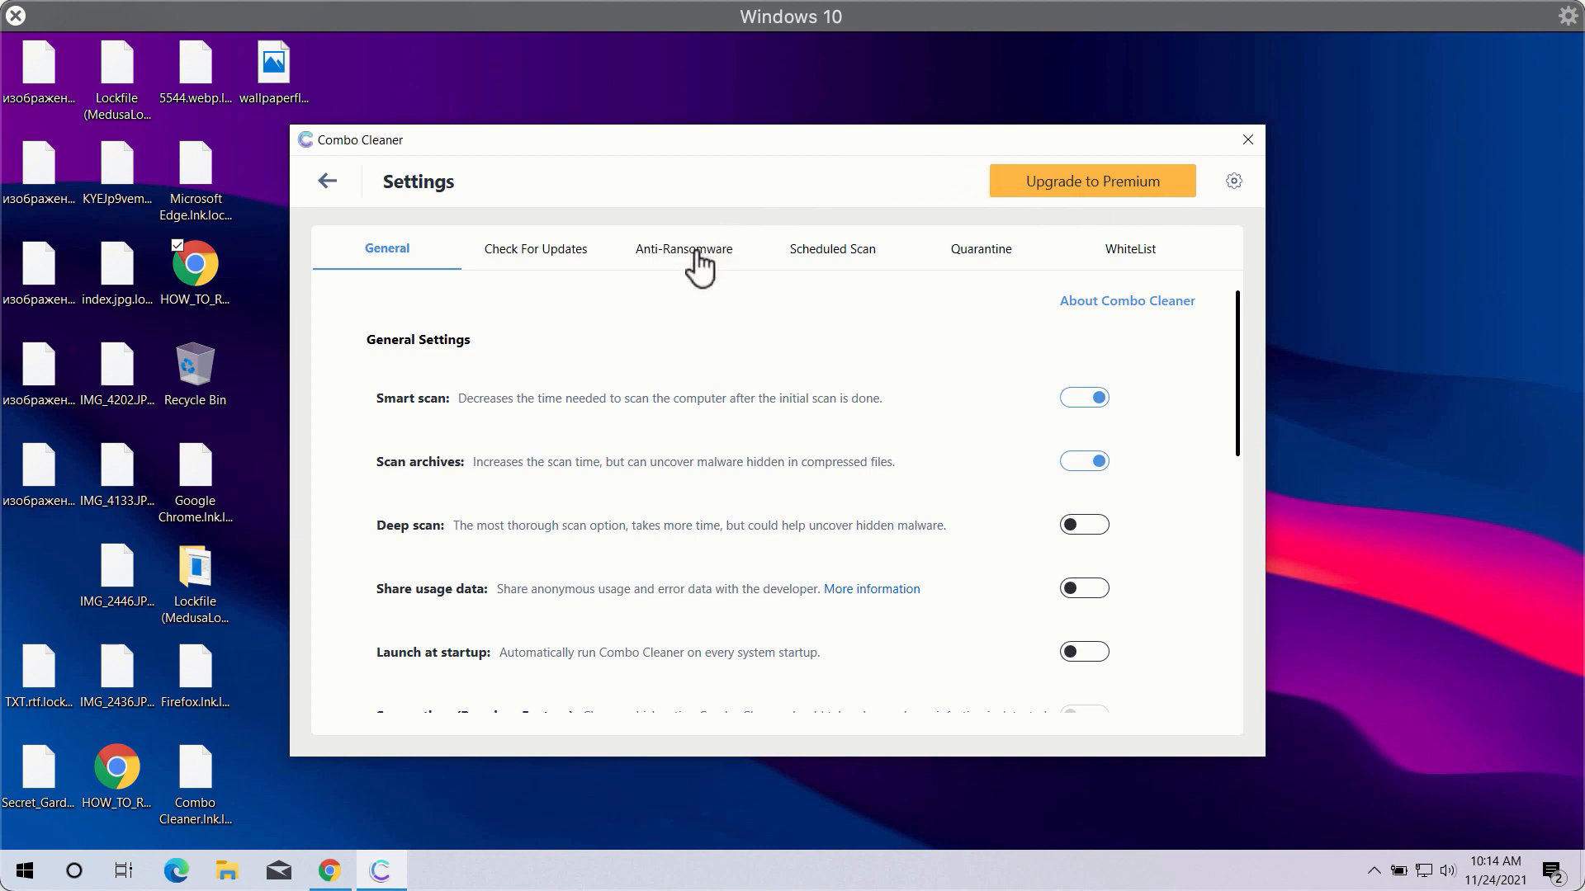
mouse_move(675, 273)
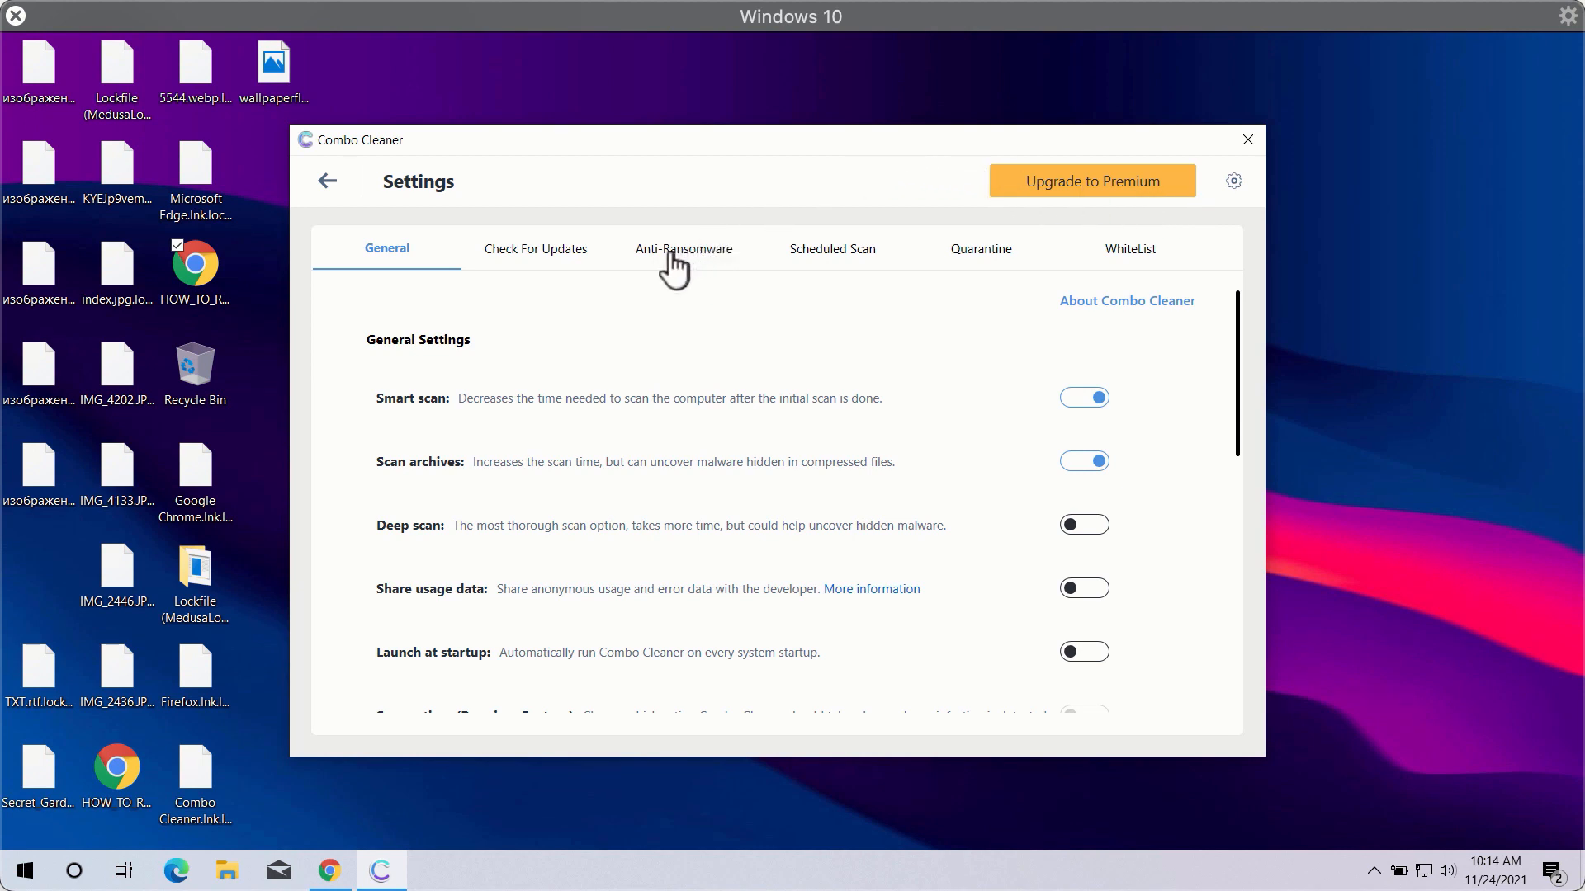
mouse_move(683, 265)
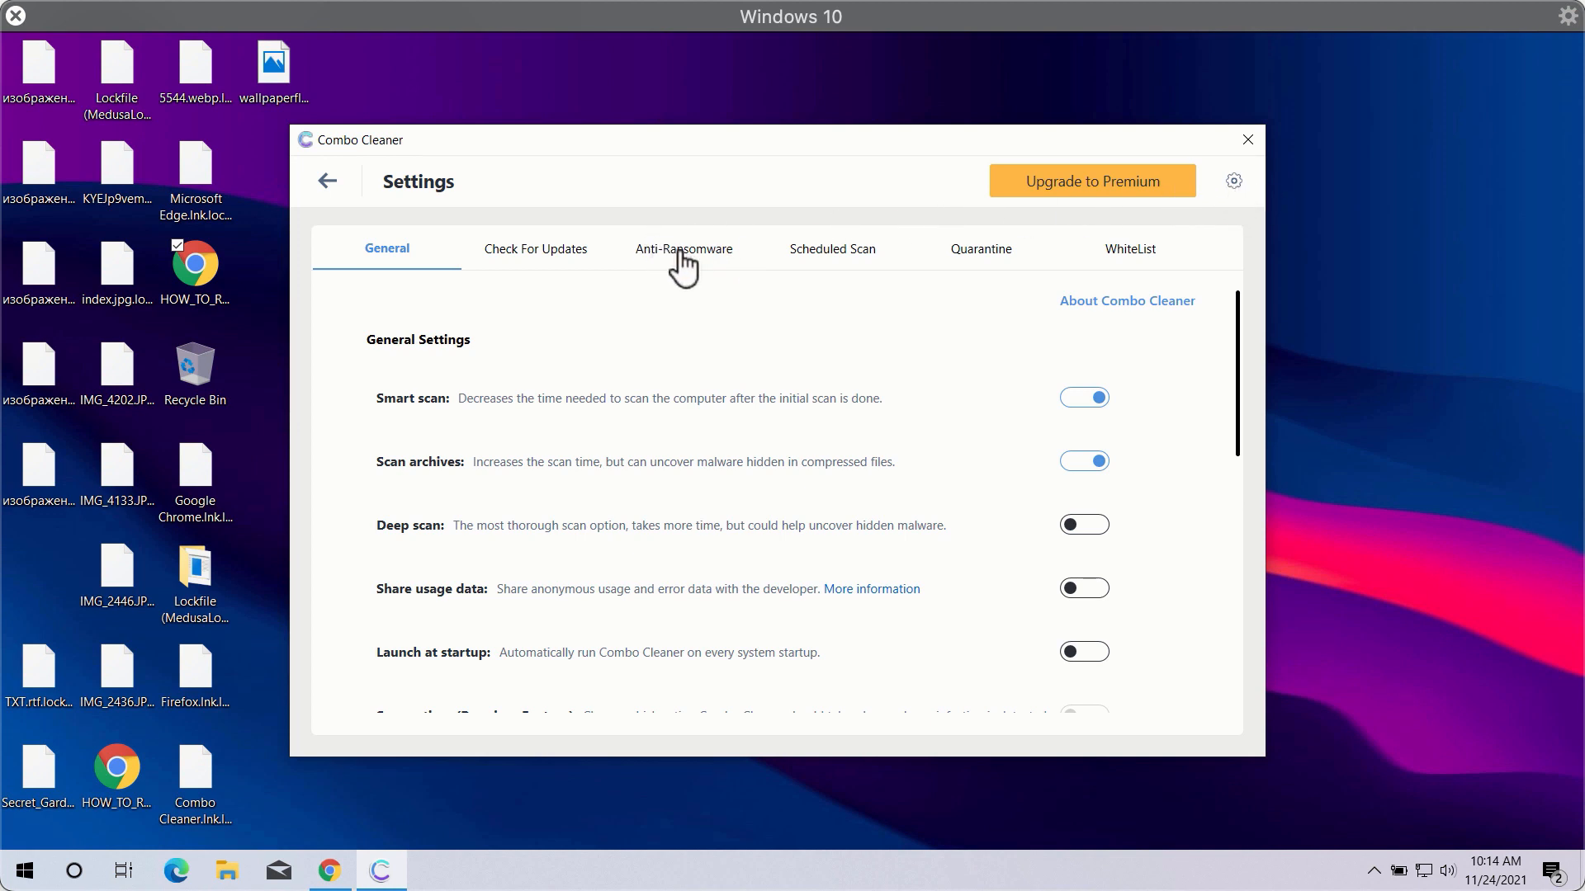
Step: Show the Anti-Ransomware settings with no protected folders or trusted programs
left_click(684, 248)
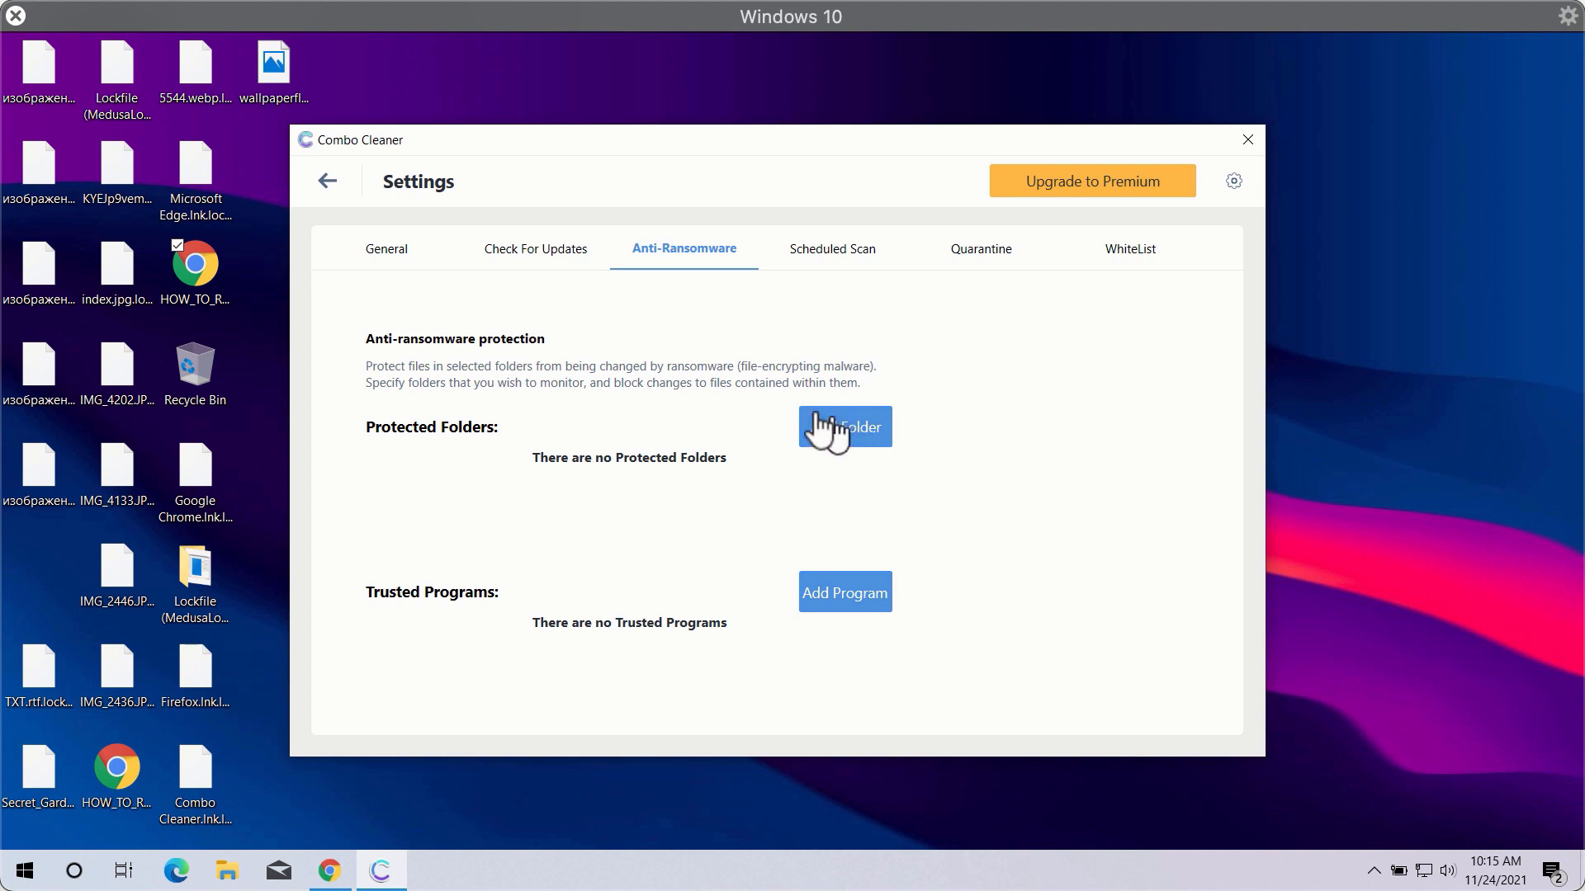
mouse_move(921, 141)
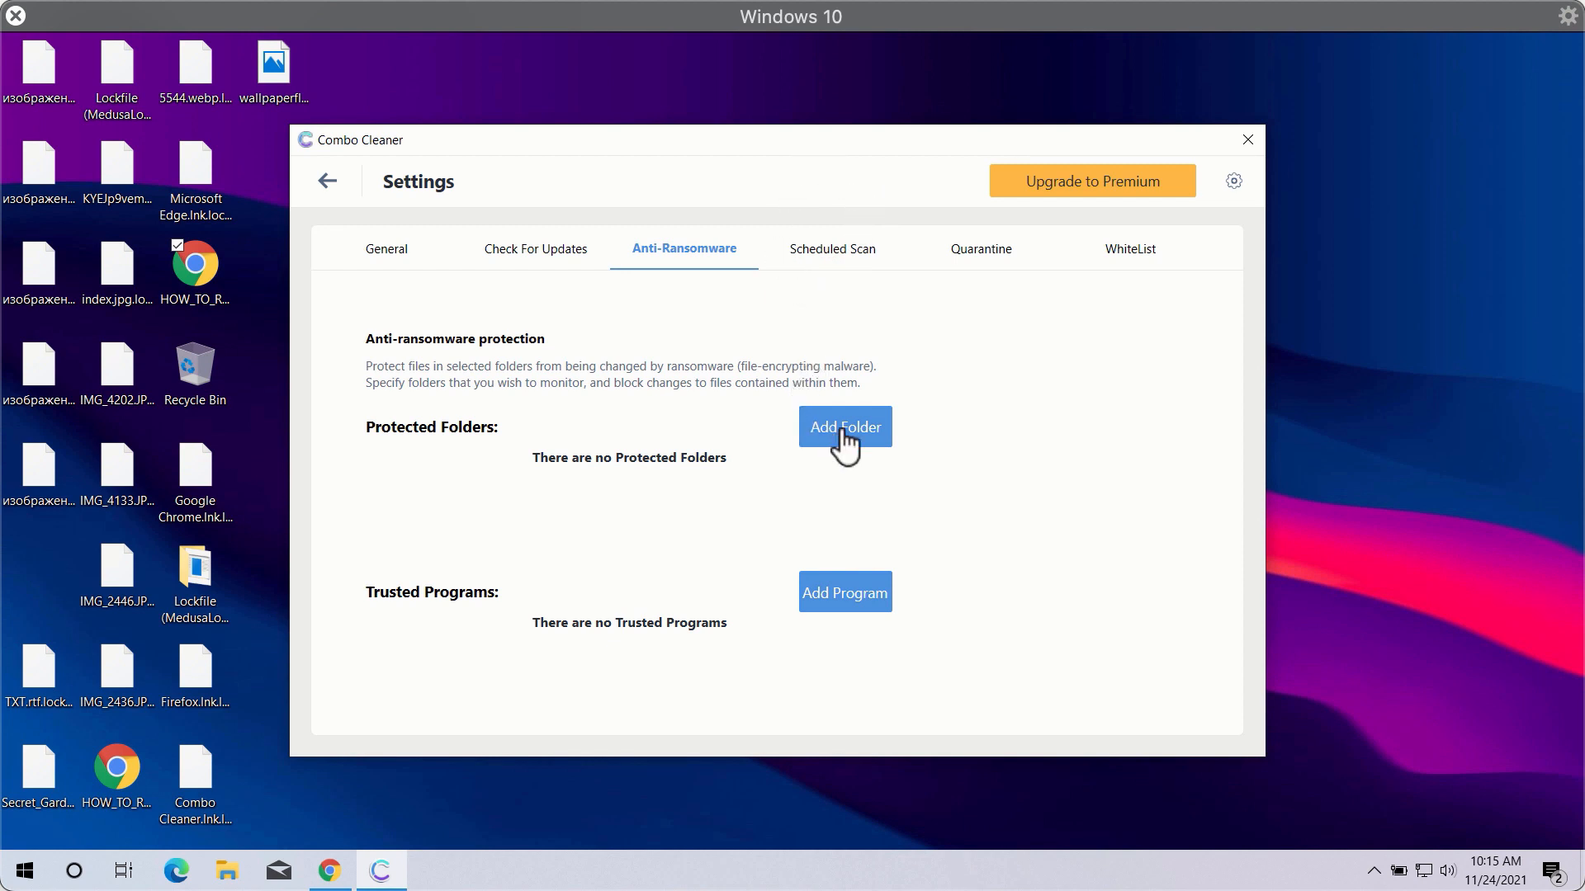
mouse_move(806, 170)
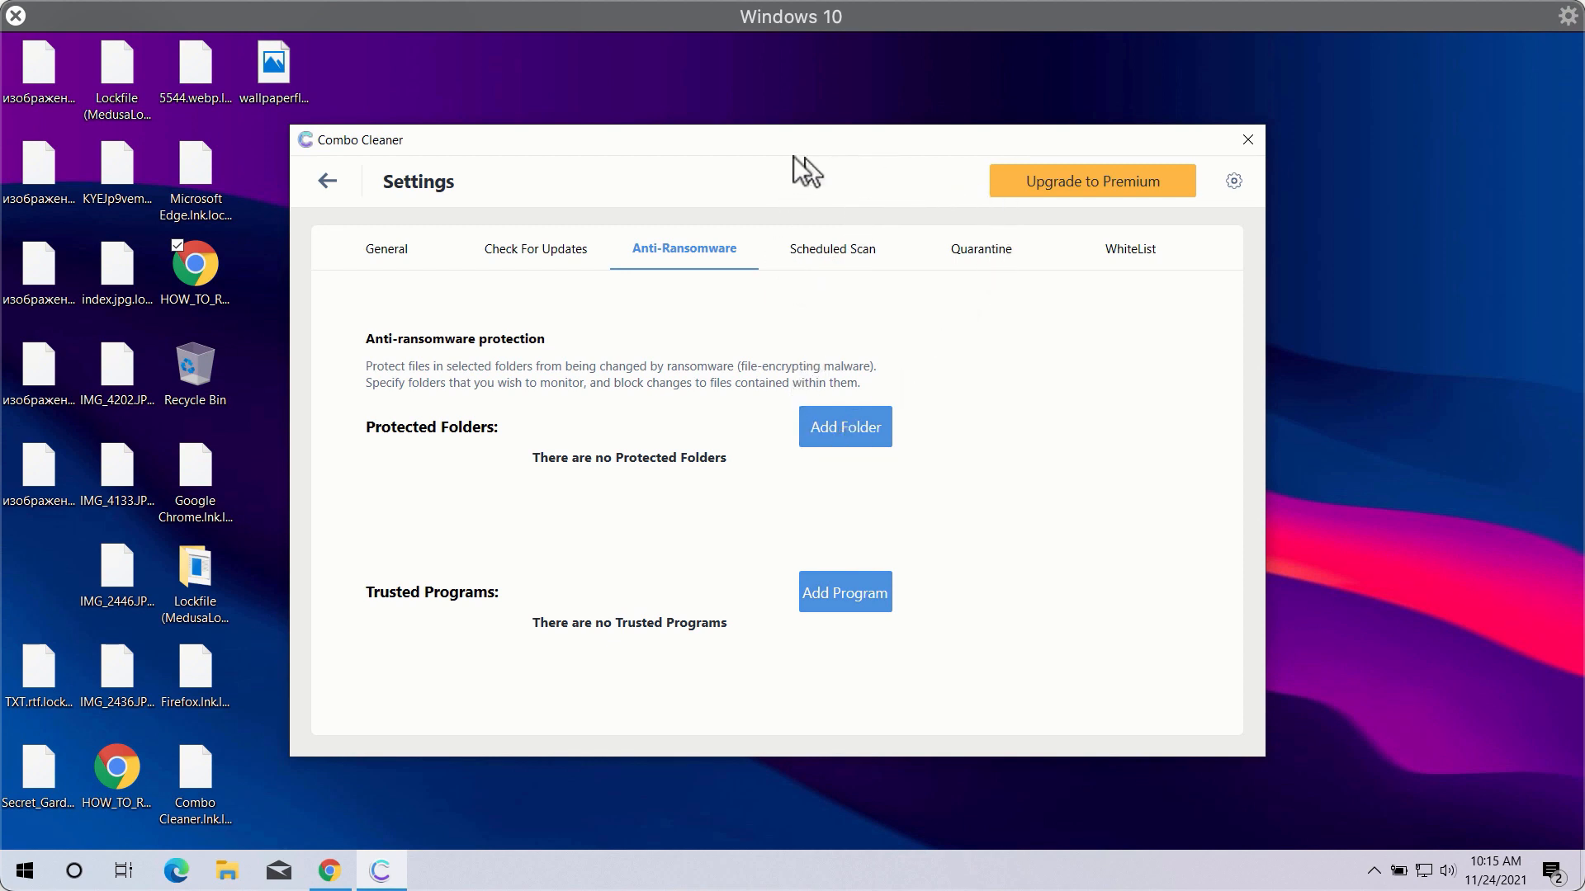
Step: Return to the running Quick Scan's progress, start to cancel it, then choose No to keep it running
left_click(327, 180)
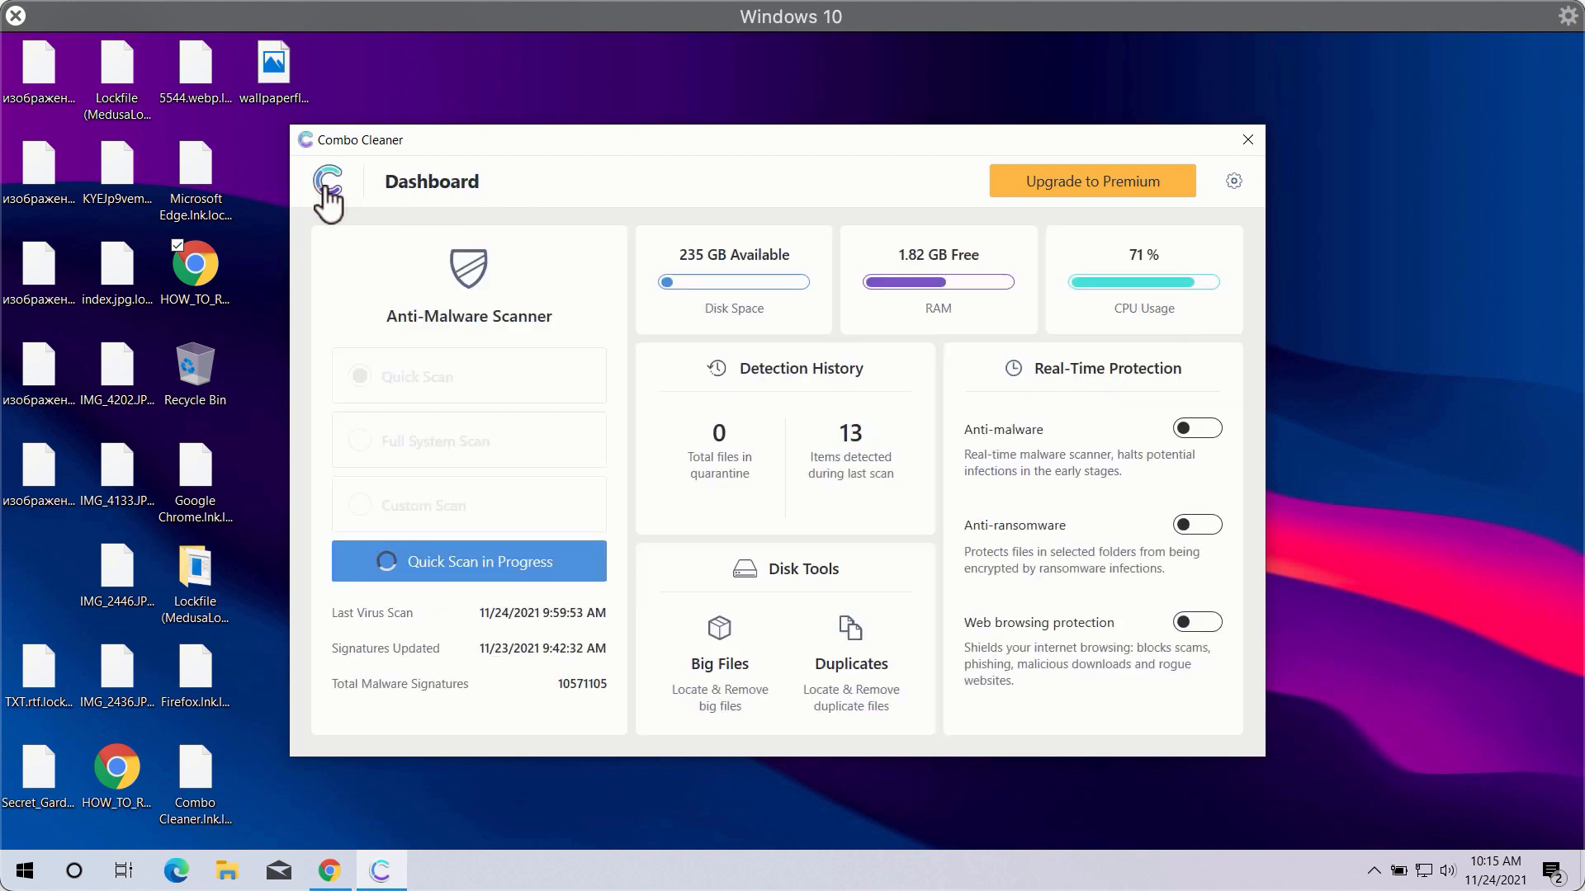
left_click(468, 561)
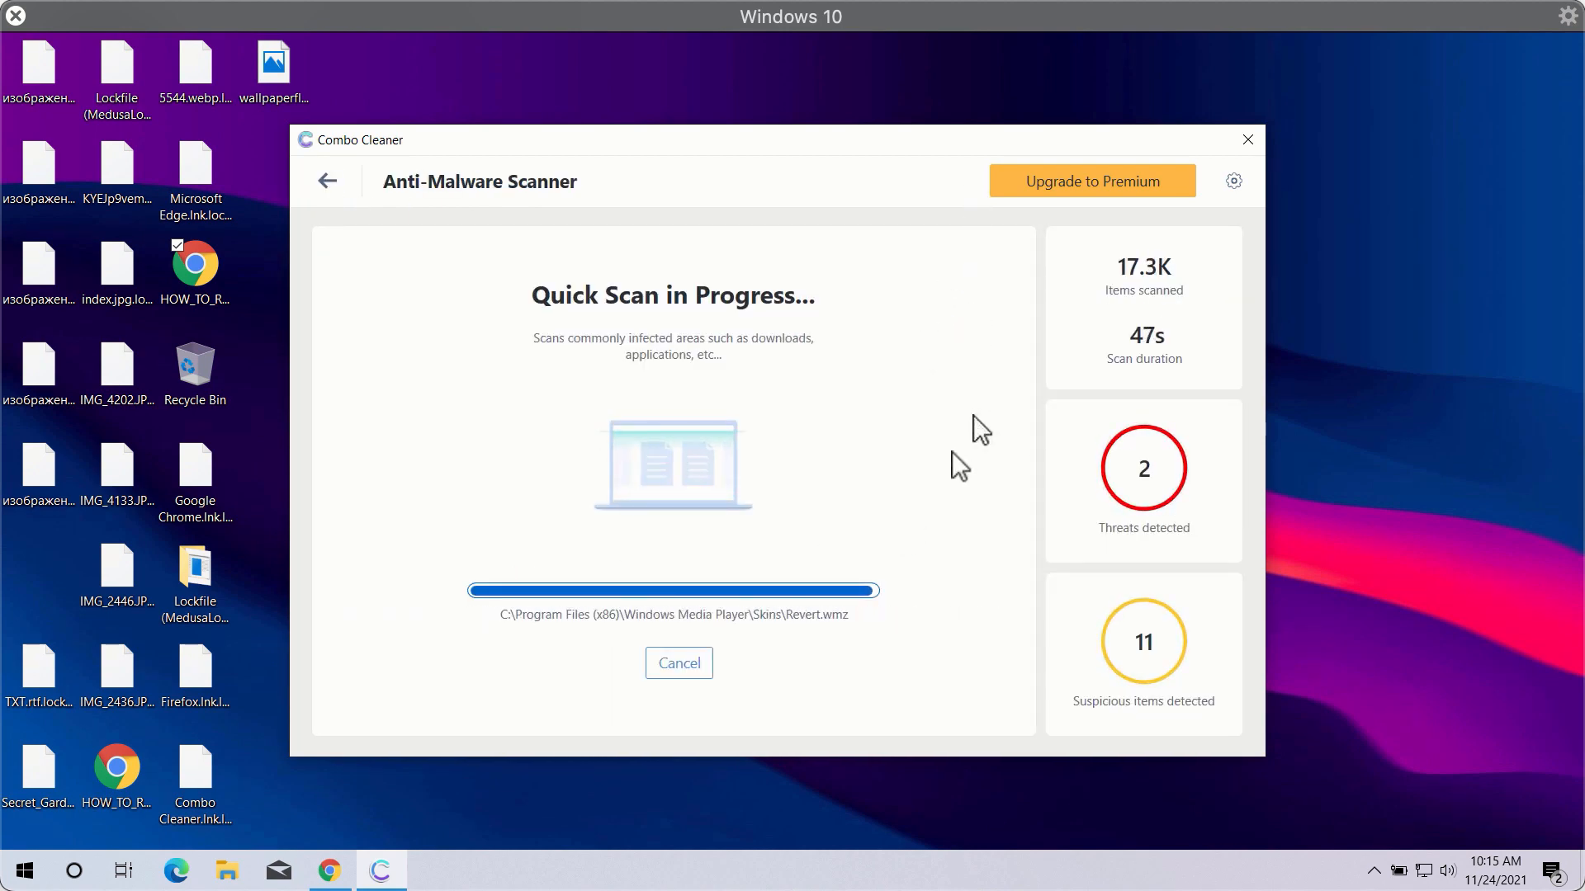
left_click(679, 663)
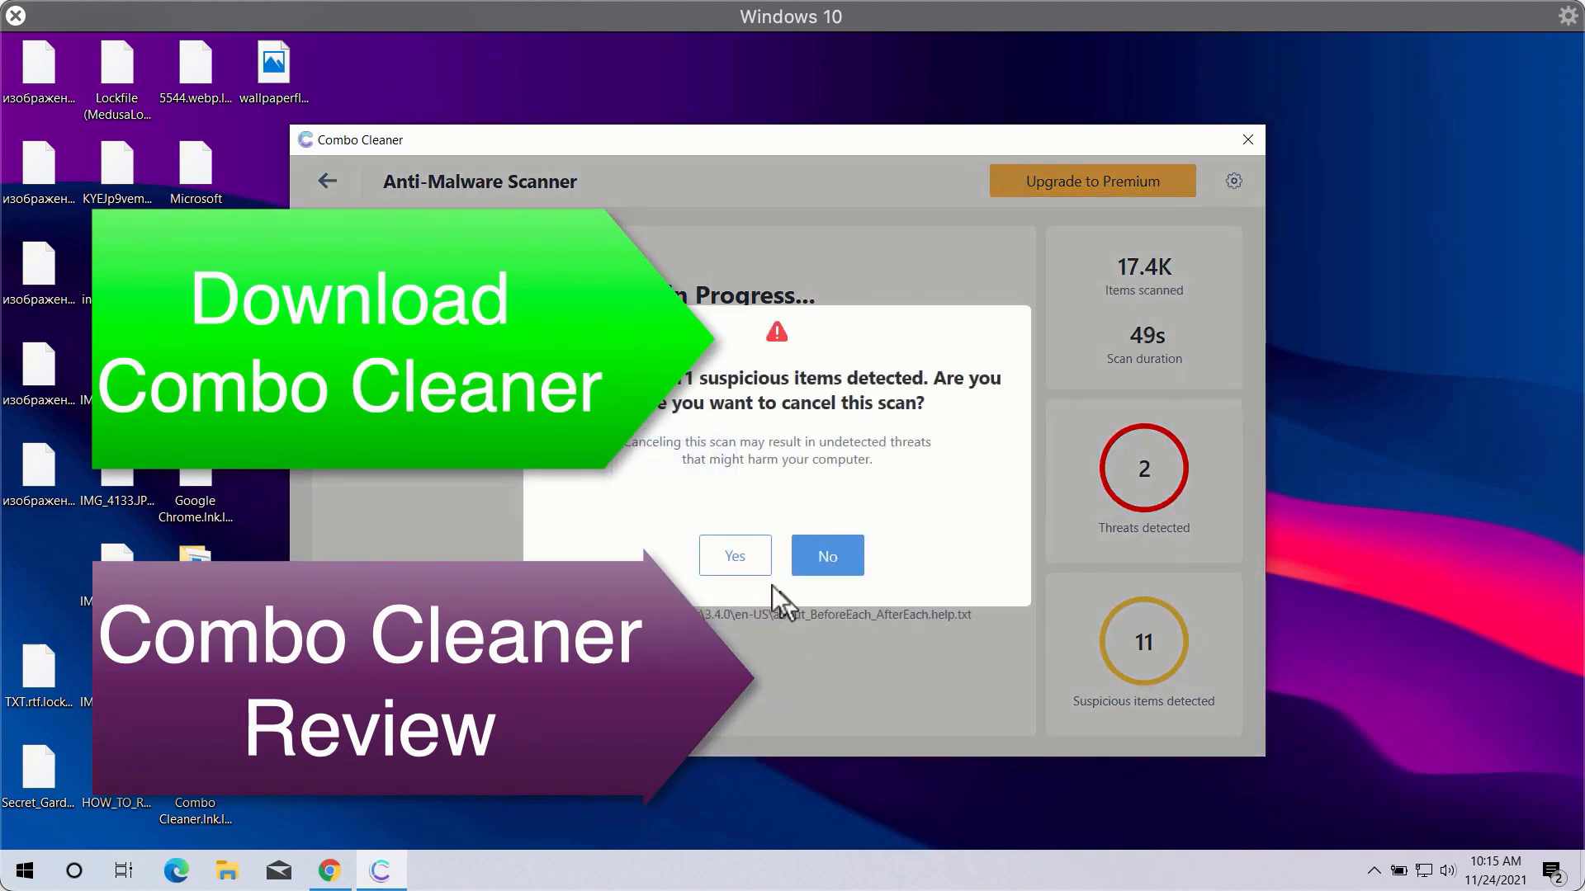
left_click(825, 555)
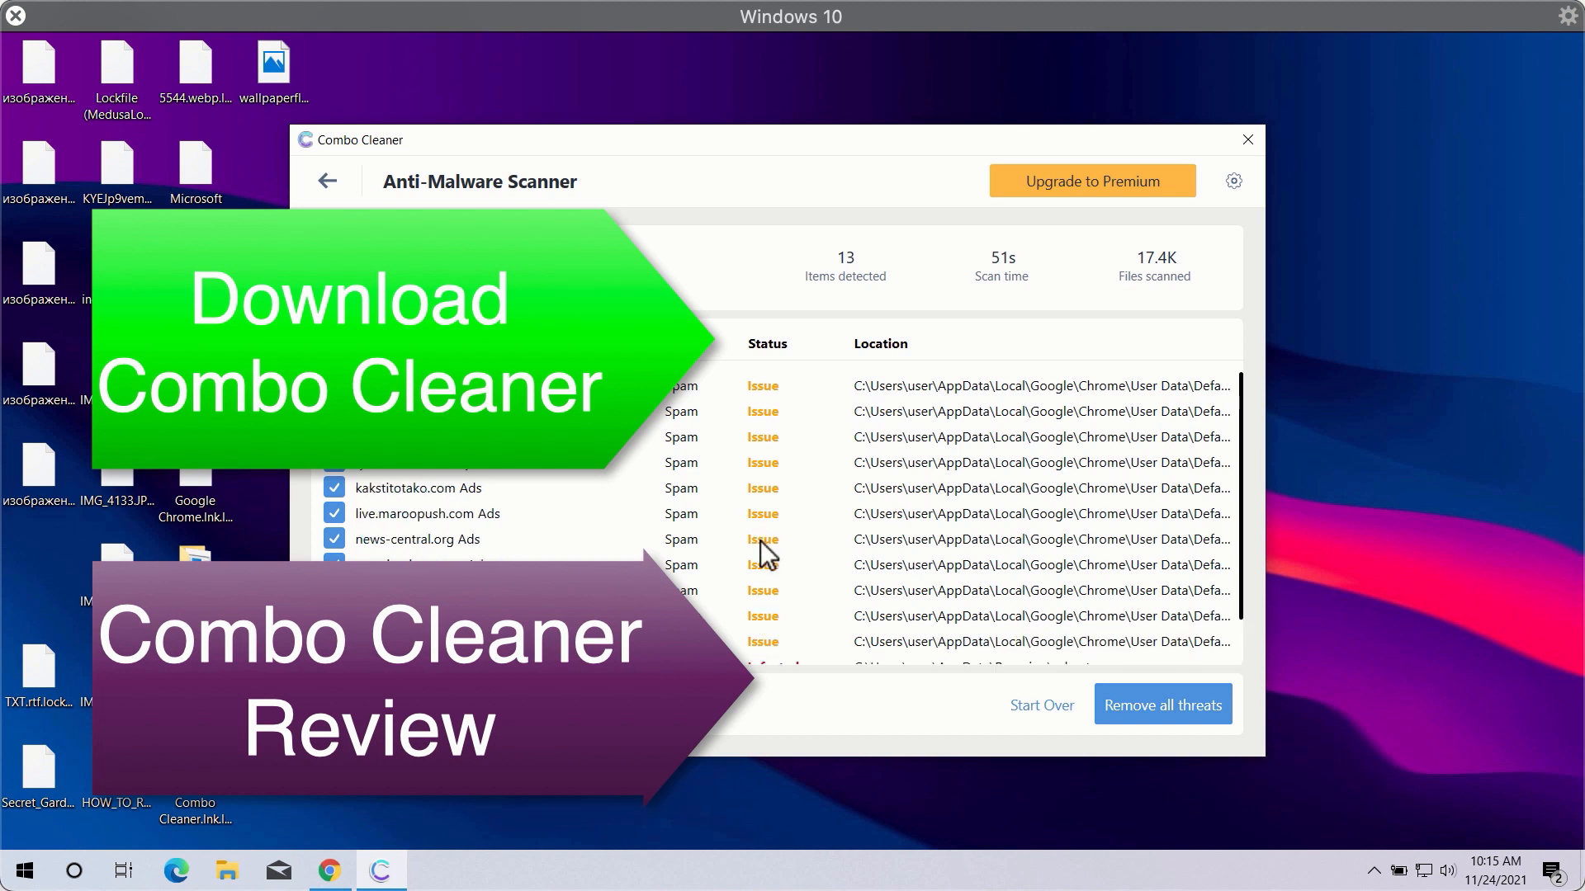
mouse_move(870, 243)
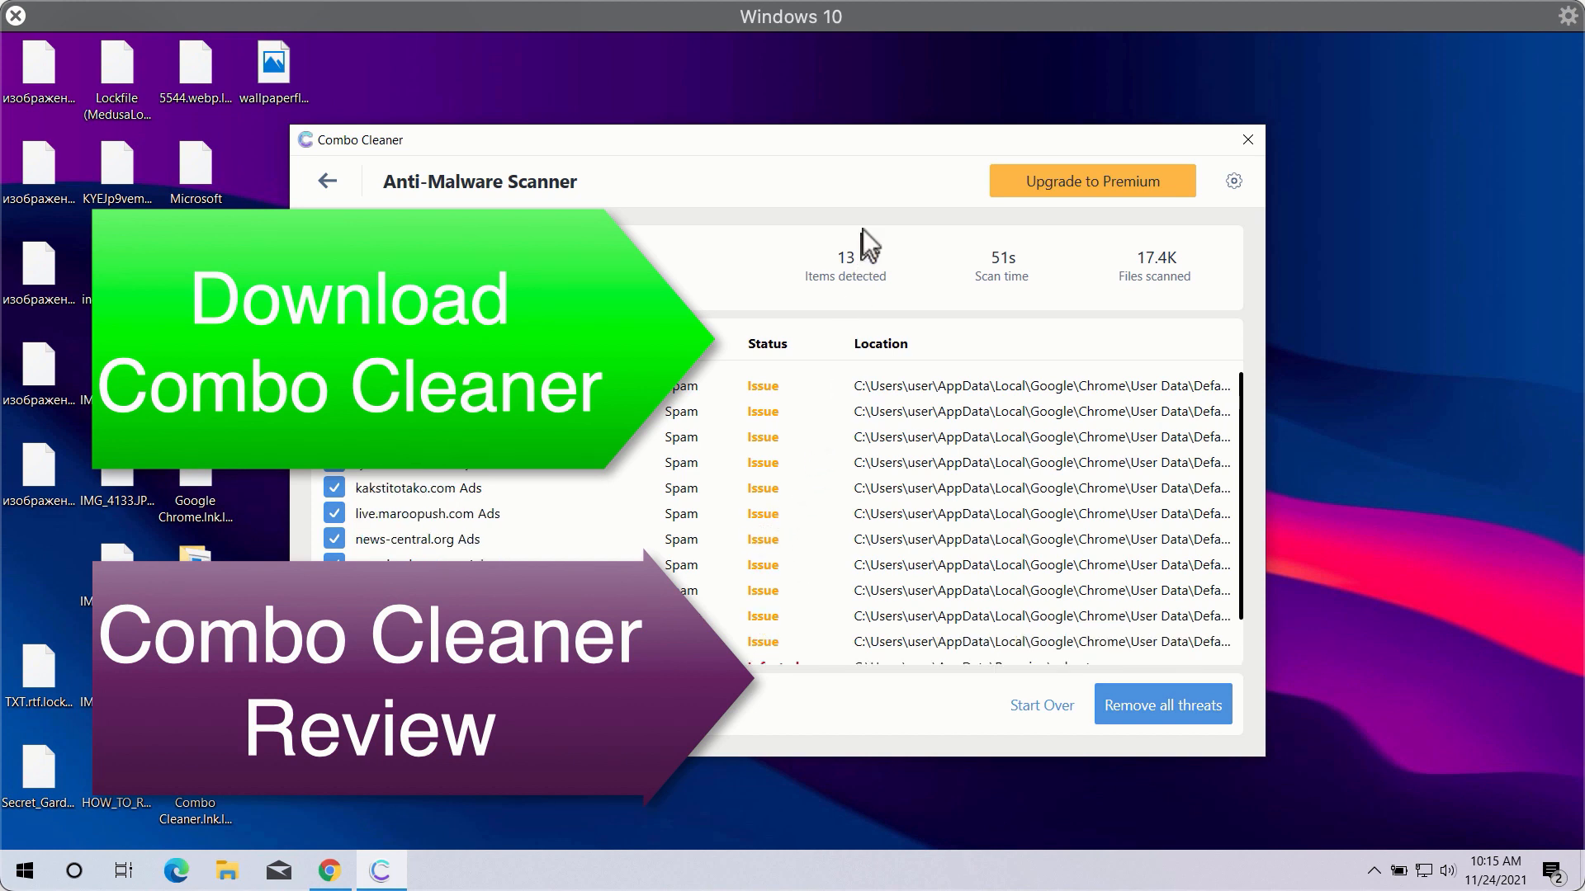
mouse_move(937, 170)
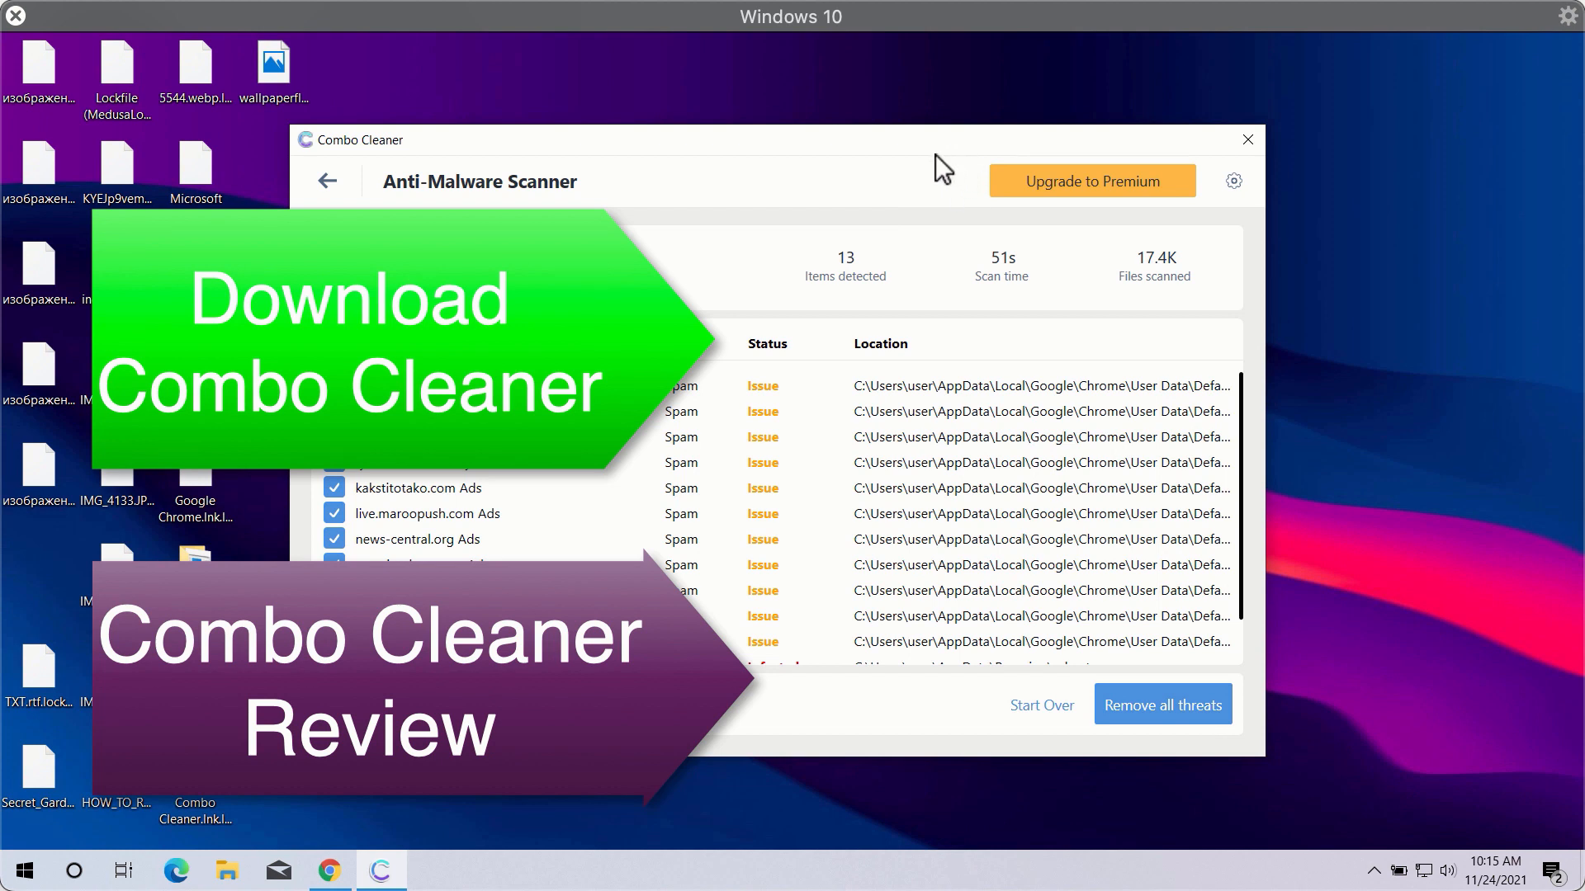